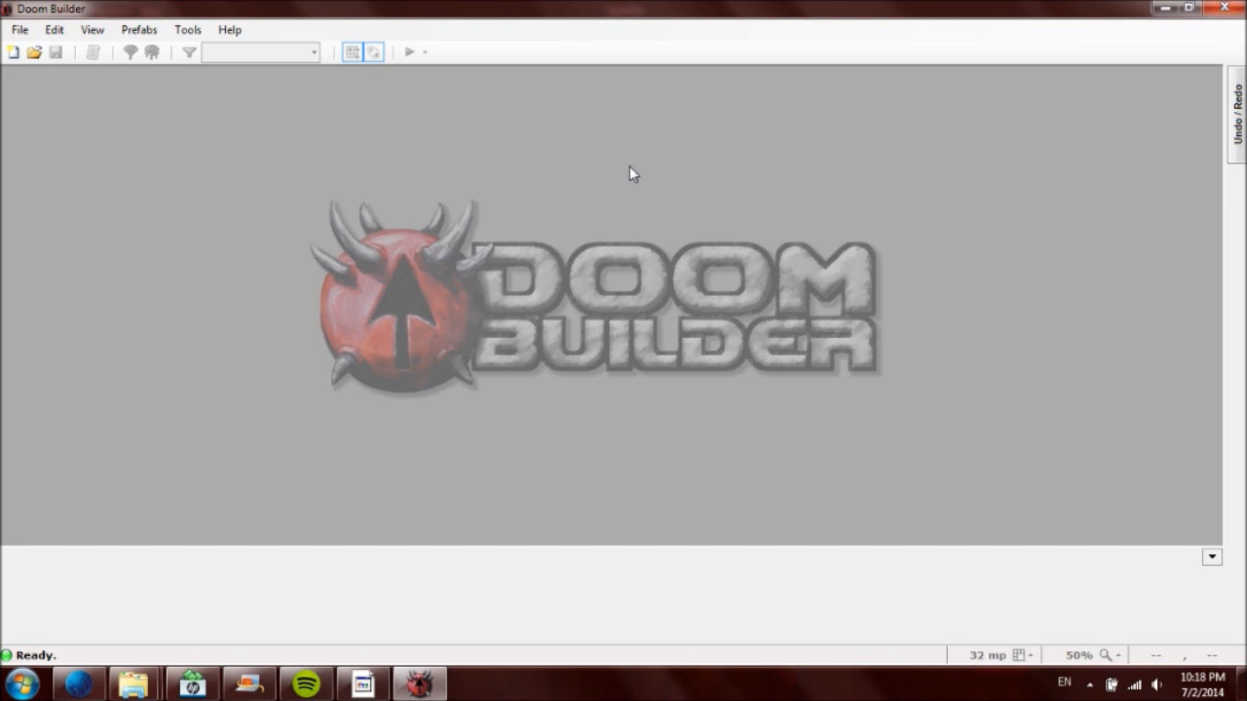
Step: Start a new map using the ZDoom (Doom in Hexen format) game configuration
click(35, 53)
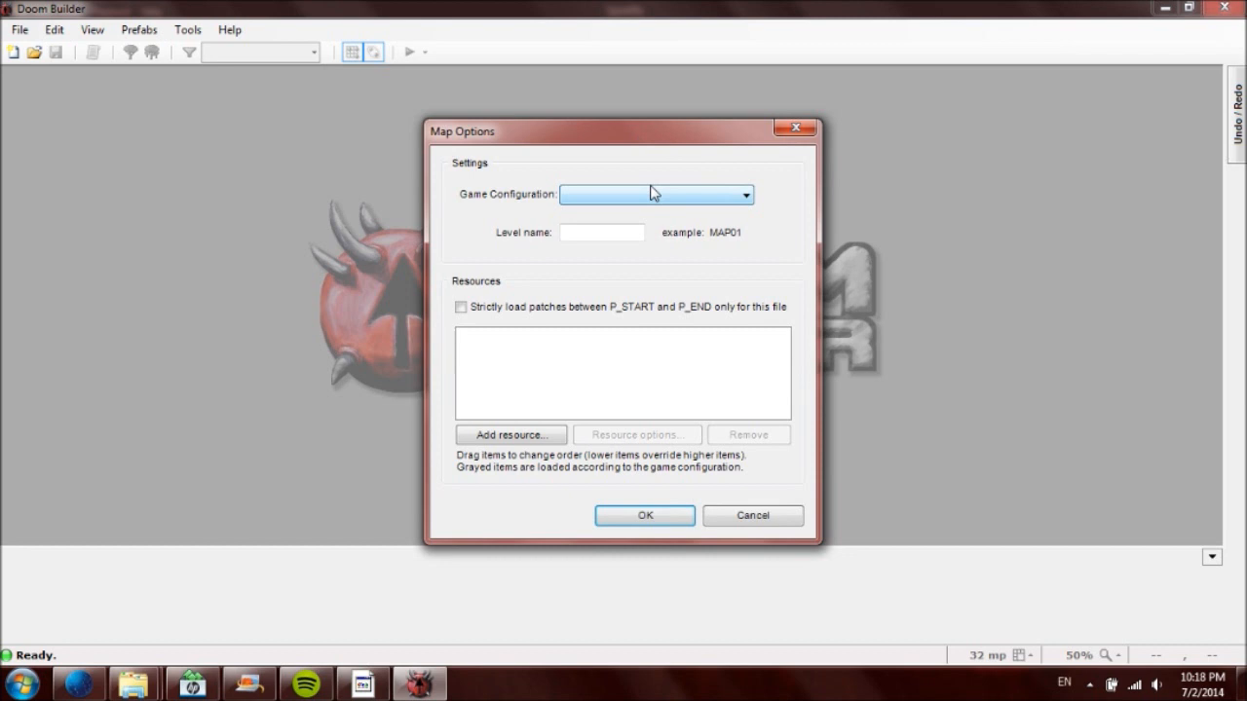
mouse_move(655, 191)
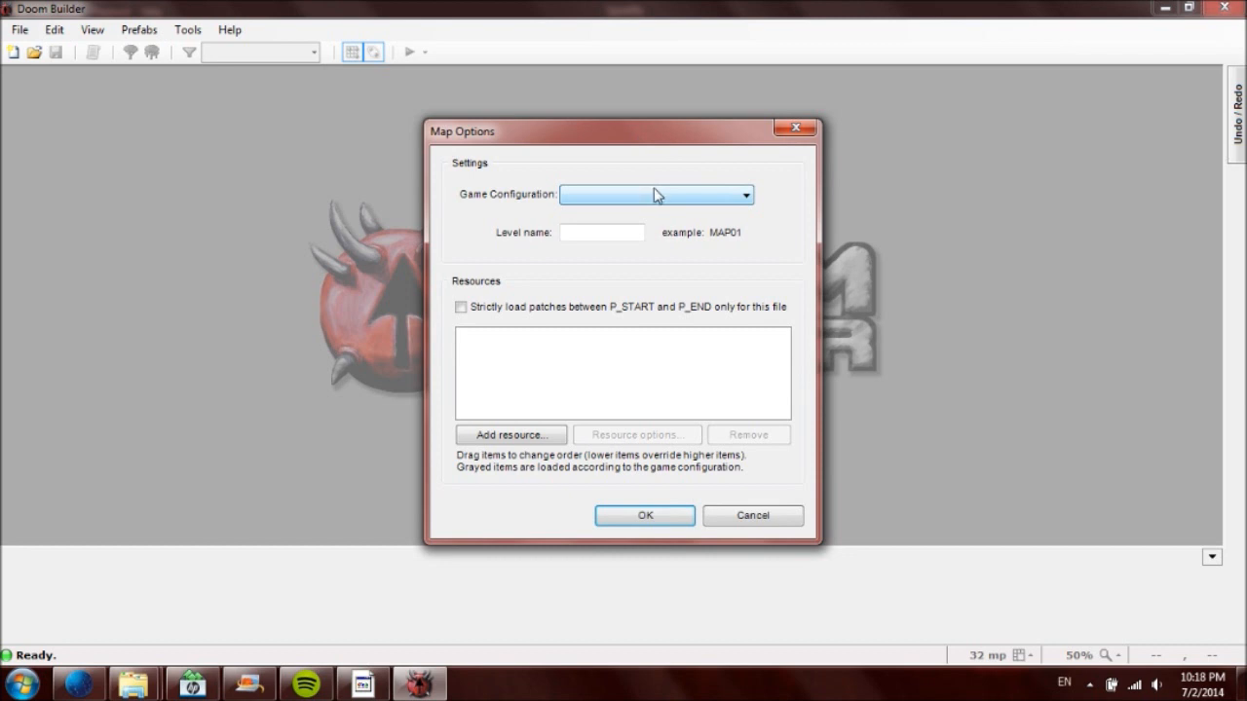
mouse_move(643, 195)
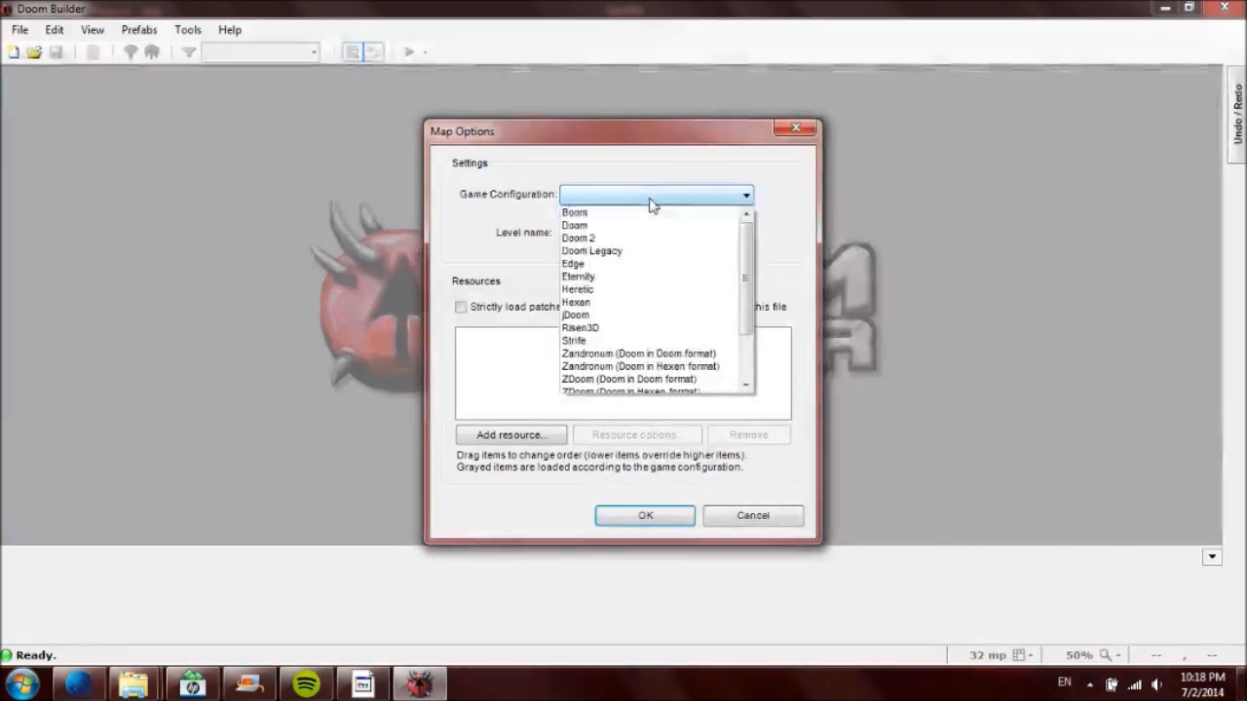
click(577, 238)
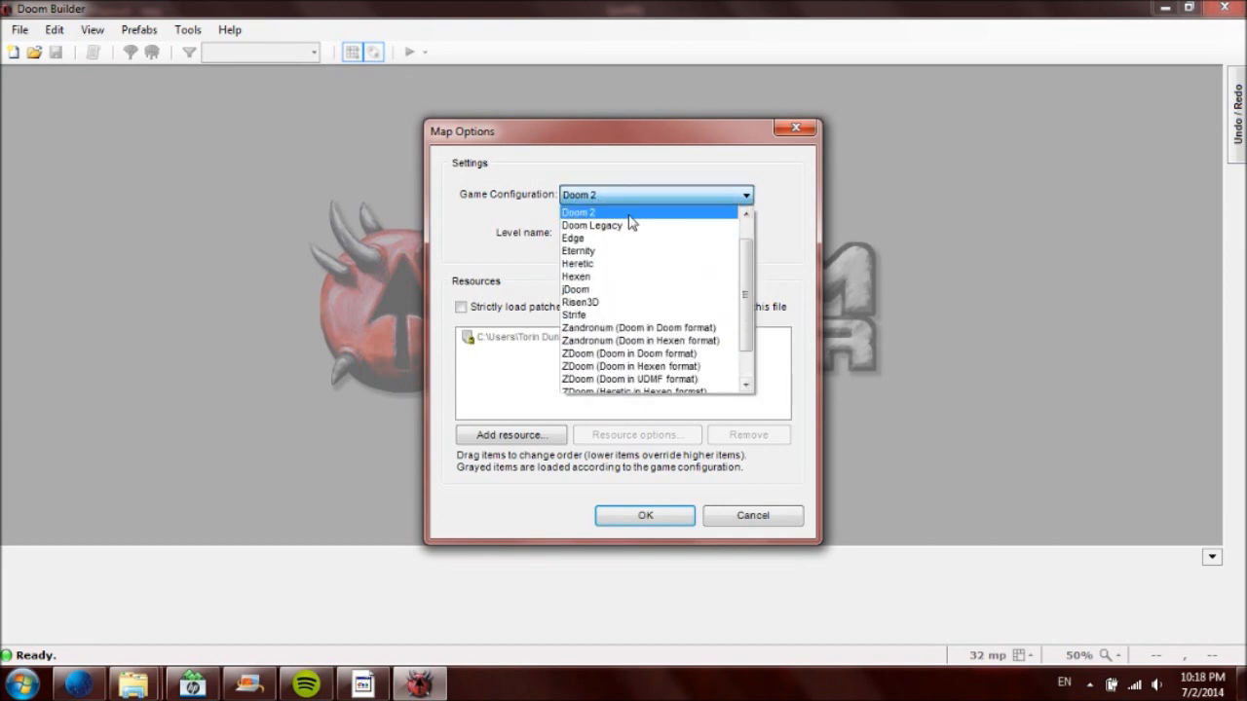
click(579, 213)
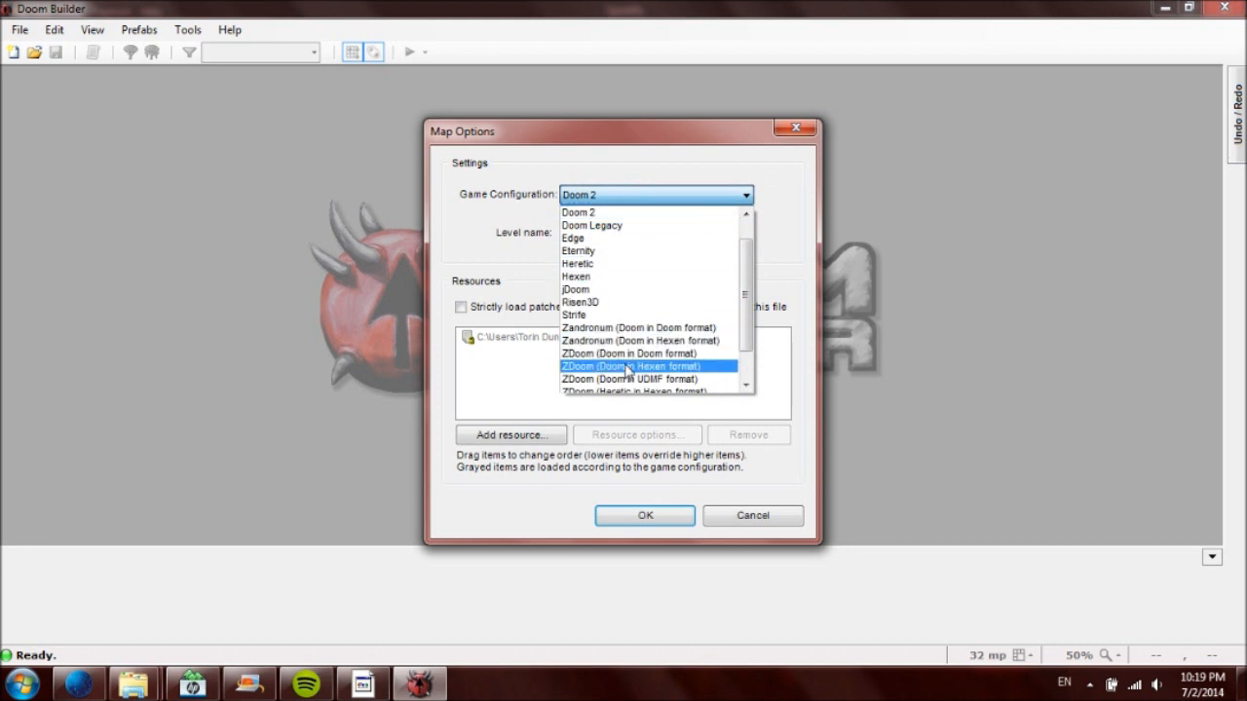
click(631, 365)
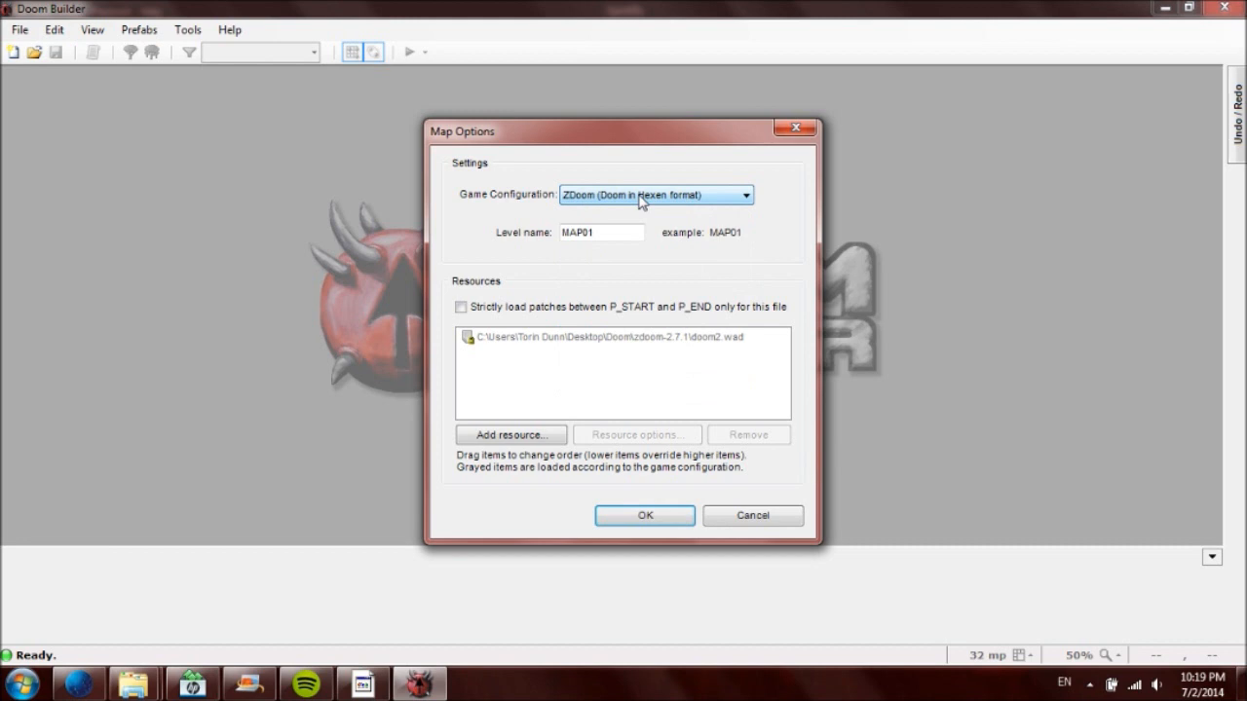
click(746, 195)
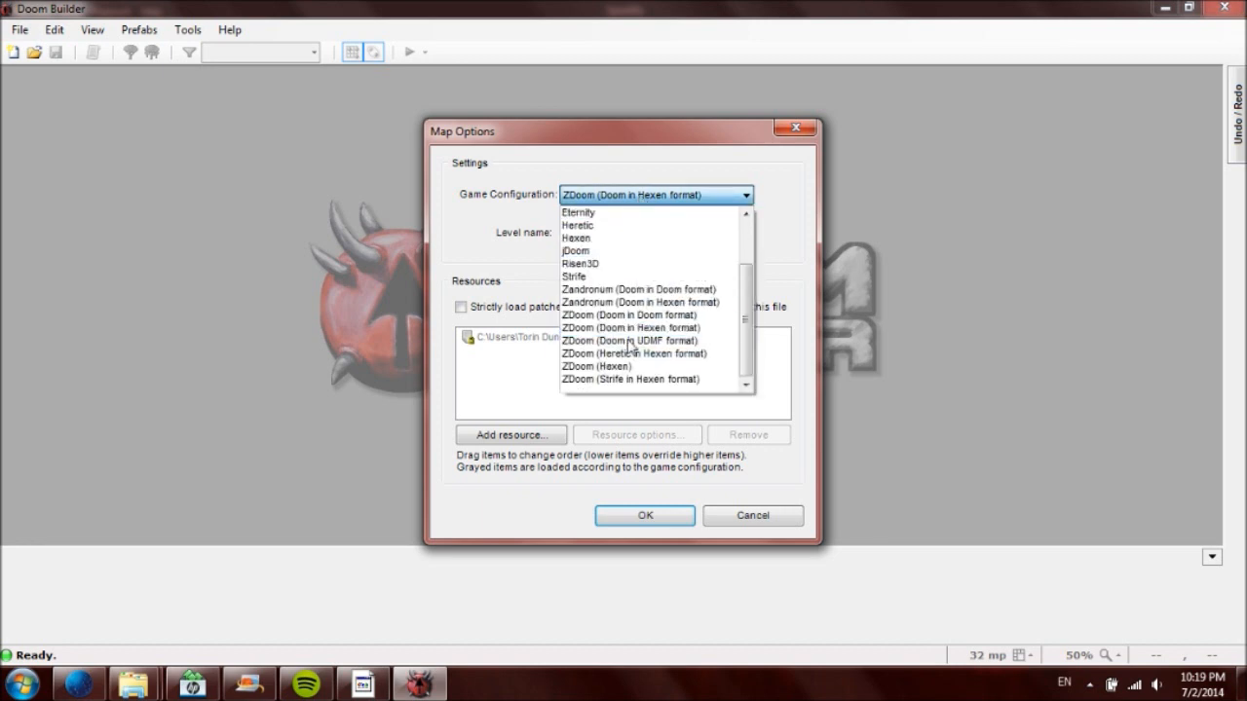
click(632, 327)
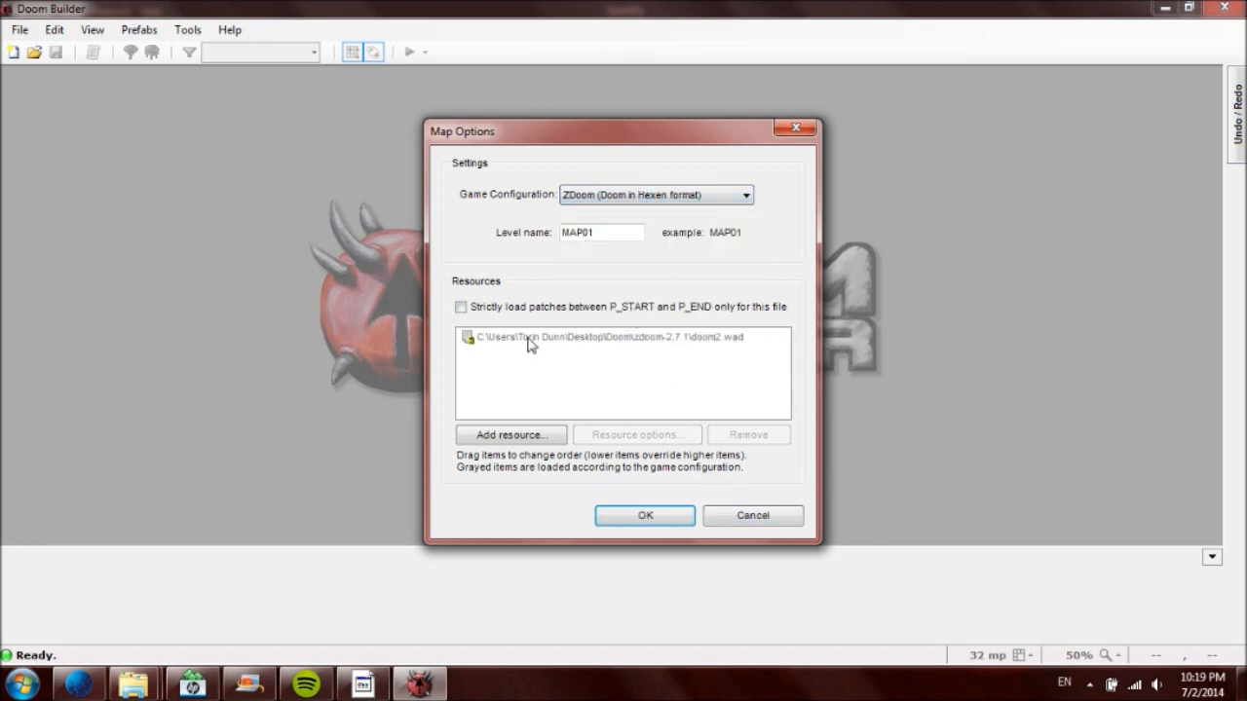
Step: Add doom2.wad as the ZDoom configuration resource and create level MAP01
click(644, 516)
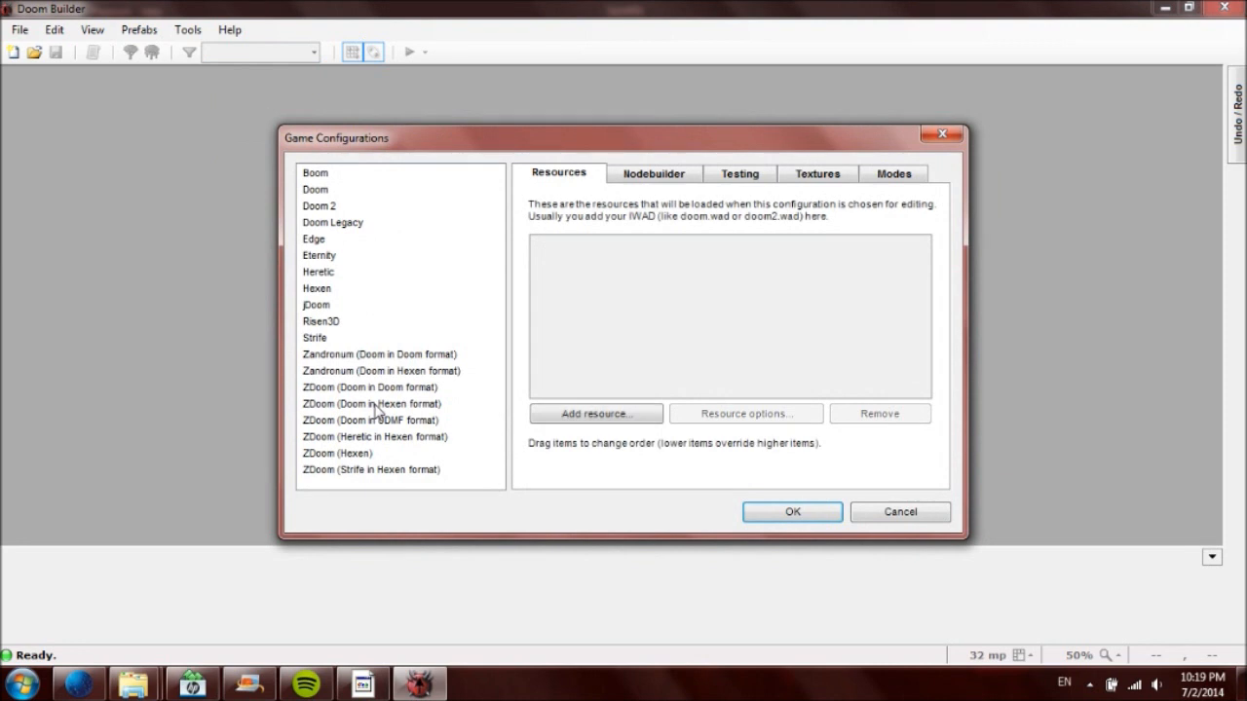
click(373, 403)
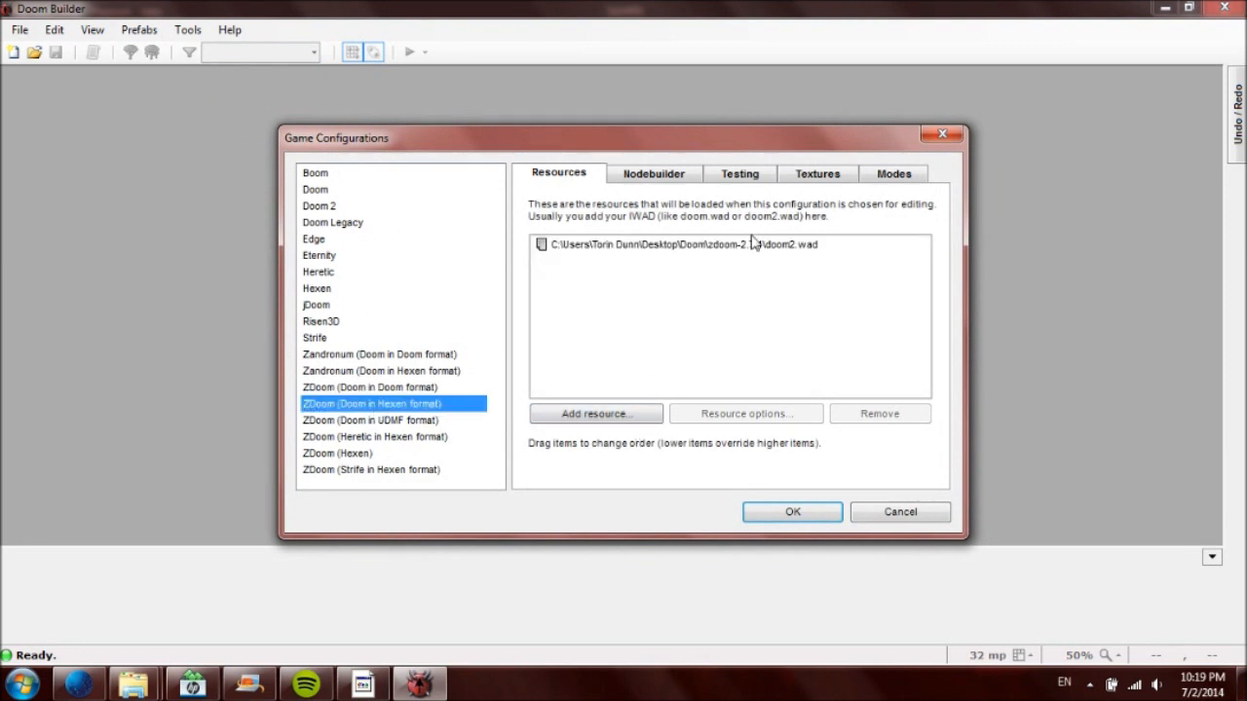
click(739, 173)
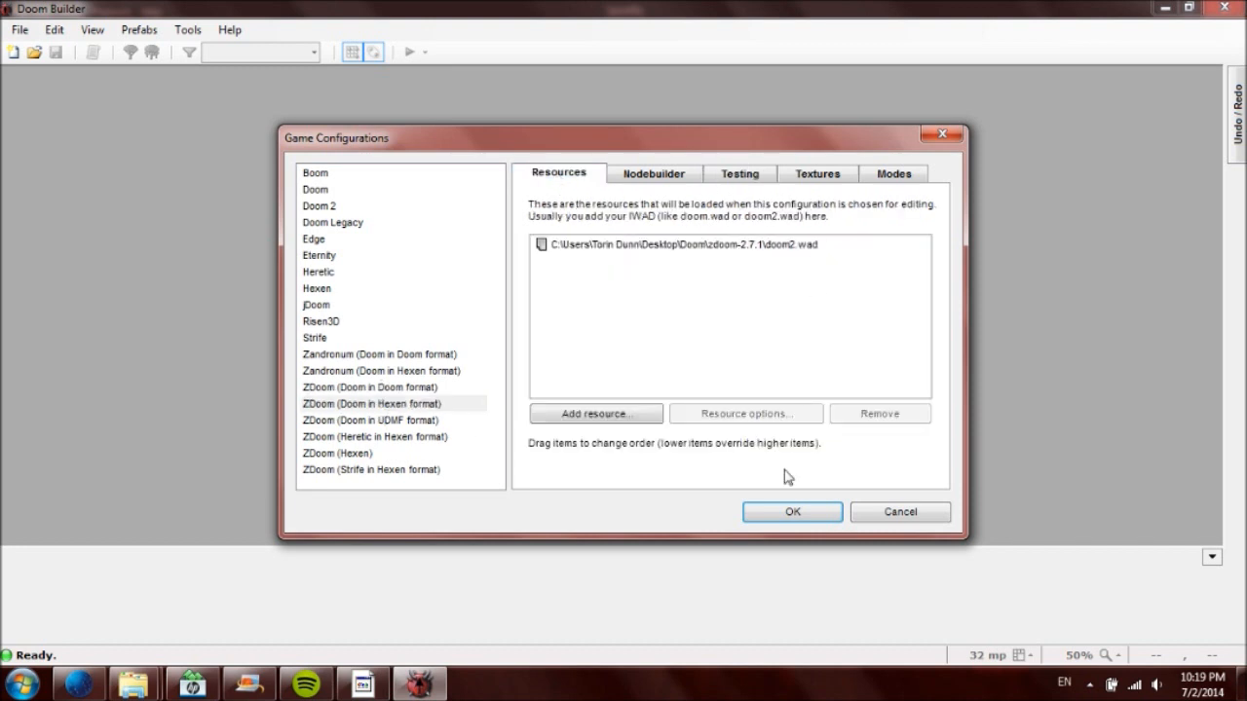
click(791, 512)
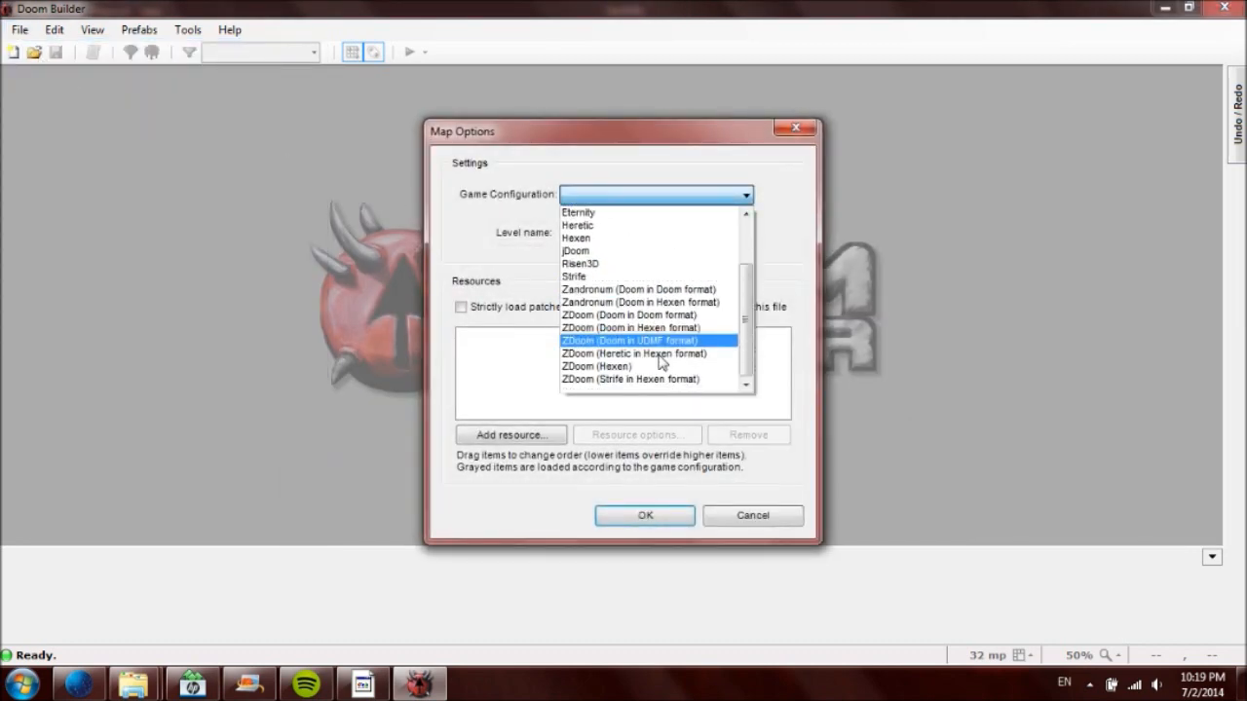
click(630, 327)
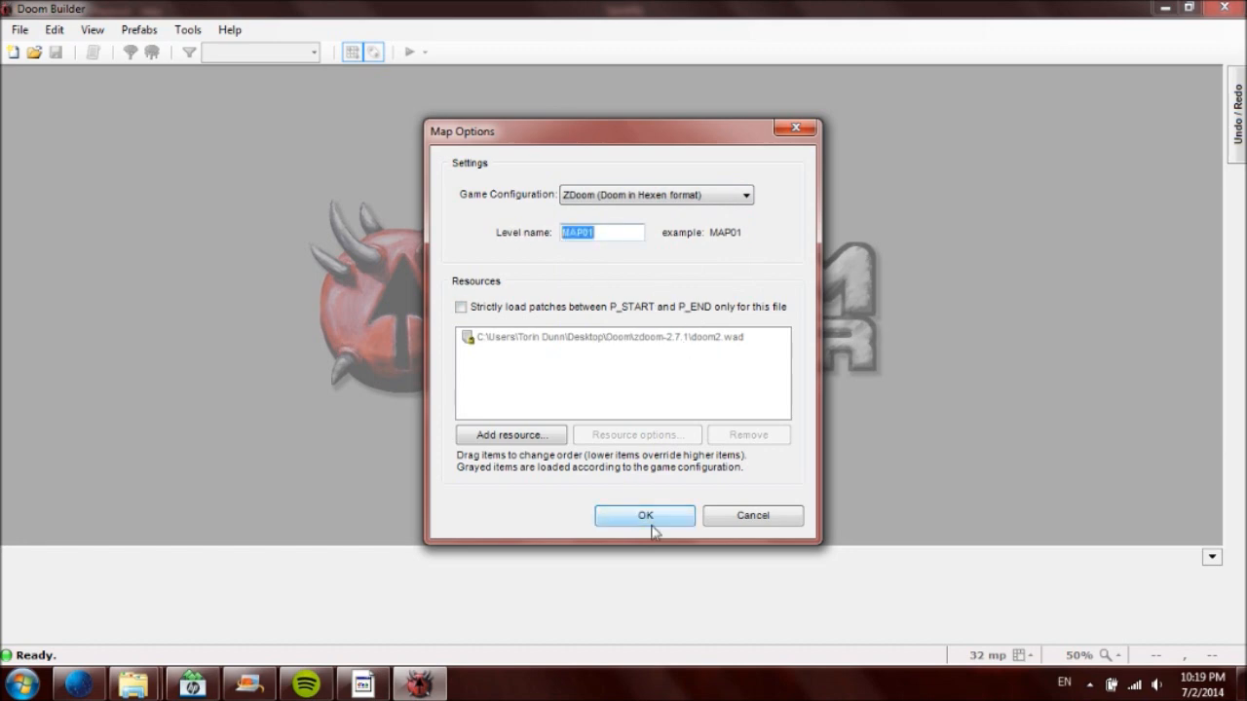
click(644, 515)
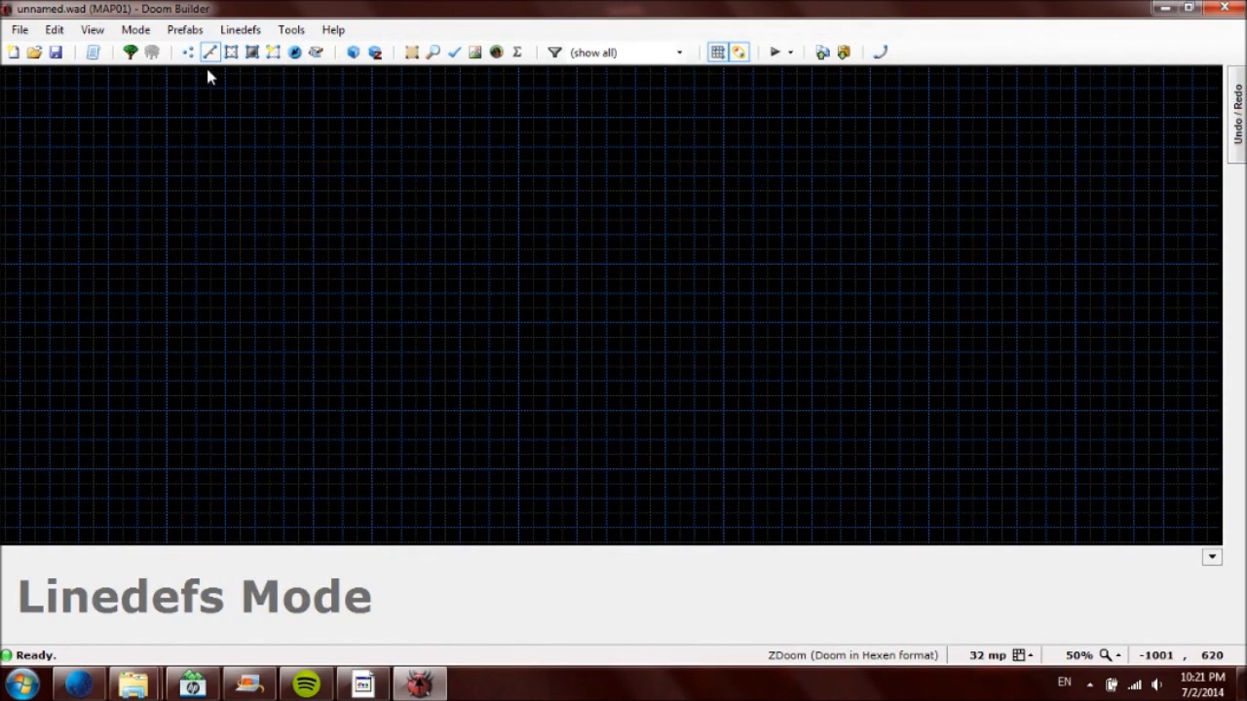
Step: Draw two rectangular room sectors next to each other, leaving a small gap
click(210, 52)
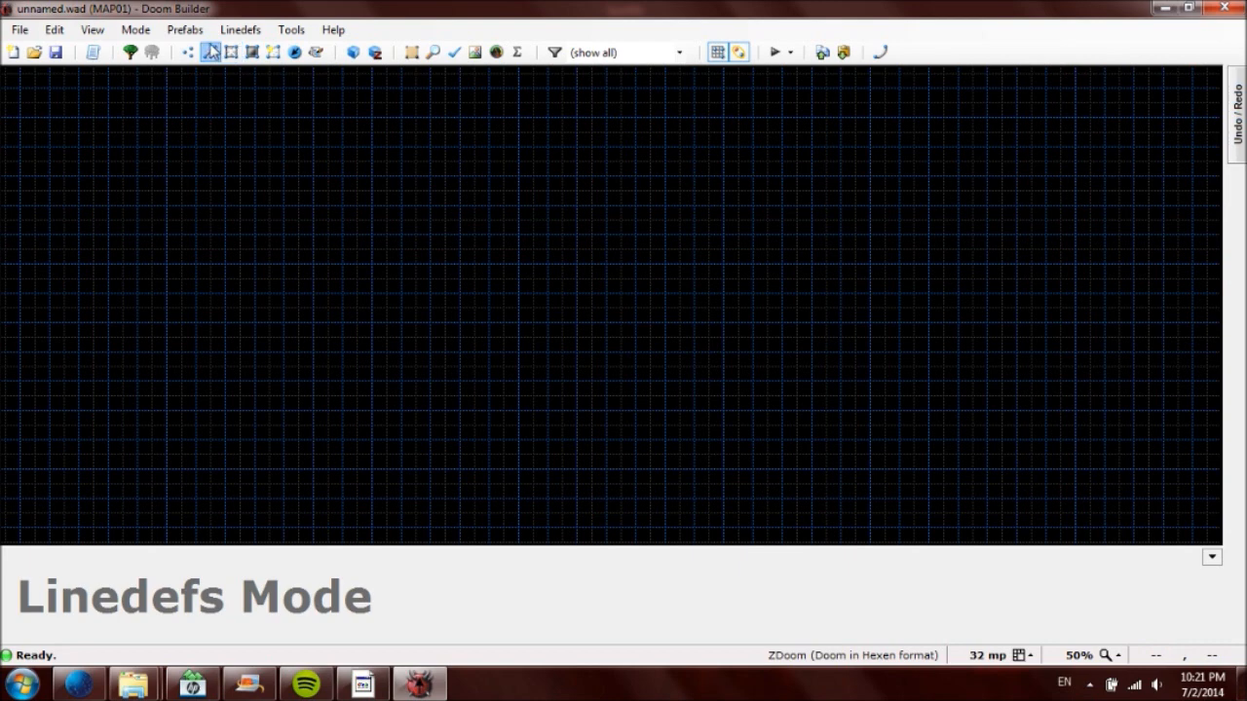
click(209, 52)
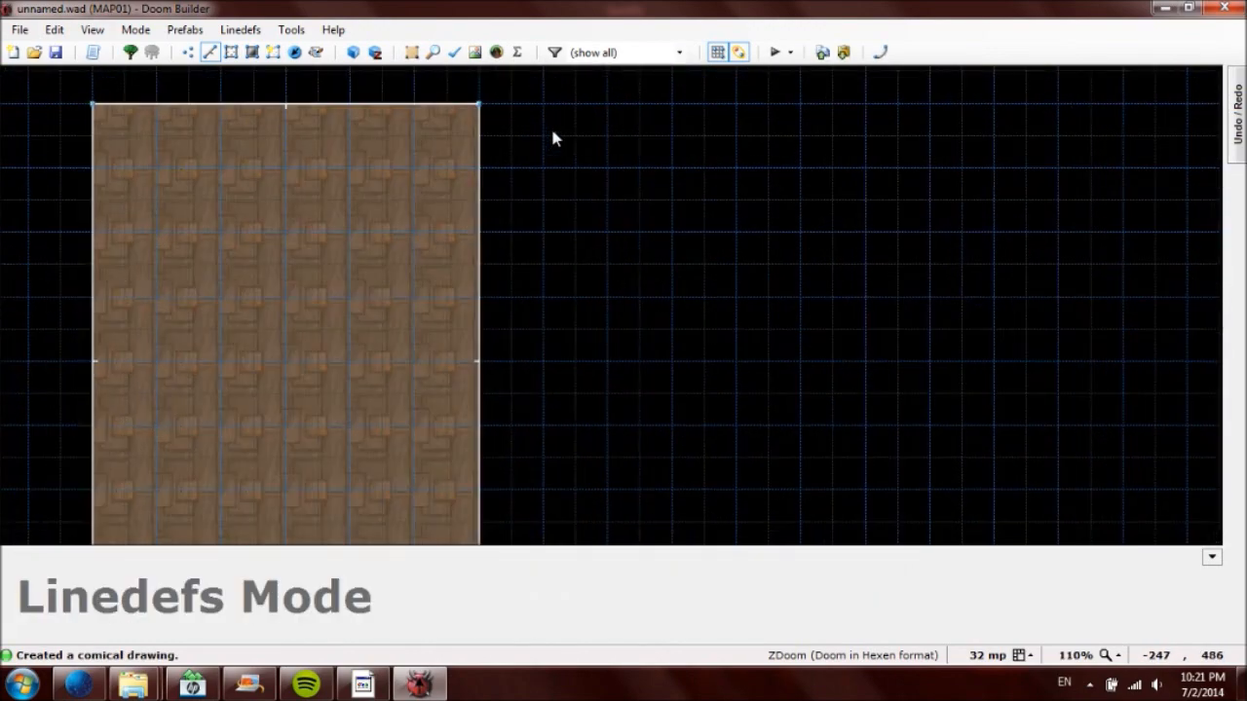
scroll(down, 3)
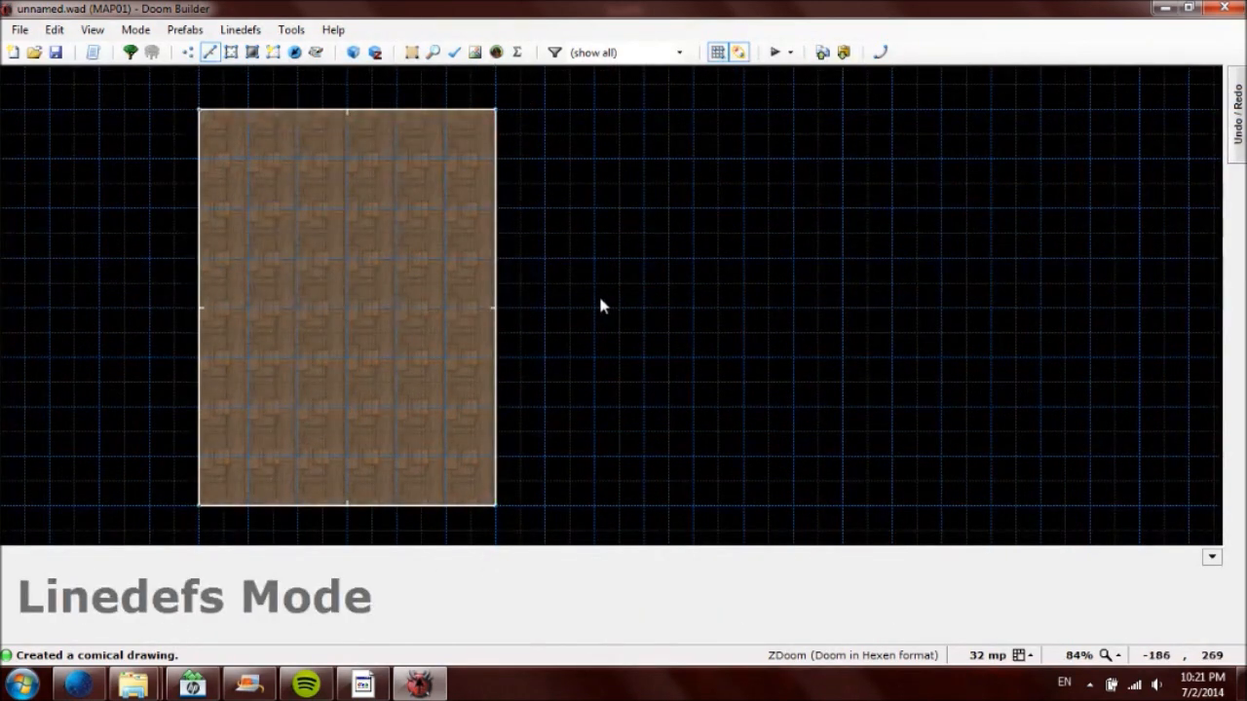
mouse_move(521, 121)
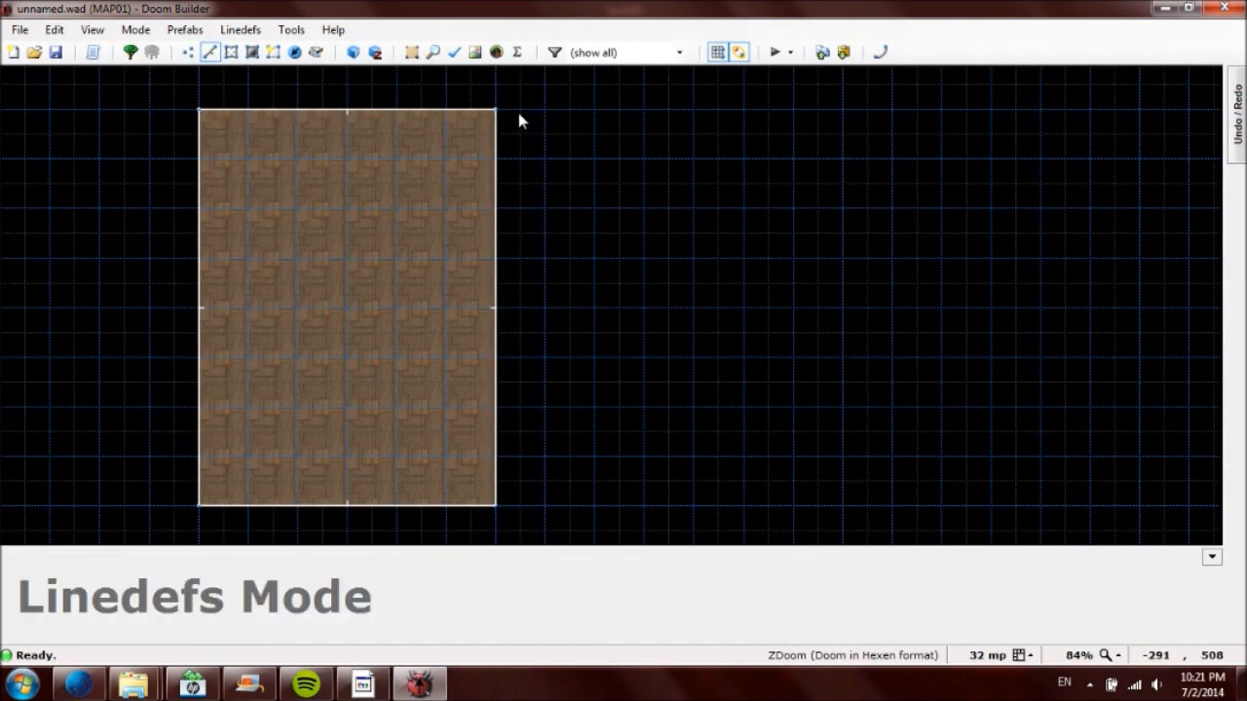
click(495, 308)
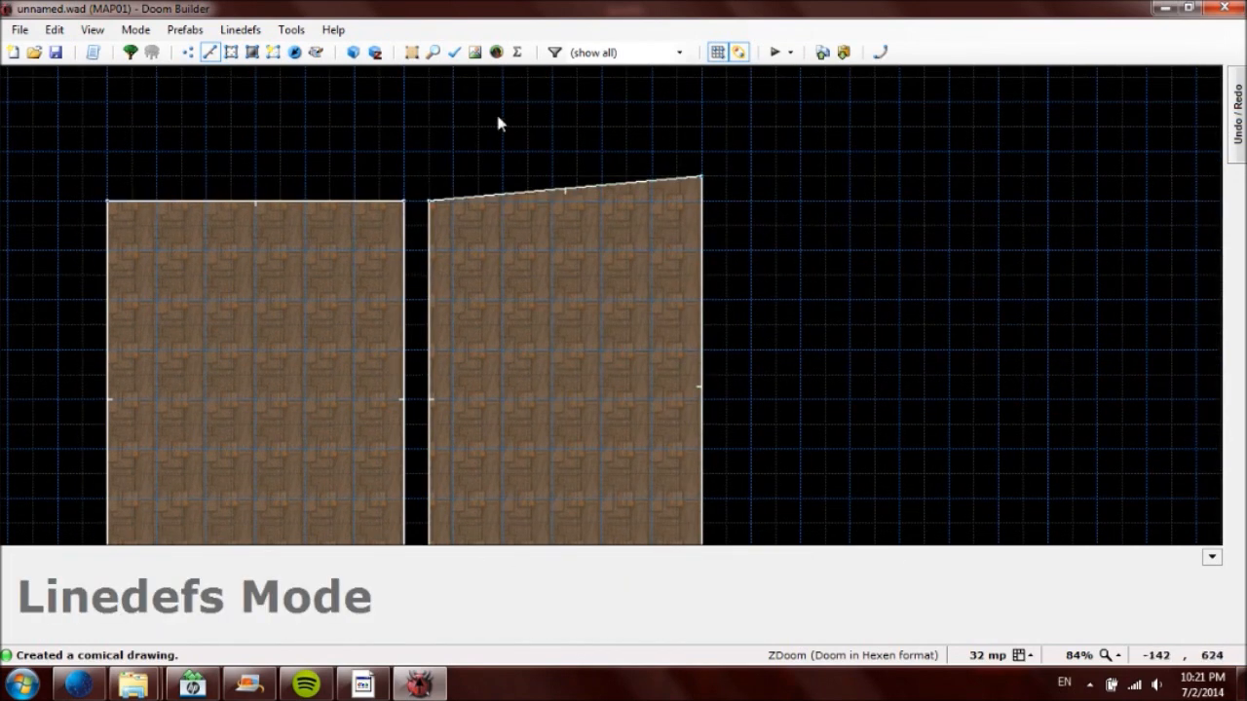
click(189, 52)
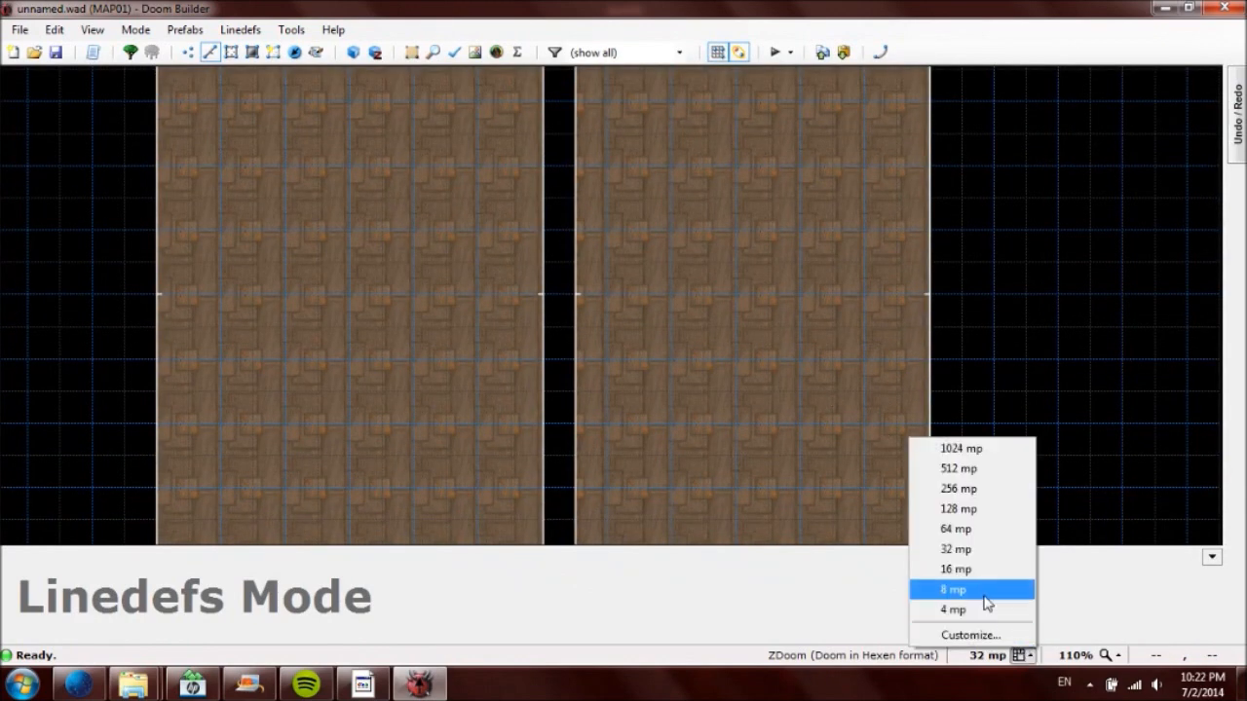
Step: Set the grid to 16 mp and draw a passage sector bridging the gap
click(955, 569)
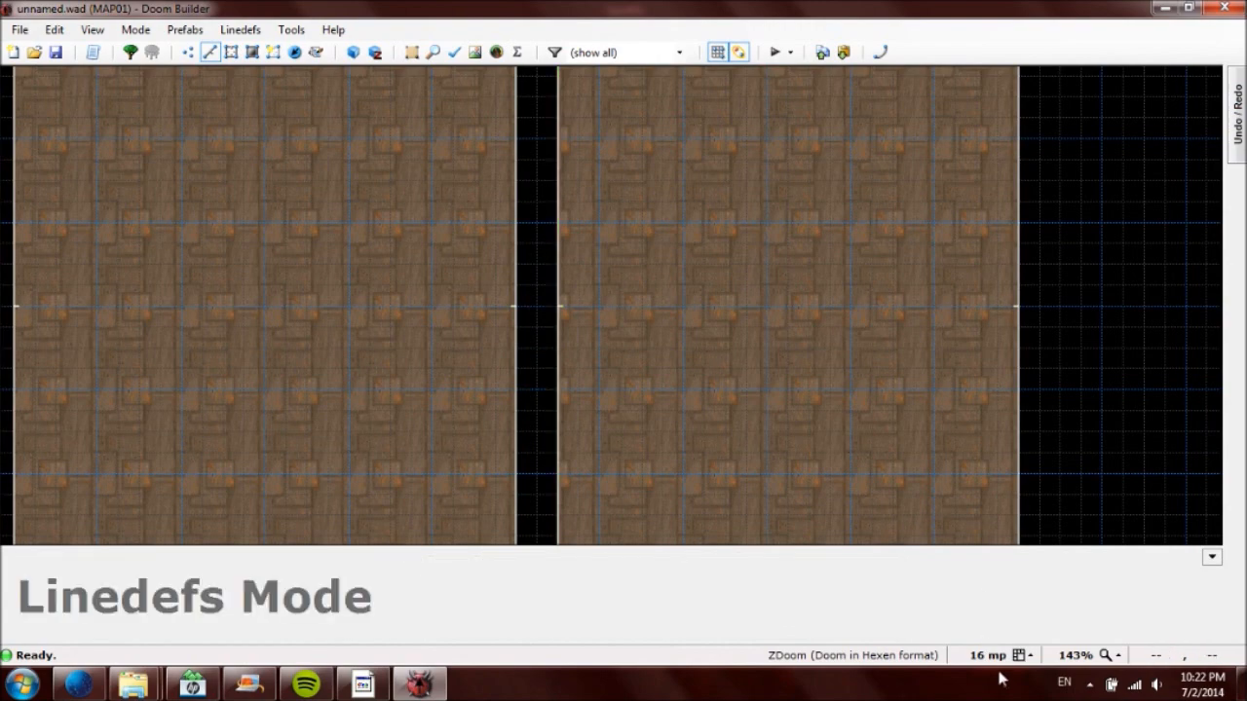
mouse_move(541, 233)
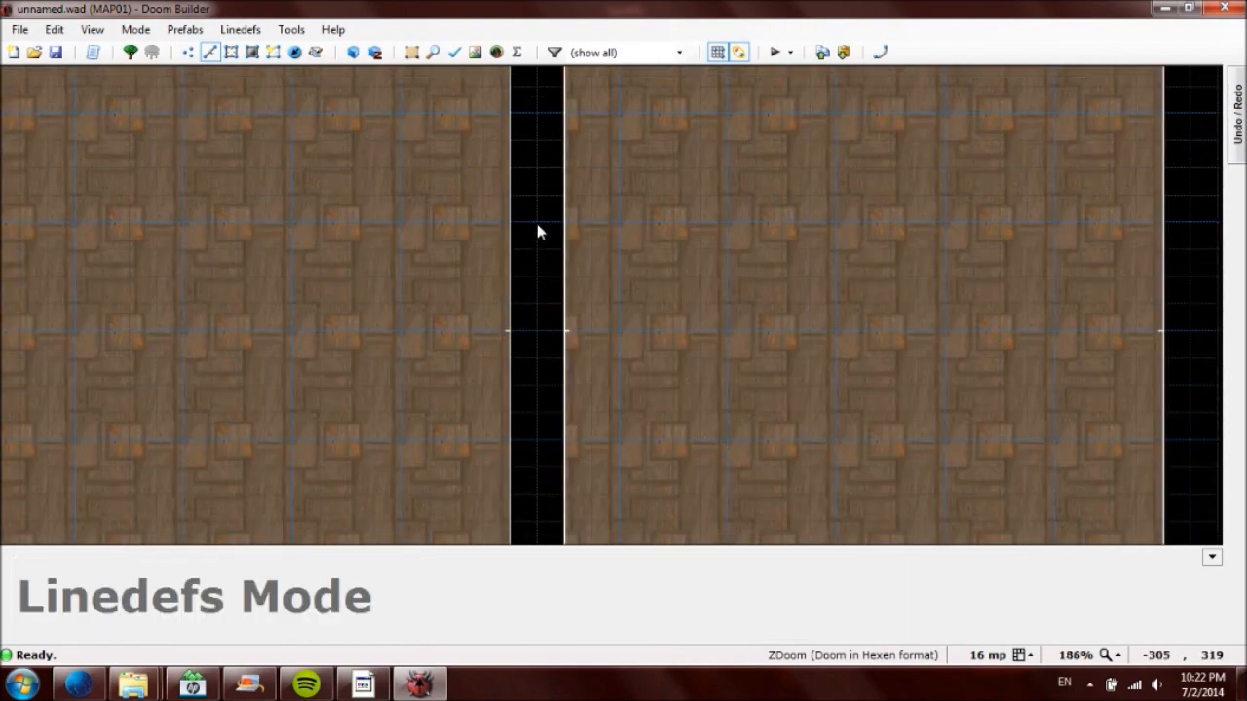
click(565, 222)
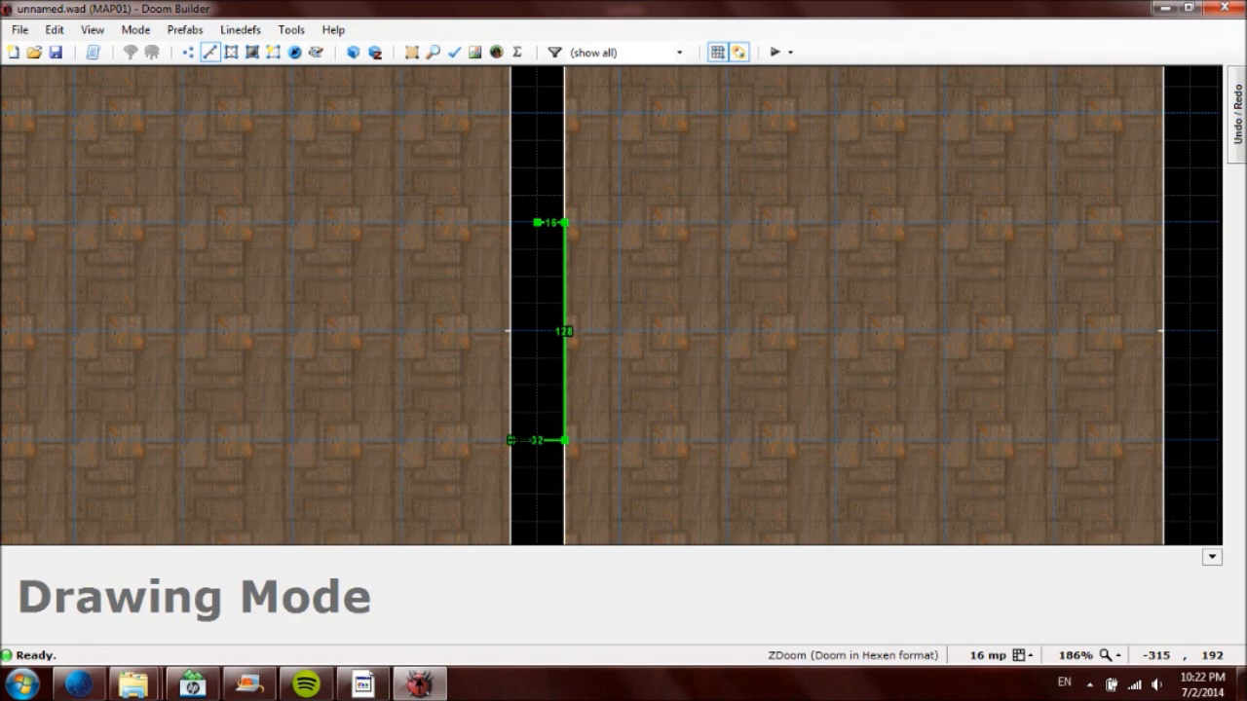
click(508, 219)
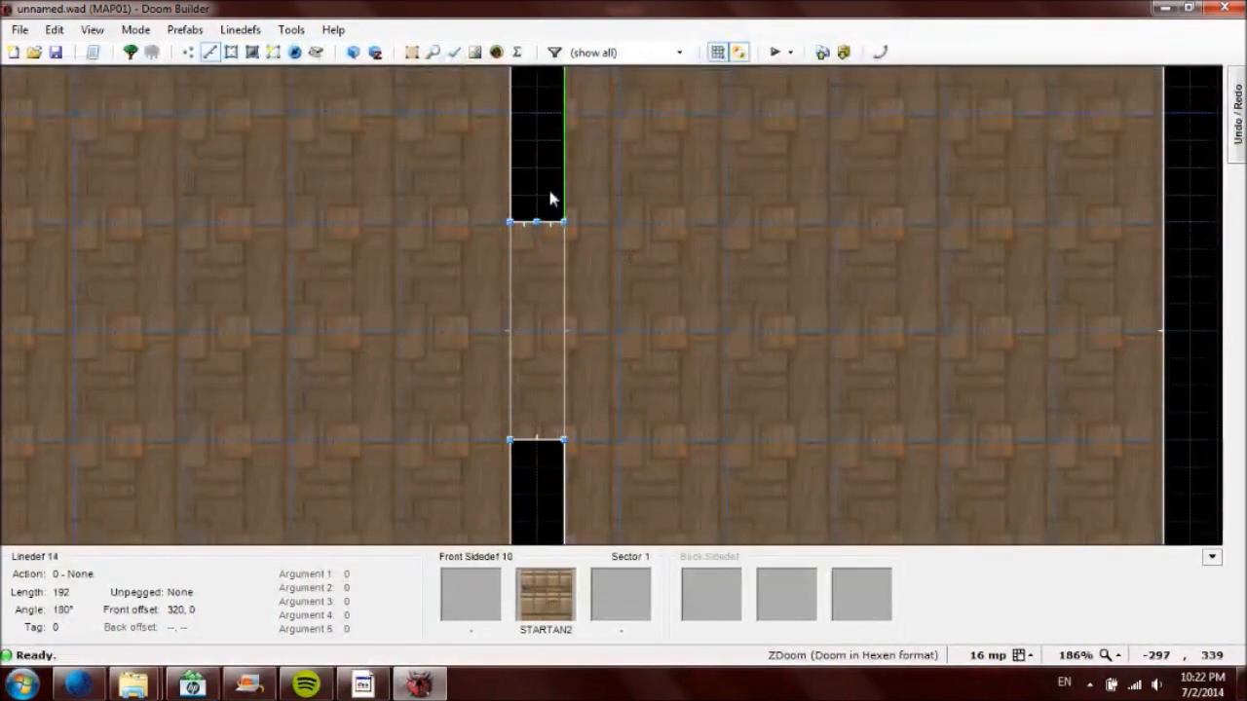
click(188, 51)
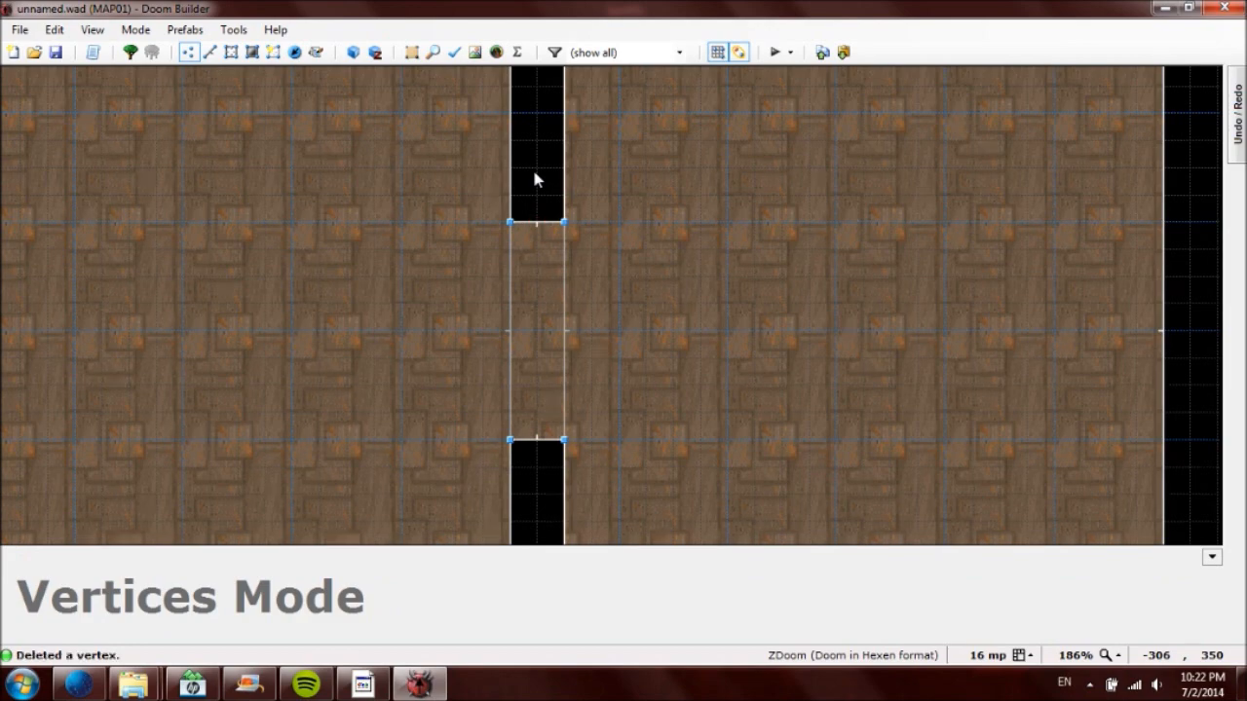
scroll(down, 3)
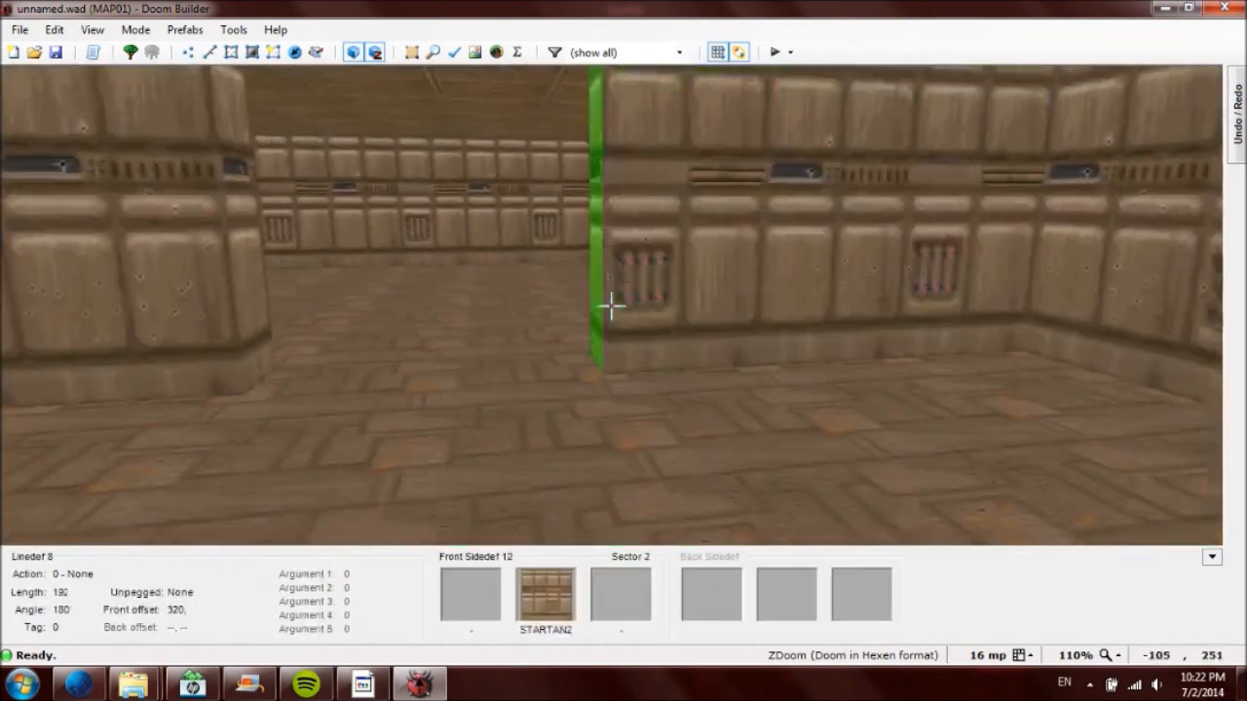
Step: Turn the Player 1 start in the left room to face east toward the passage
click(210, 52)
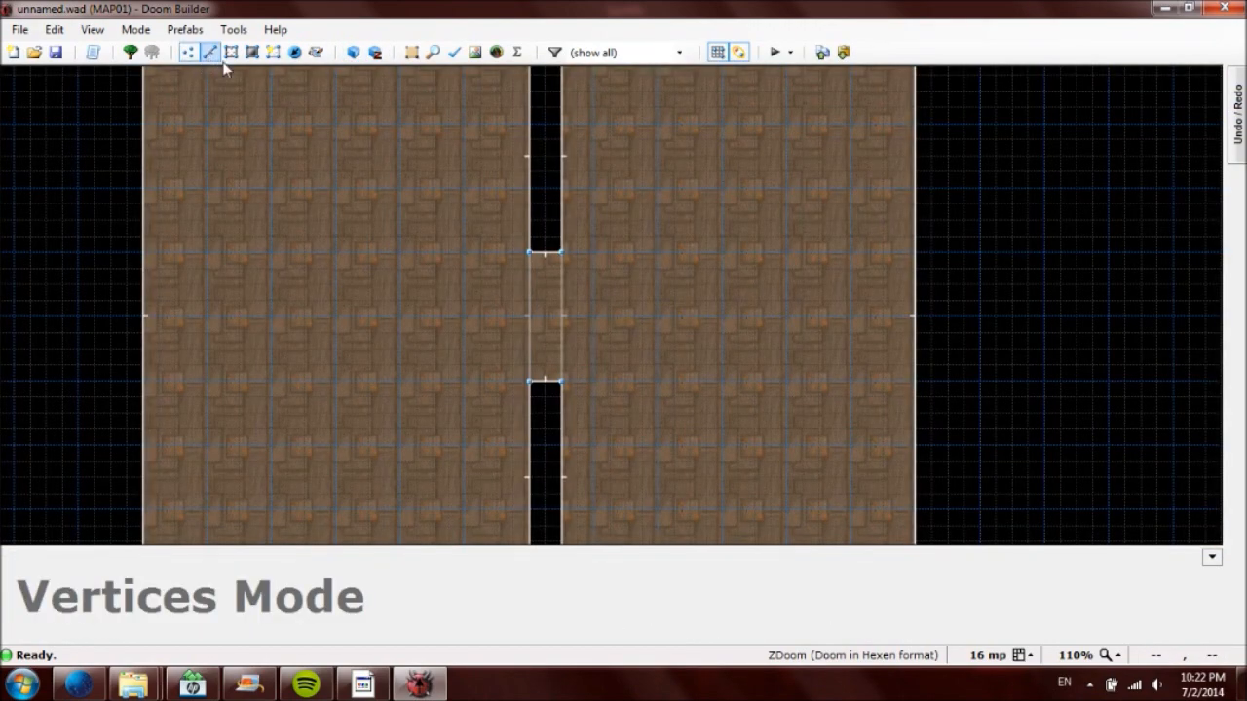
mouse_move(294, 52)
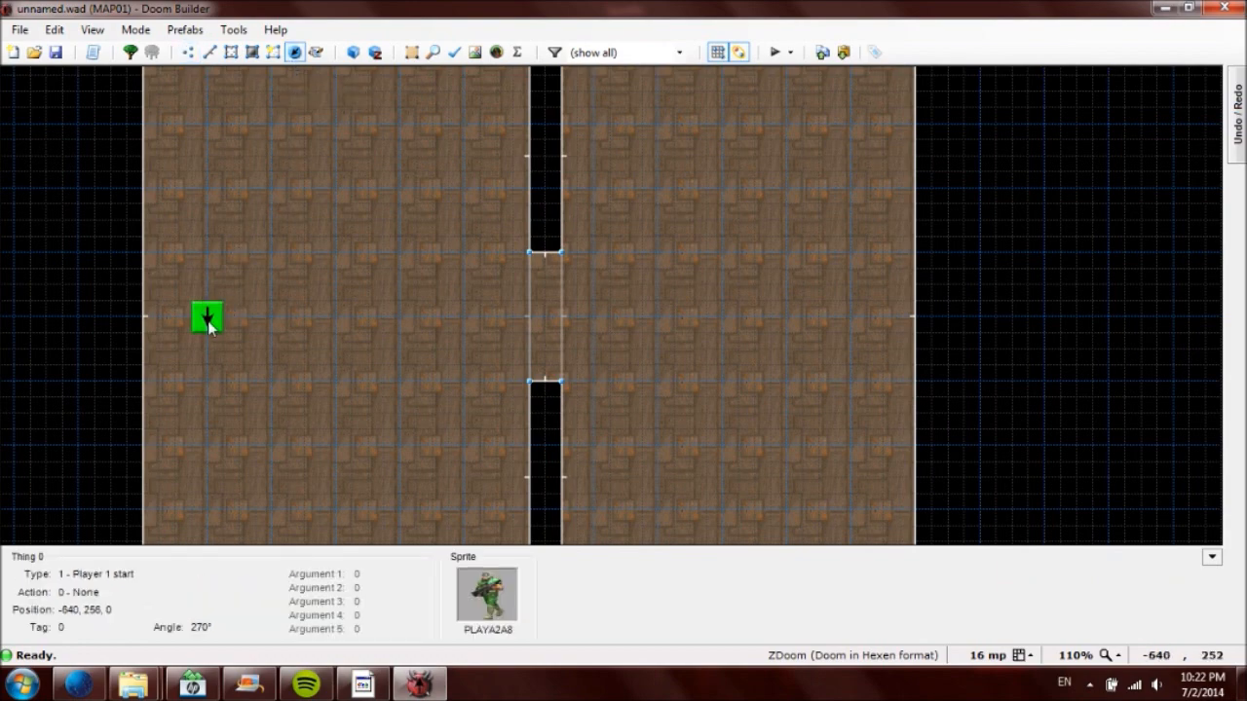
double_click(206, 316)
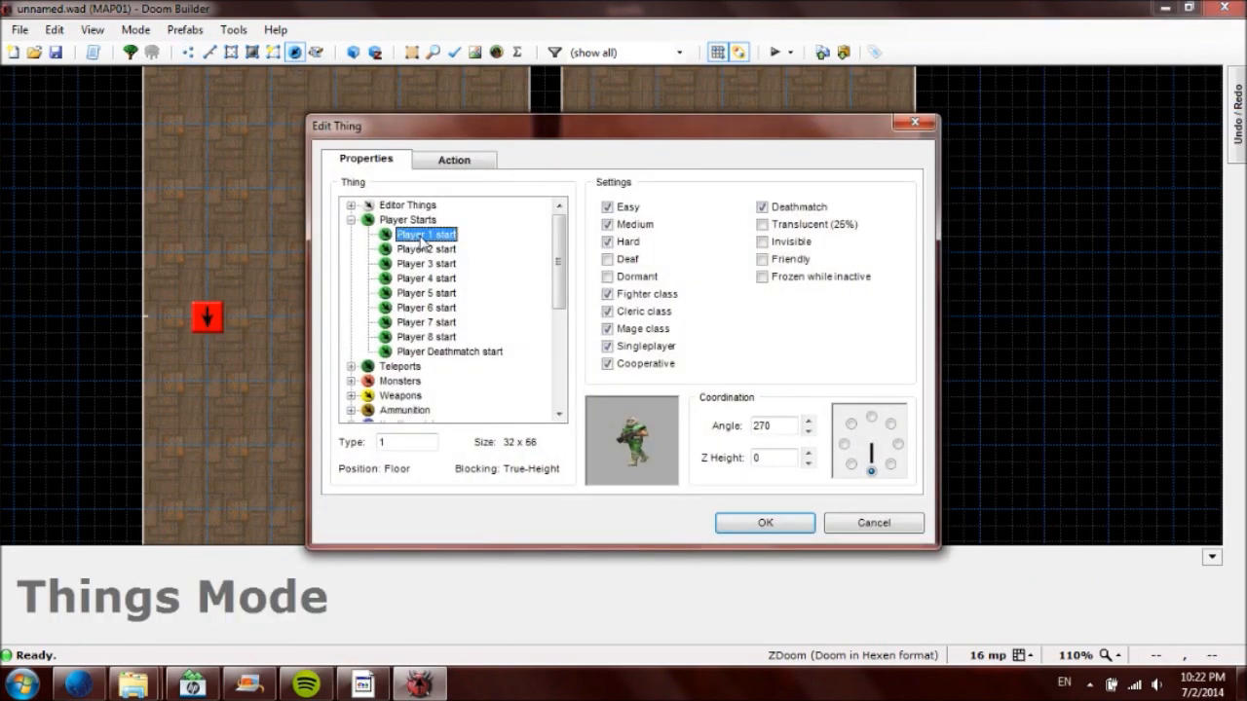
click(896, 441)
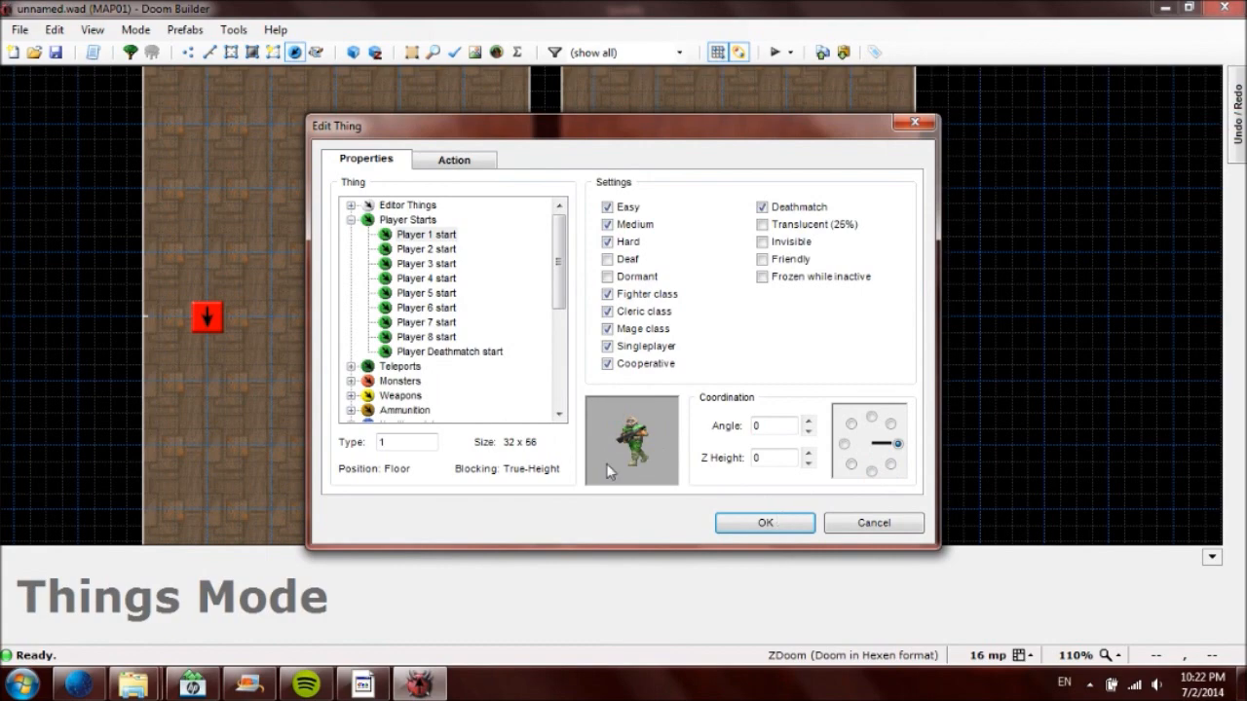
click(764, 523)
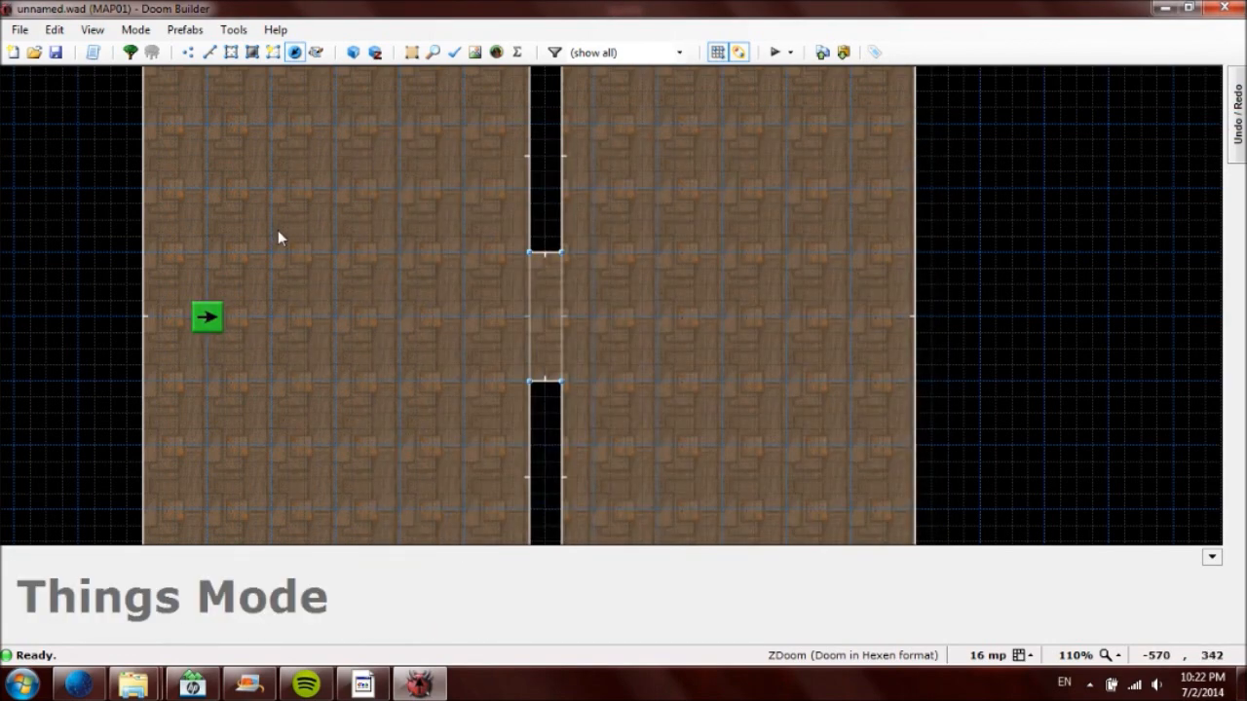
mouse_move(210, 53)
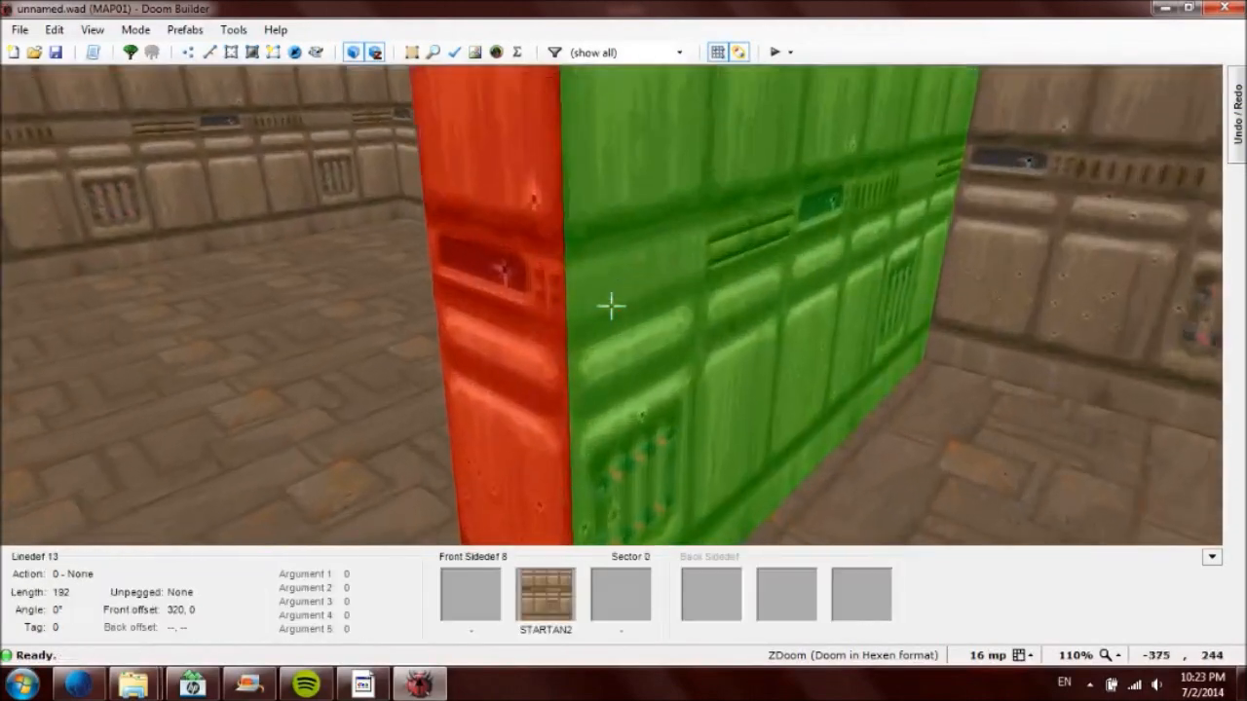
Step: Set both doorway side walls to Lower Unpegged with the DOORTRAK texture
double_click(612, 306)
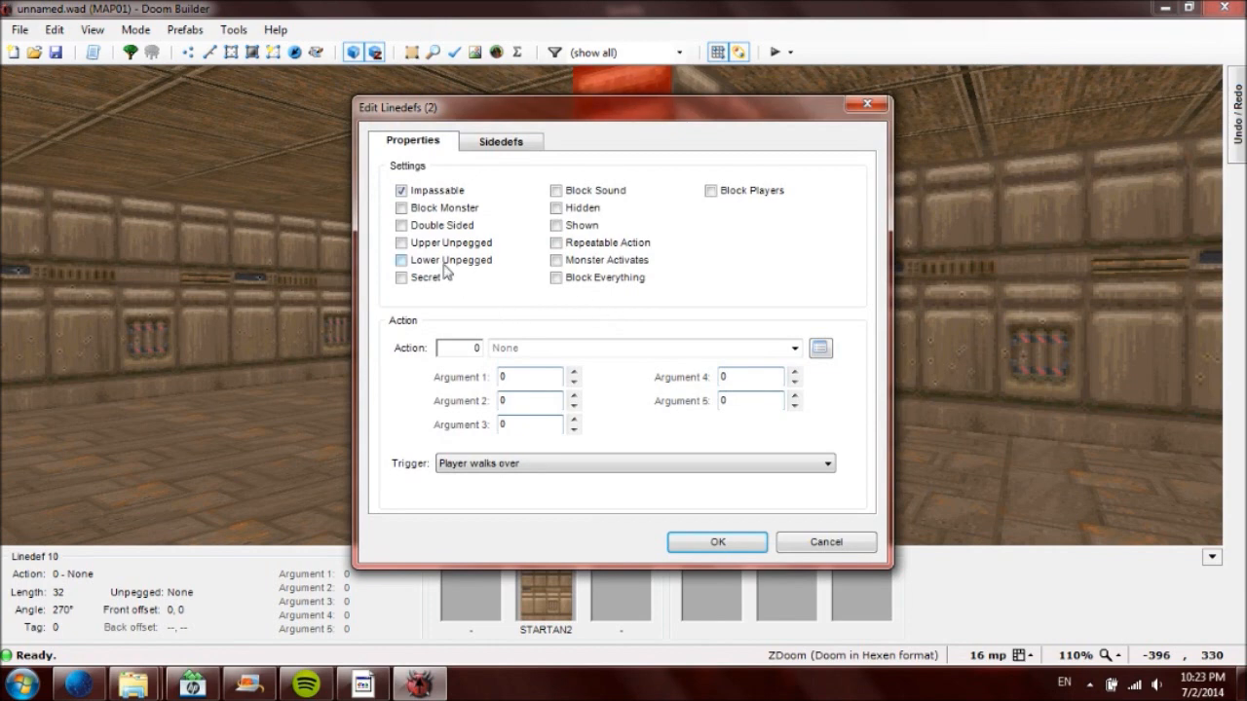
click(401, 260)
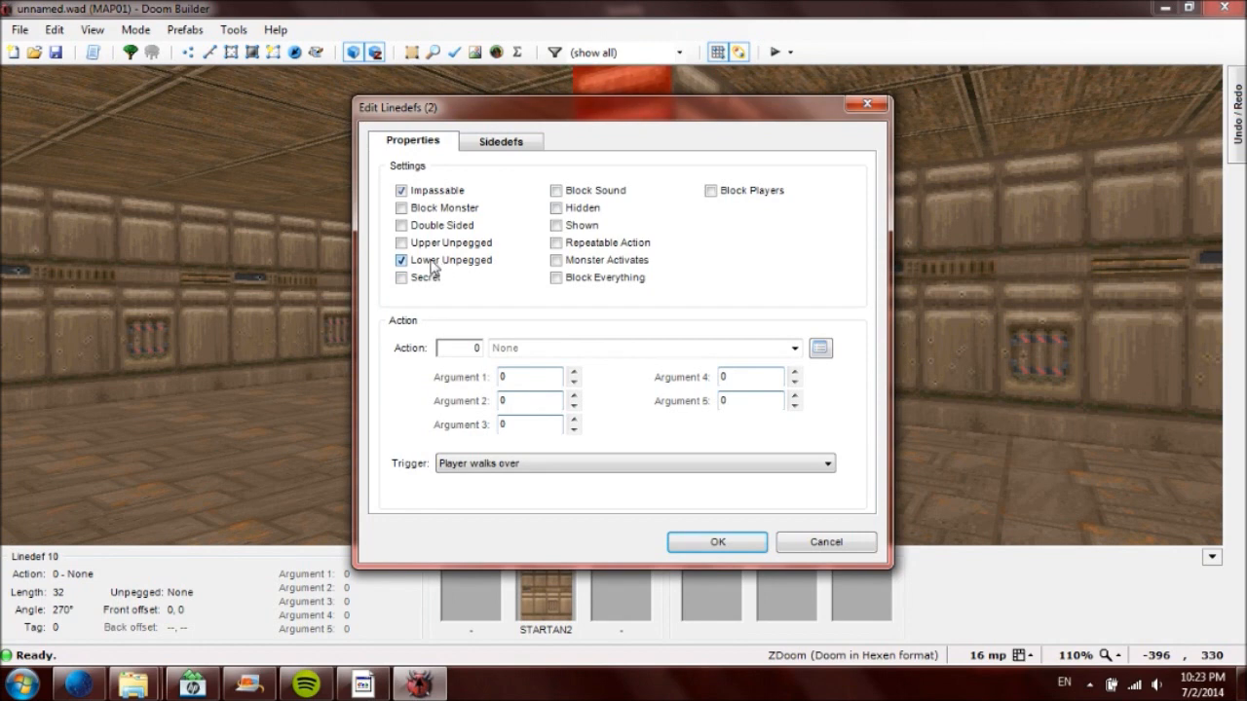
mouse_move(466, 279)
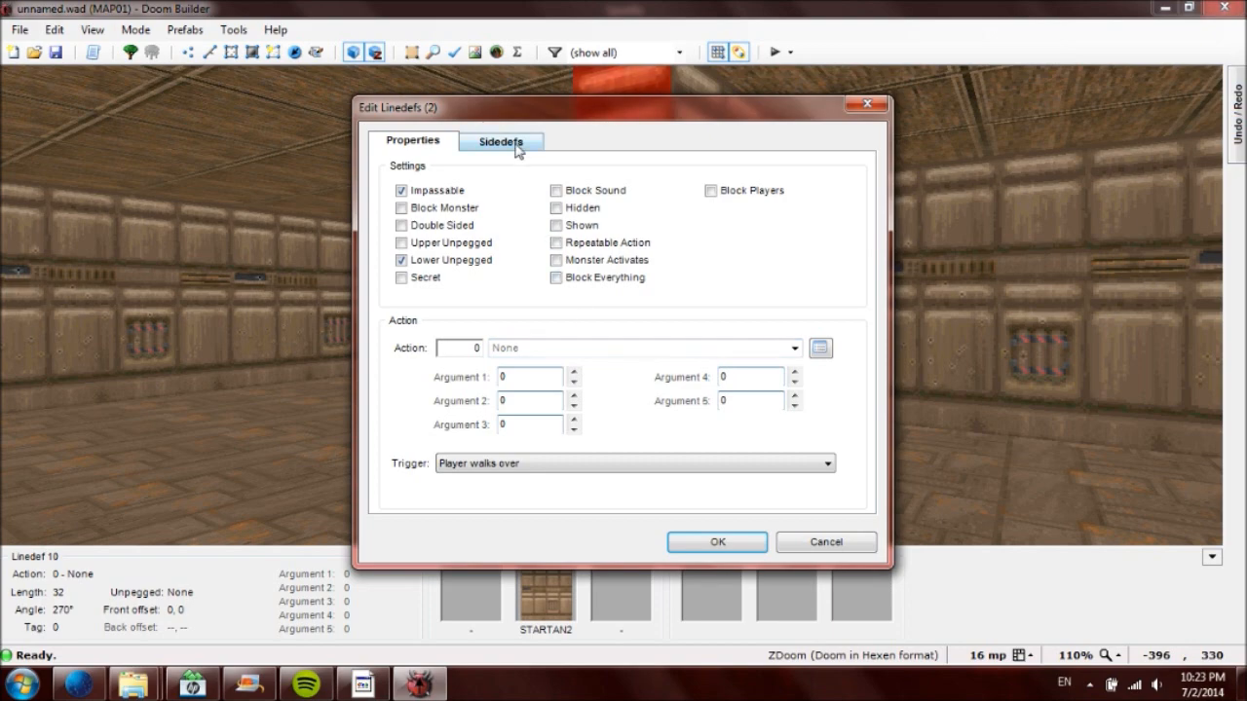
click(500, 140)
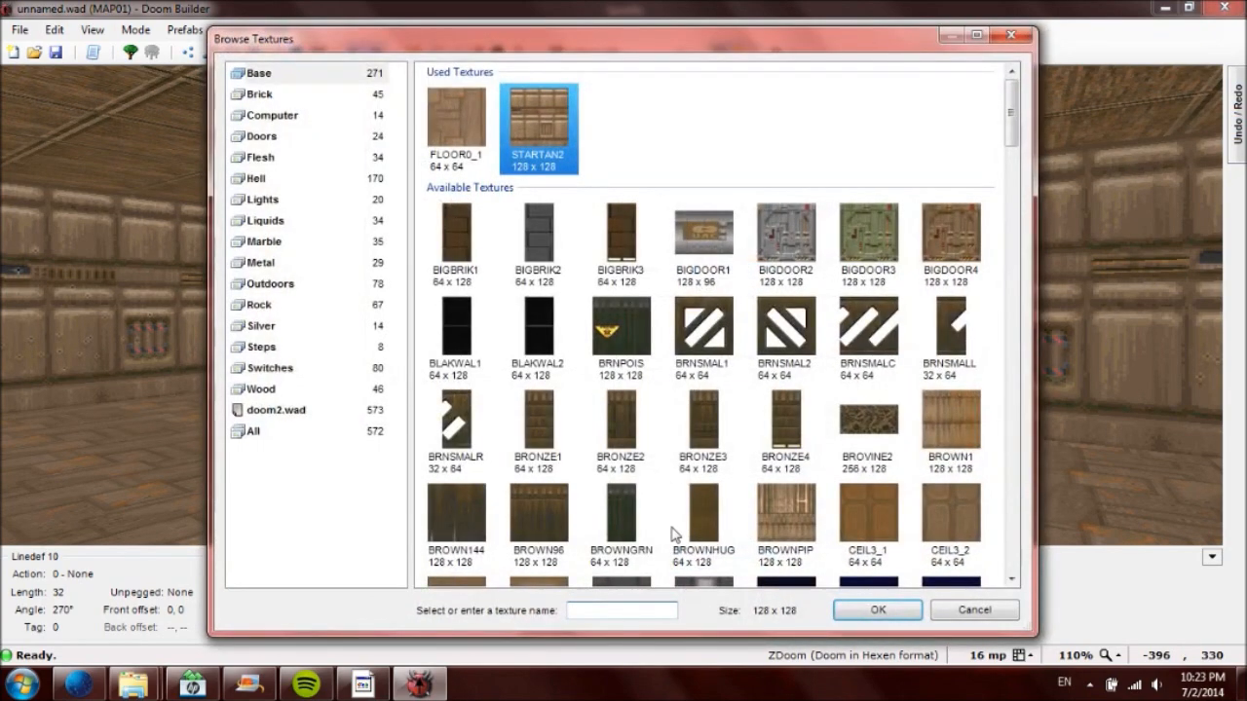
text(TRA)
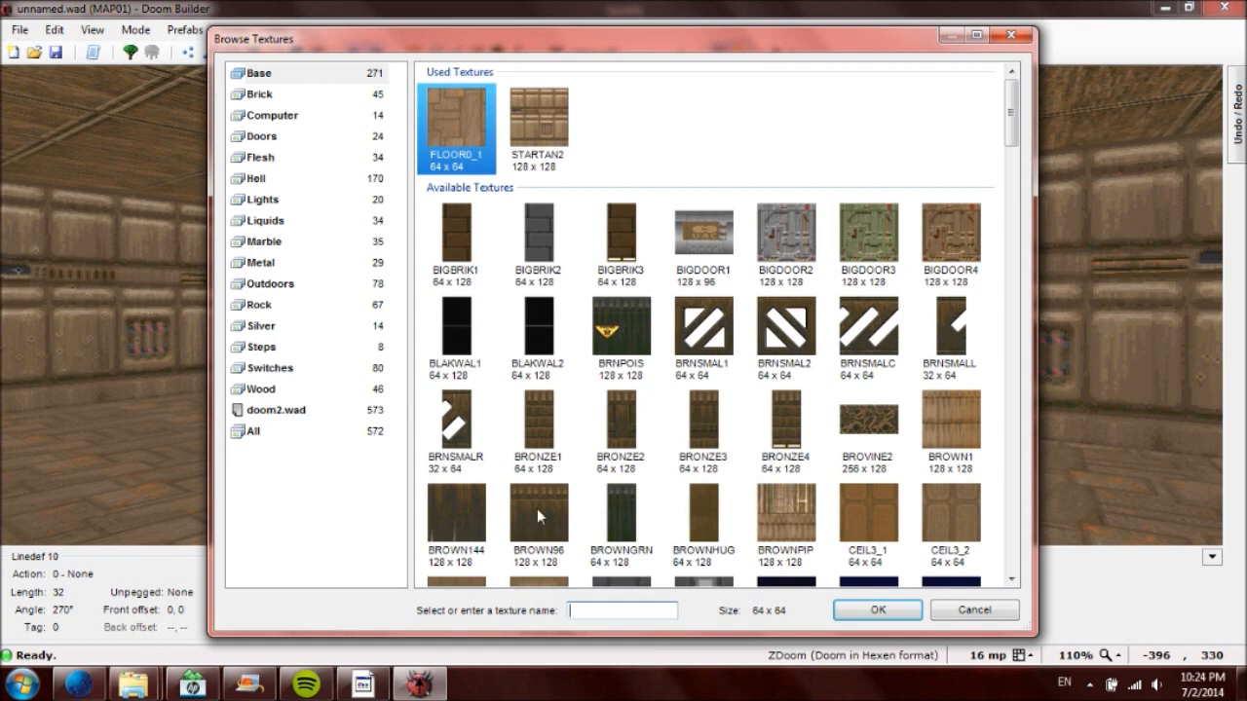
click(261, 136)
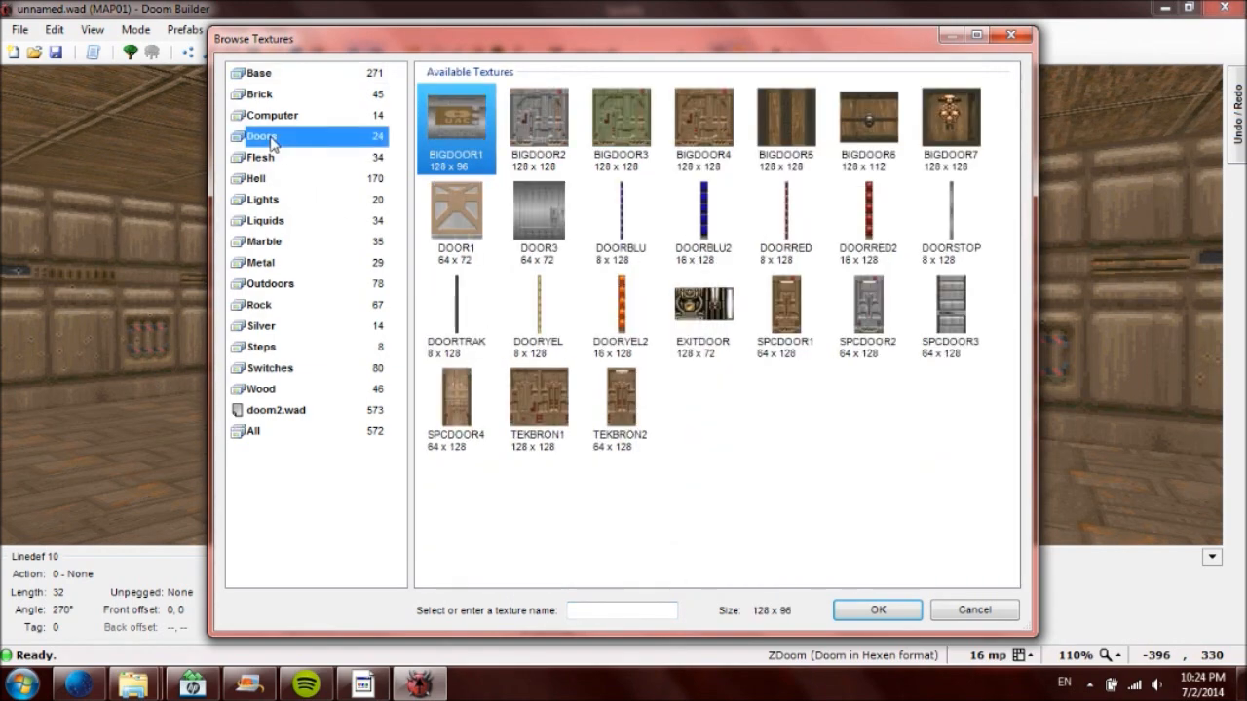
click(876, 609)
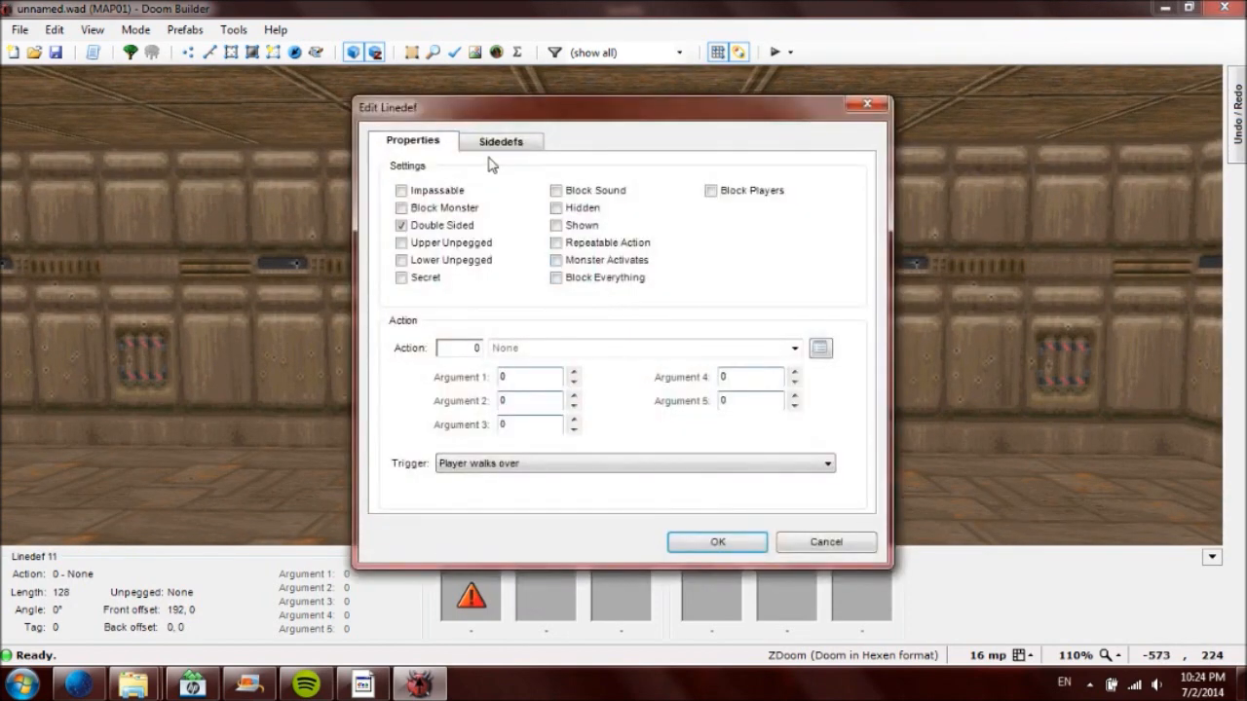
Step: Apply BIGDOOR3 as the upper texture on both faces of the door
click(500, 141)
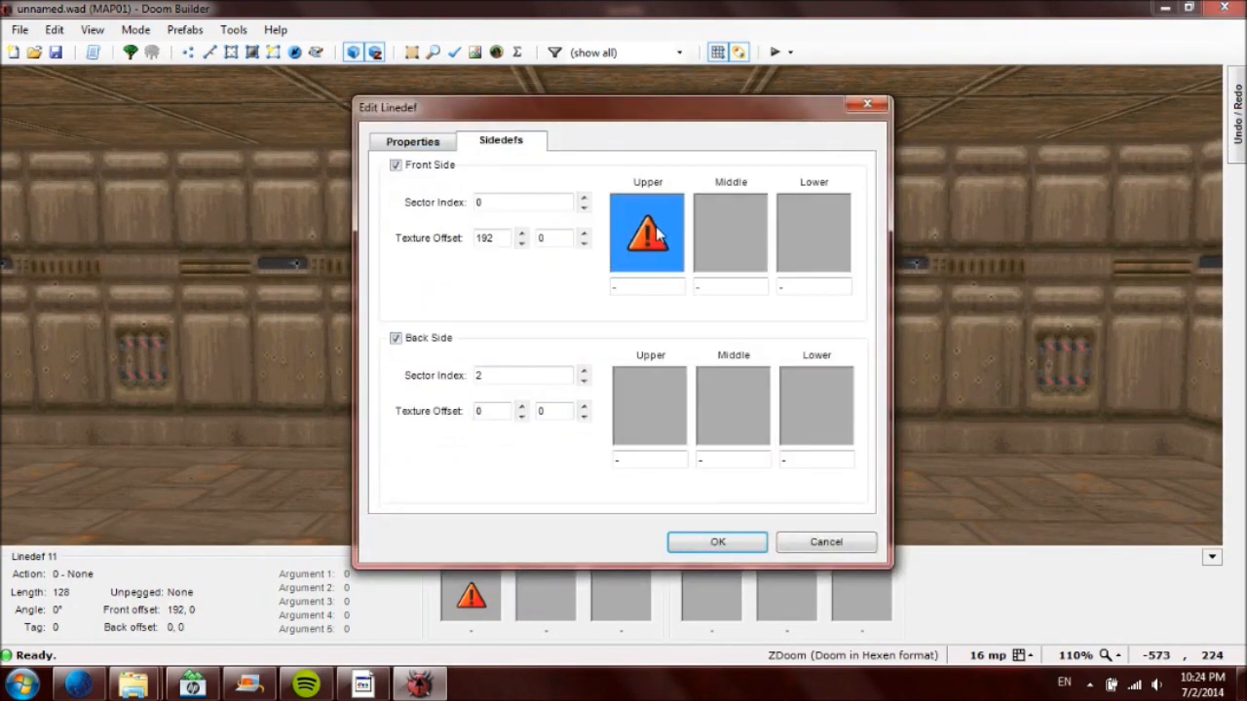
click(647, 232)
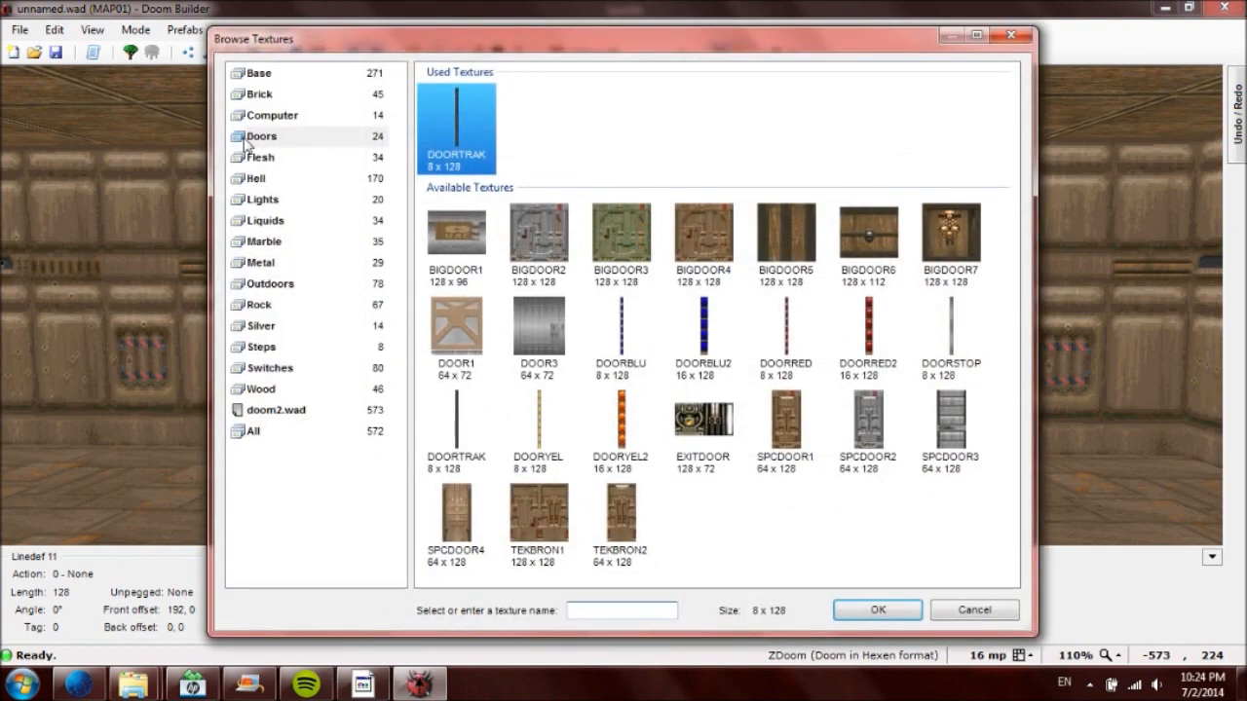
click(260, 137)
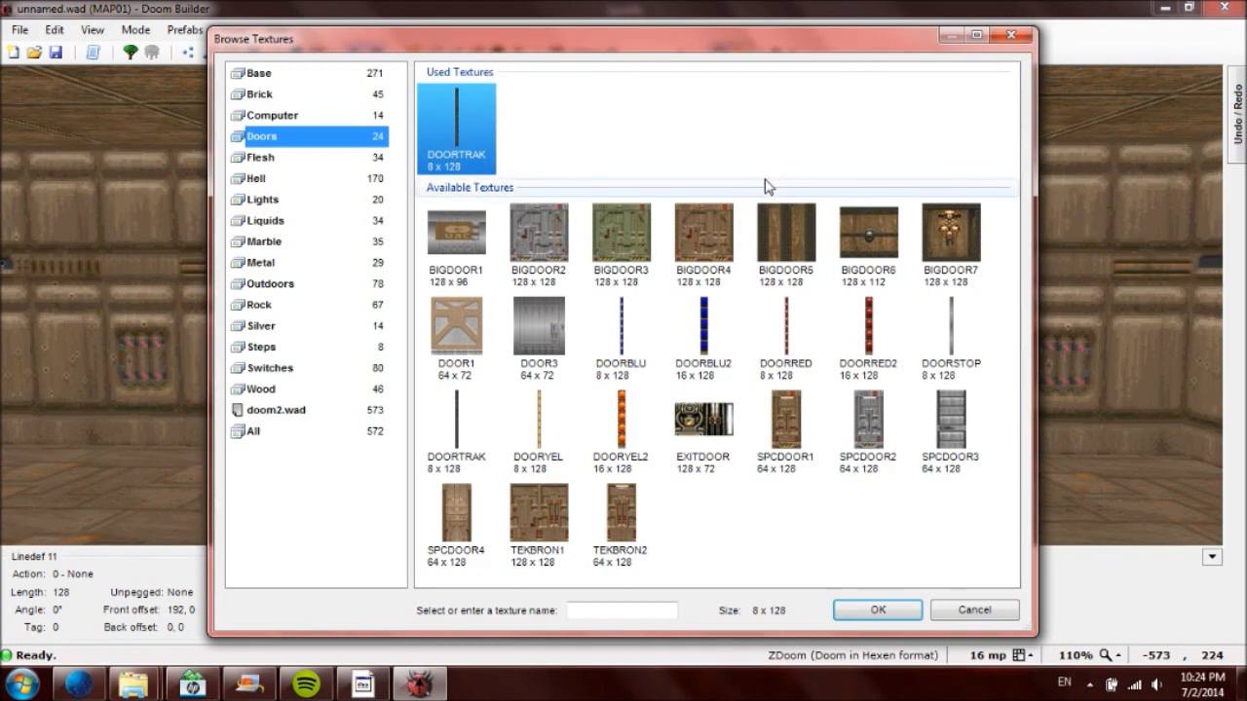
click(621, 234)
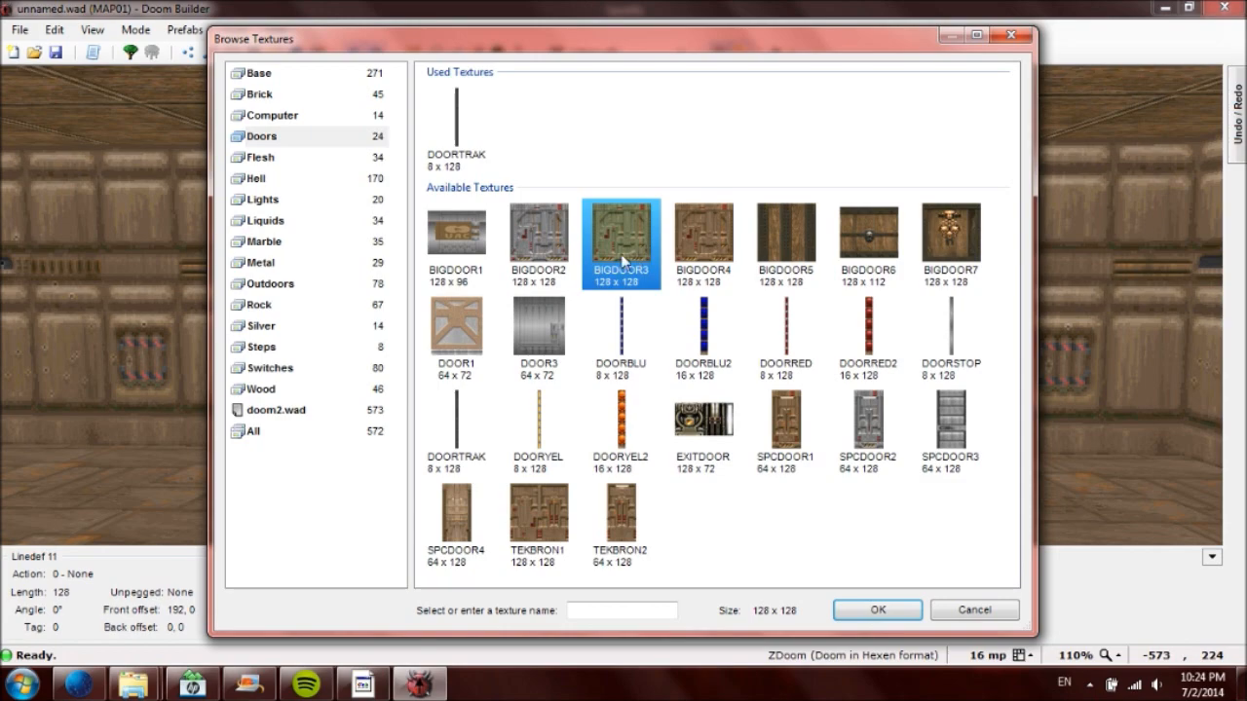
click(877, 608)
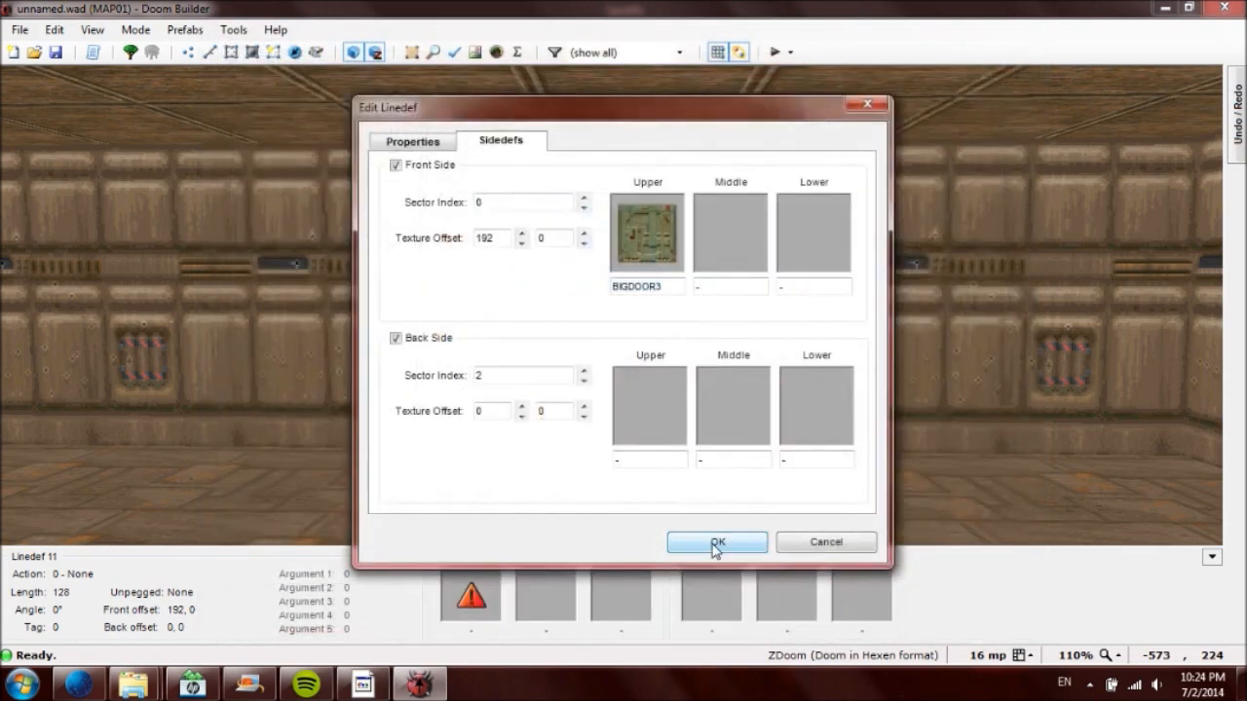
click(716, 543)
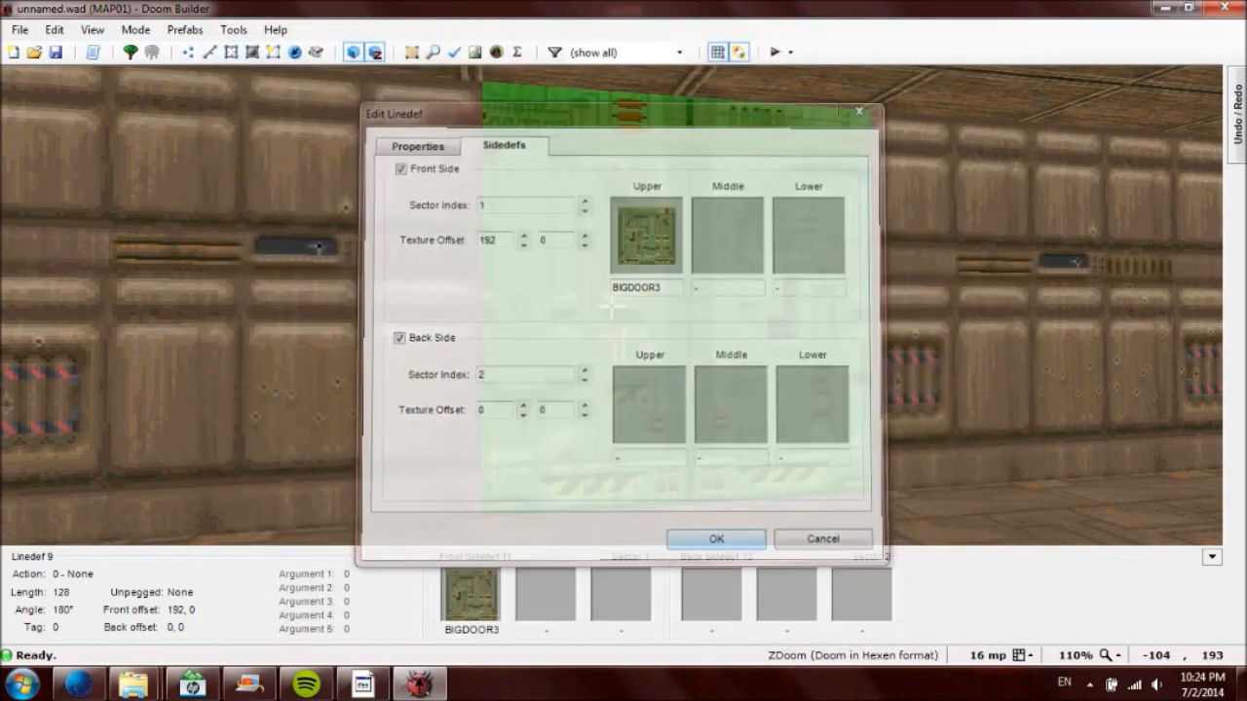
click(715, 539)
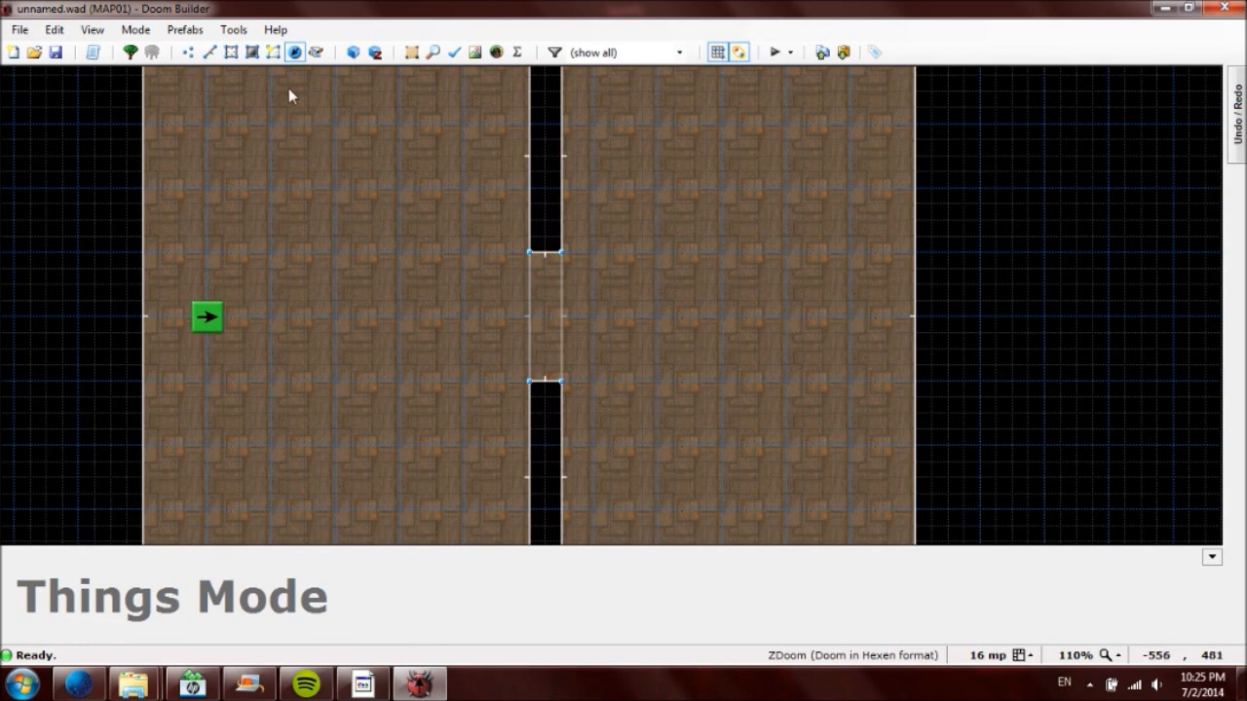
mouse_move(231, 51)
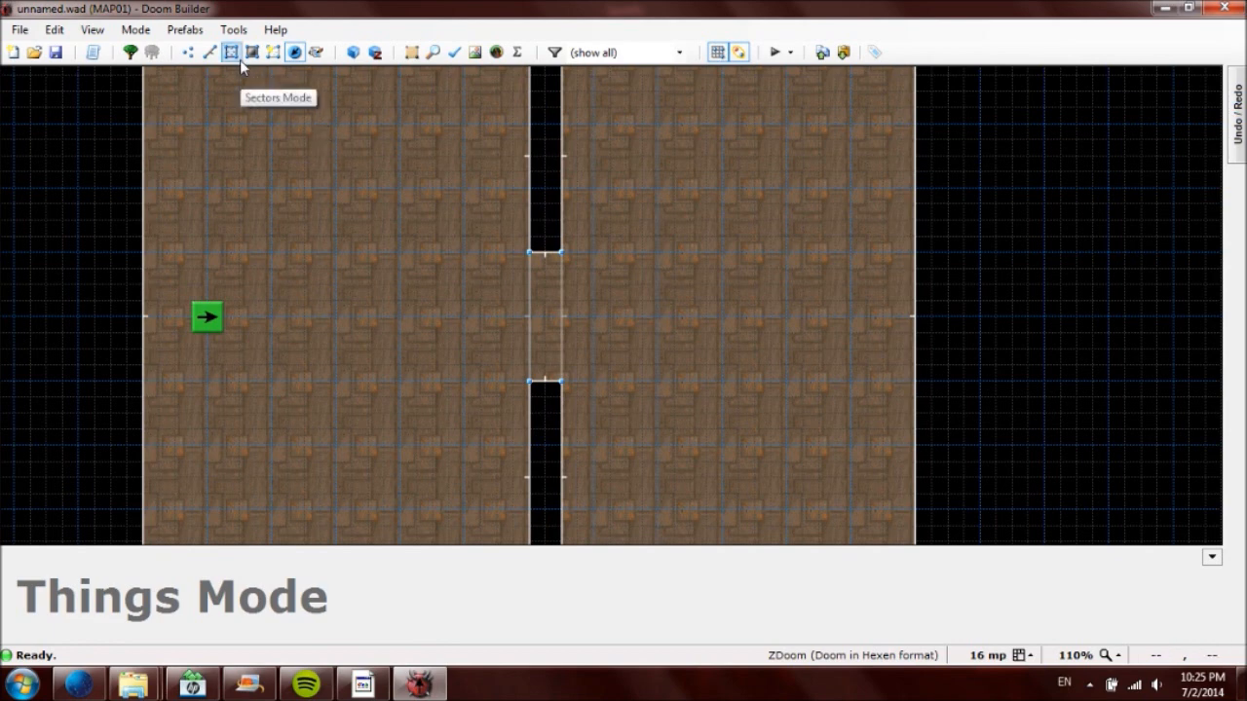
Step: Set the narrow doorway sector's tag to 1 in Sectors mode
click(229, 51)
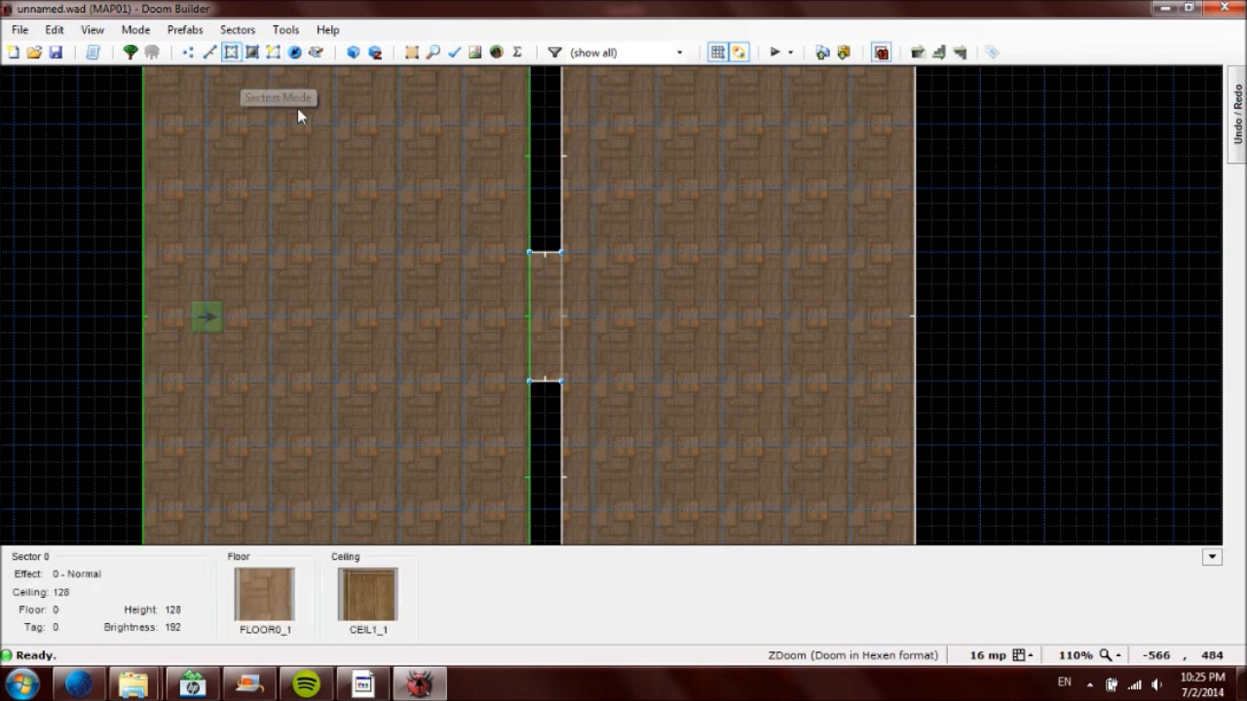
click(543, 317)
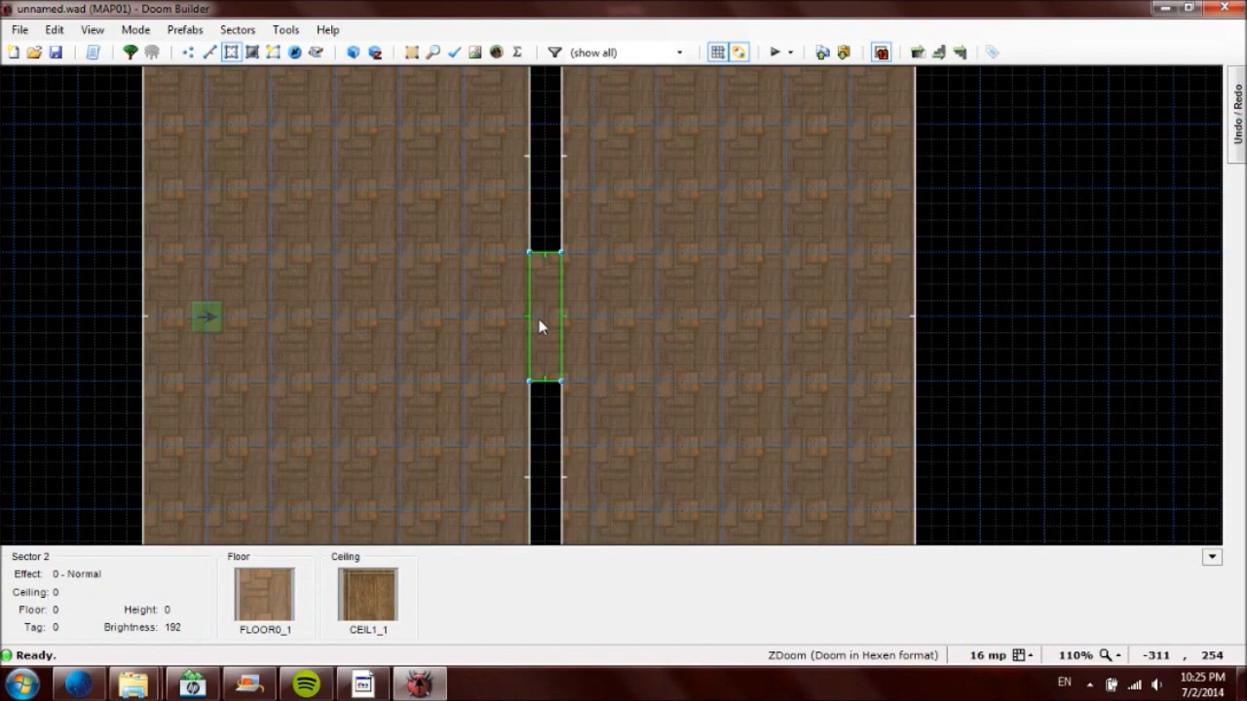
double_click(542, 317)
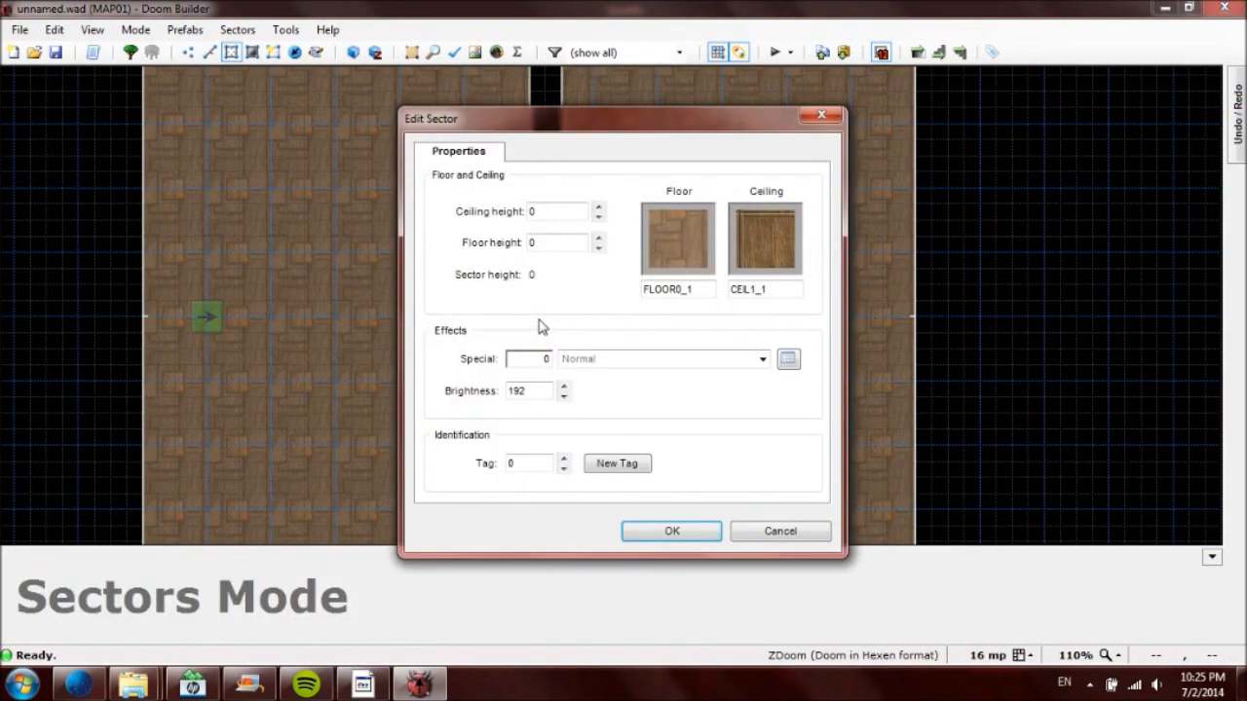
mouse_move(575, 358)
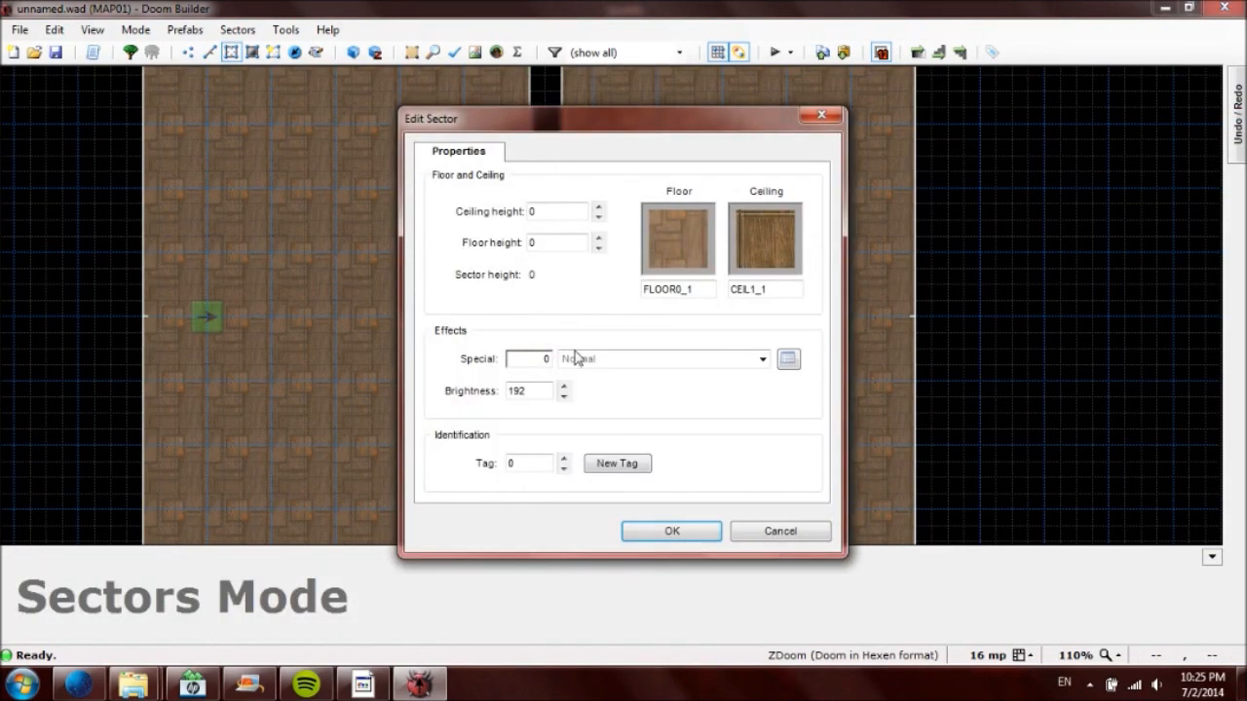
click(617, 462)
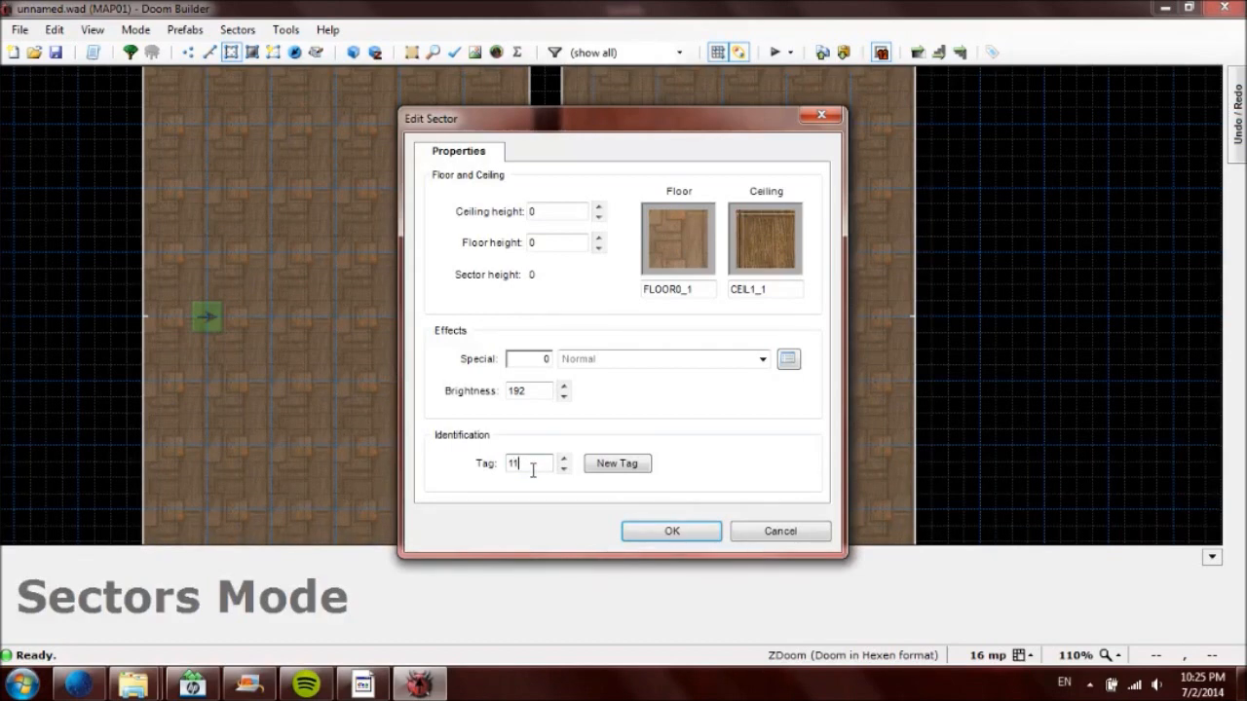
key(Backspace)
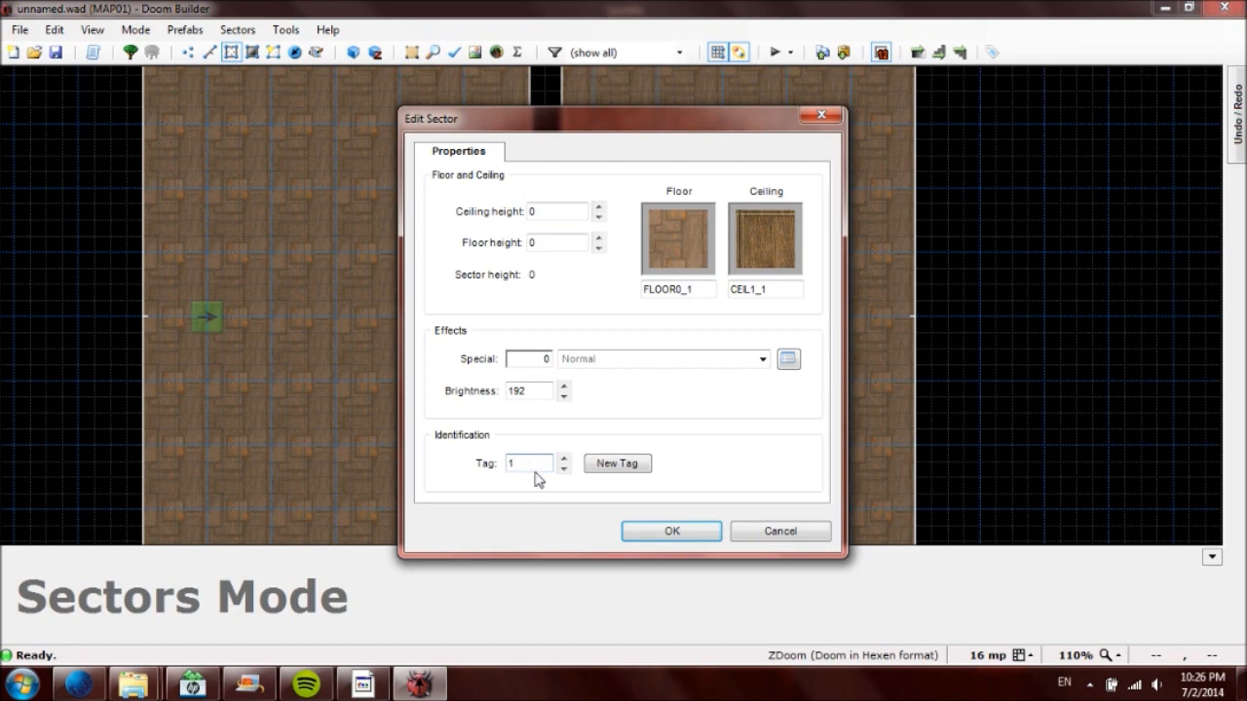
click(670, 531)
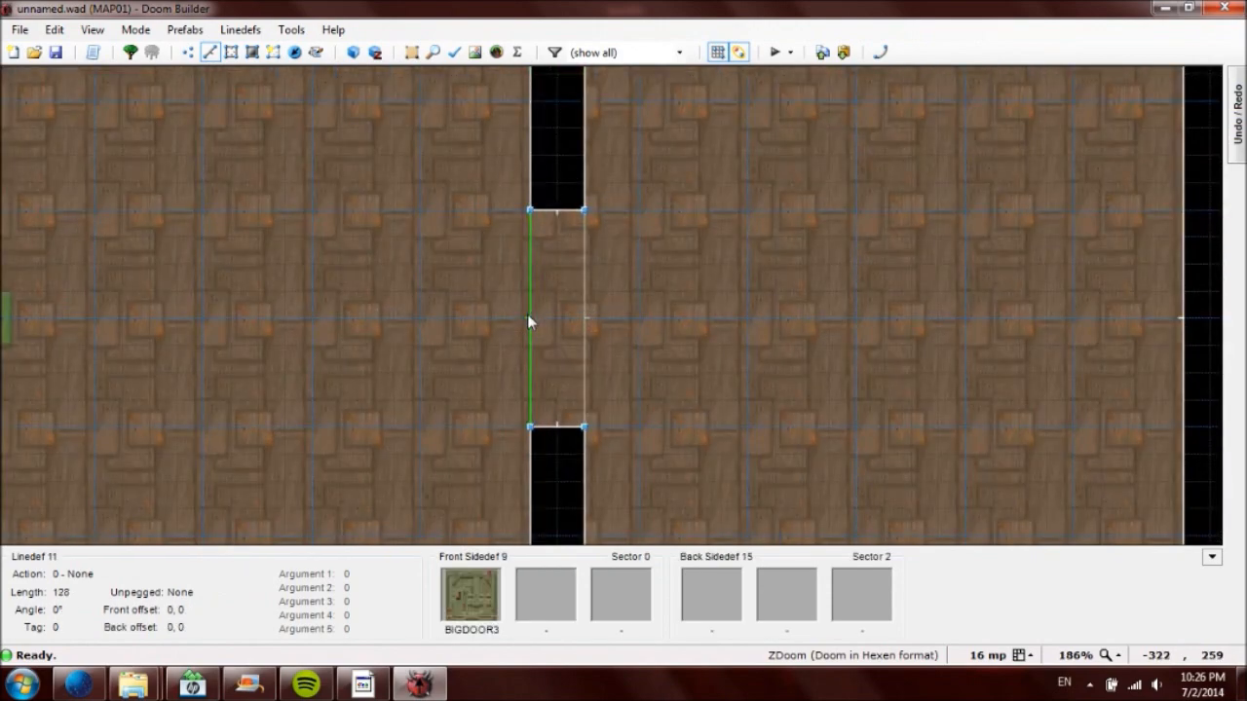
Step: Flip the door's right linedef, then select both door linedefs
click(583, 322)
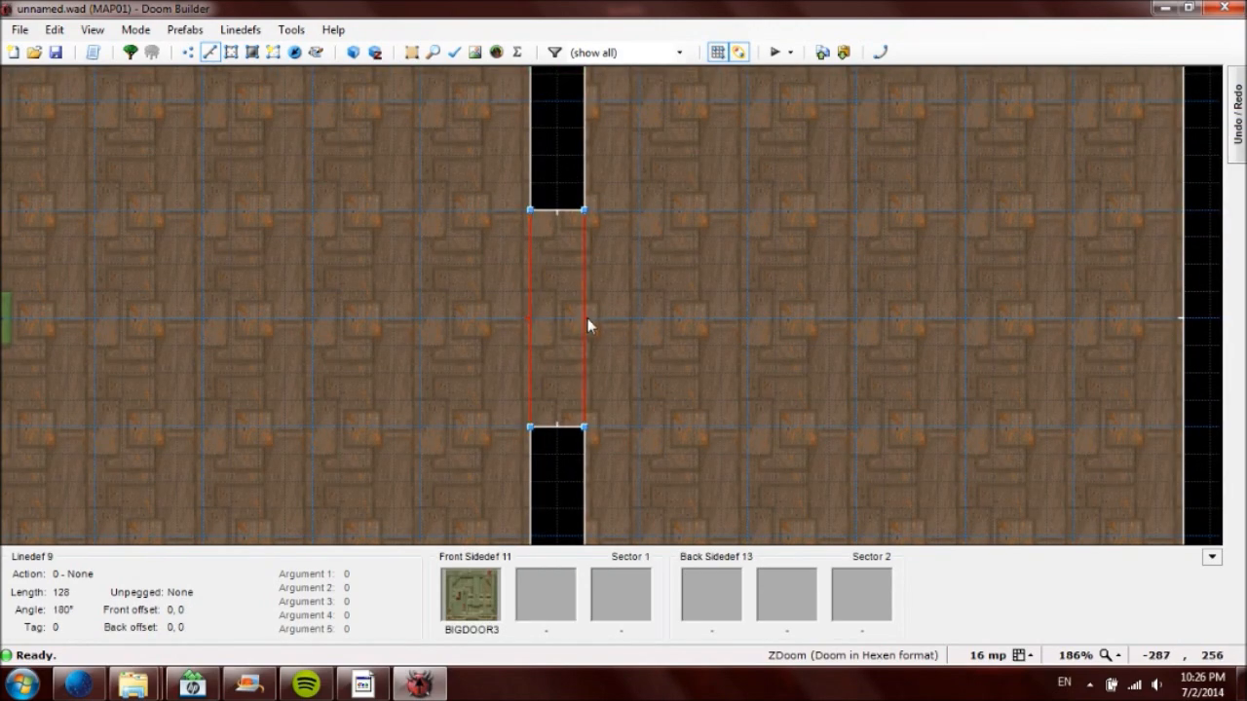
click(584, 321)
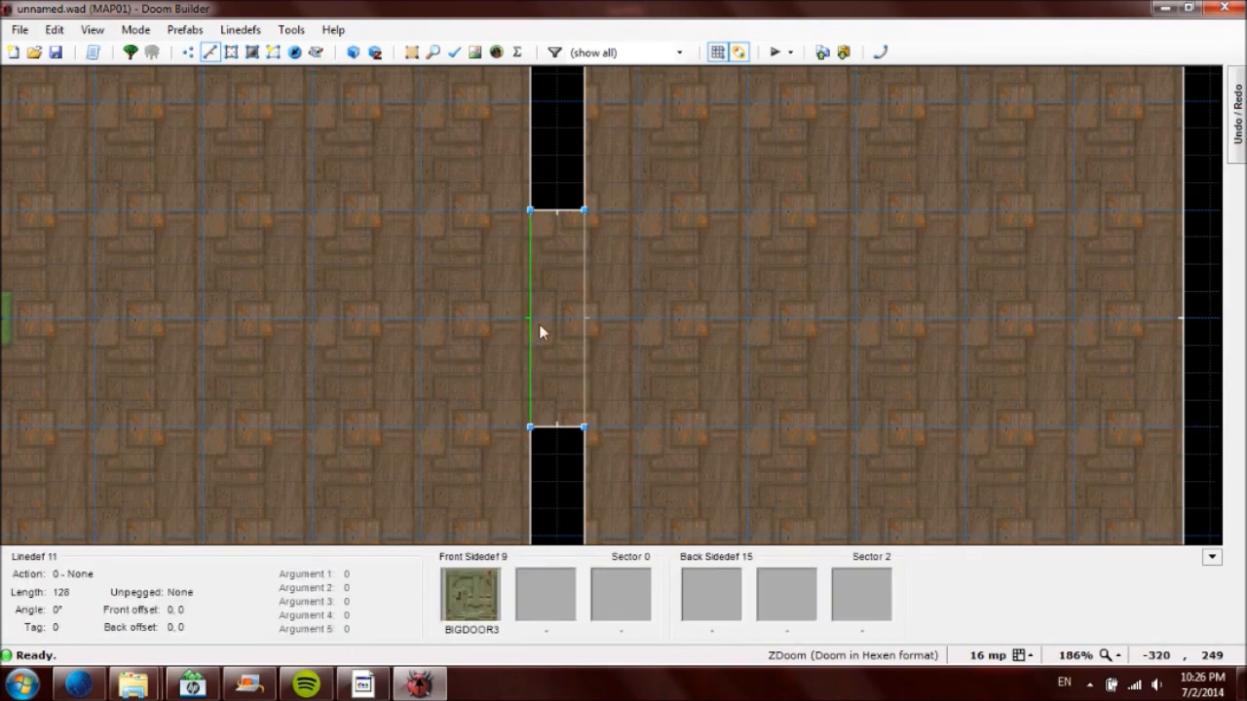
mouse_move(529, 337)
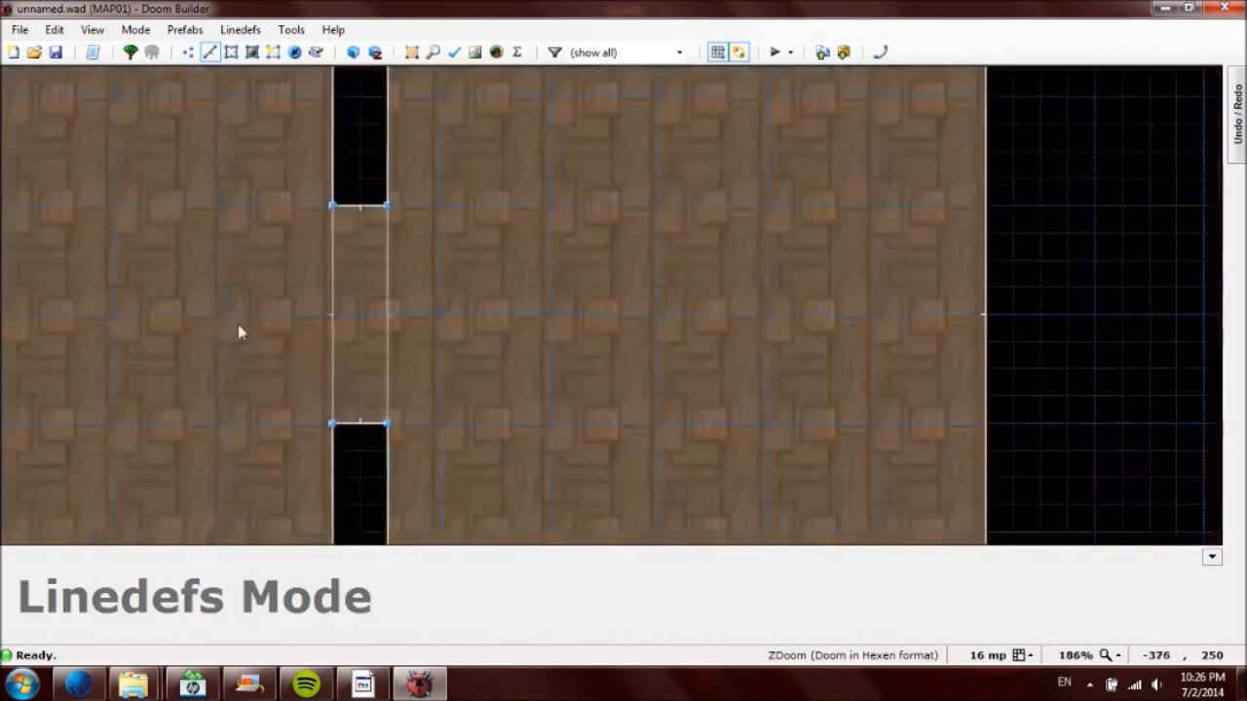
click(568, 312)
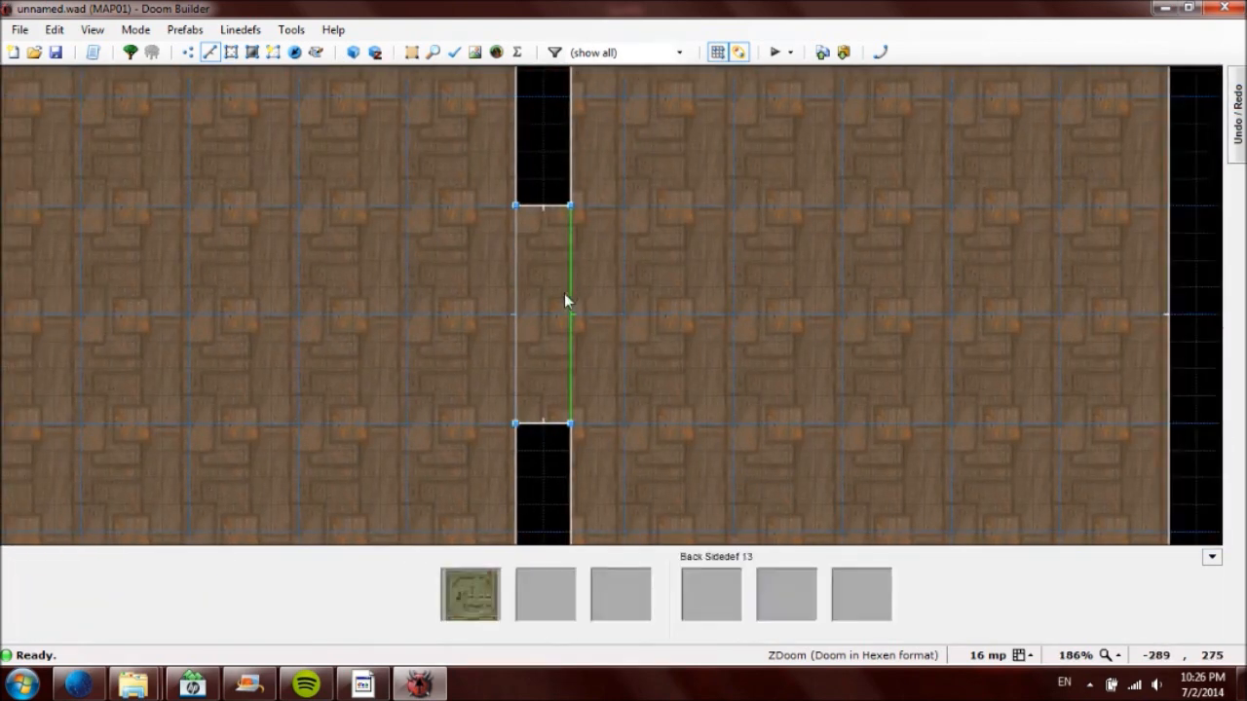
click(531, 315)
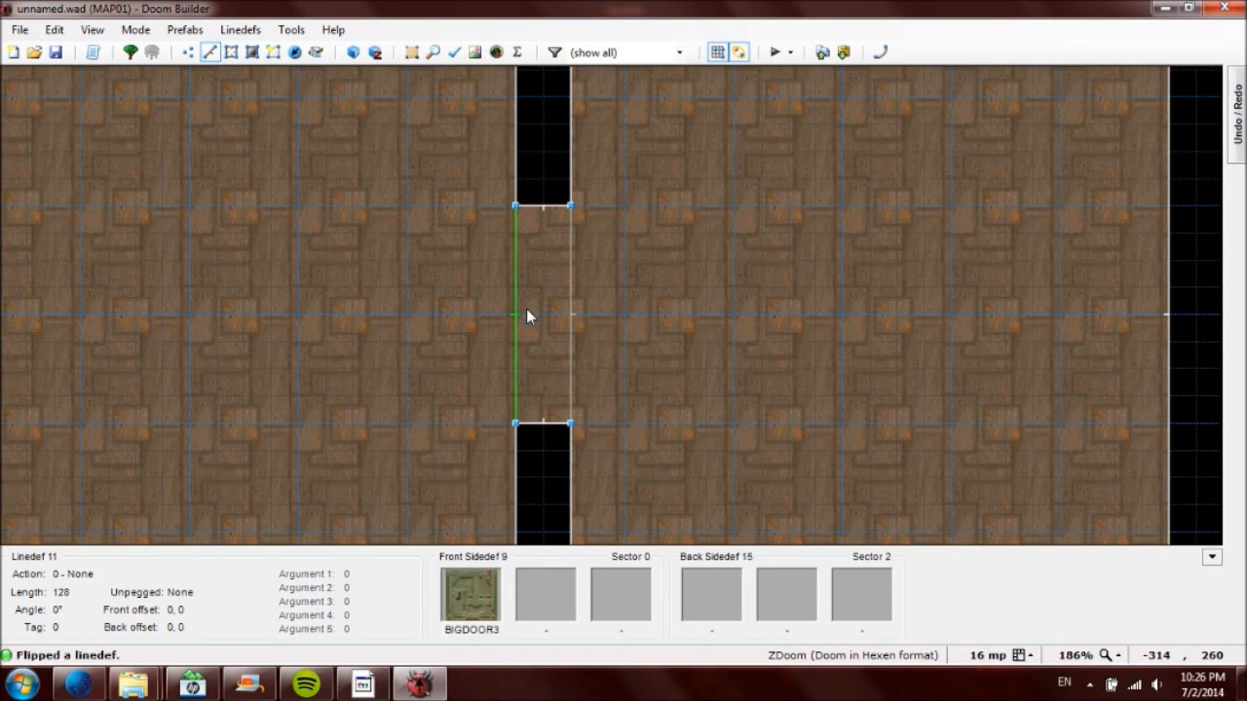
click(570, 322)
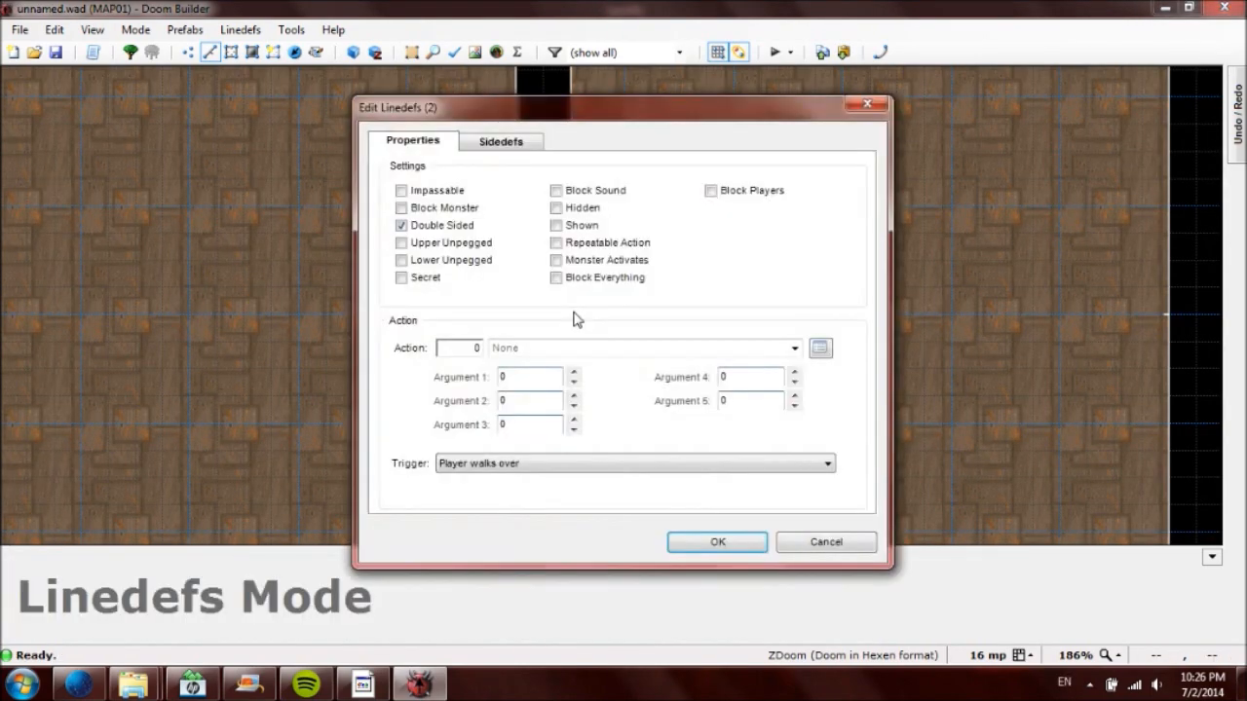
mouse_move(408, 446)
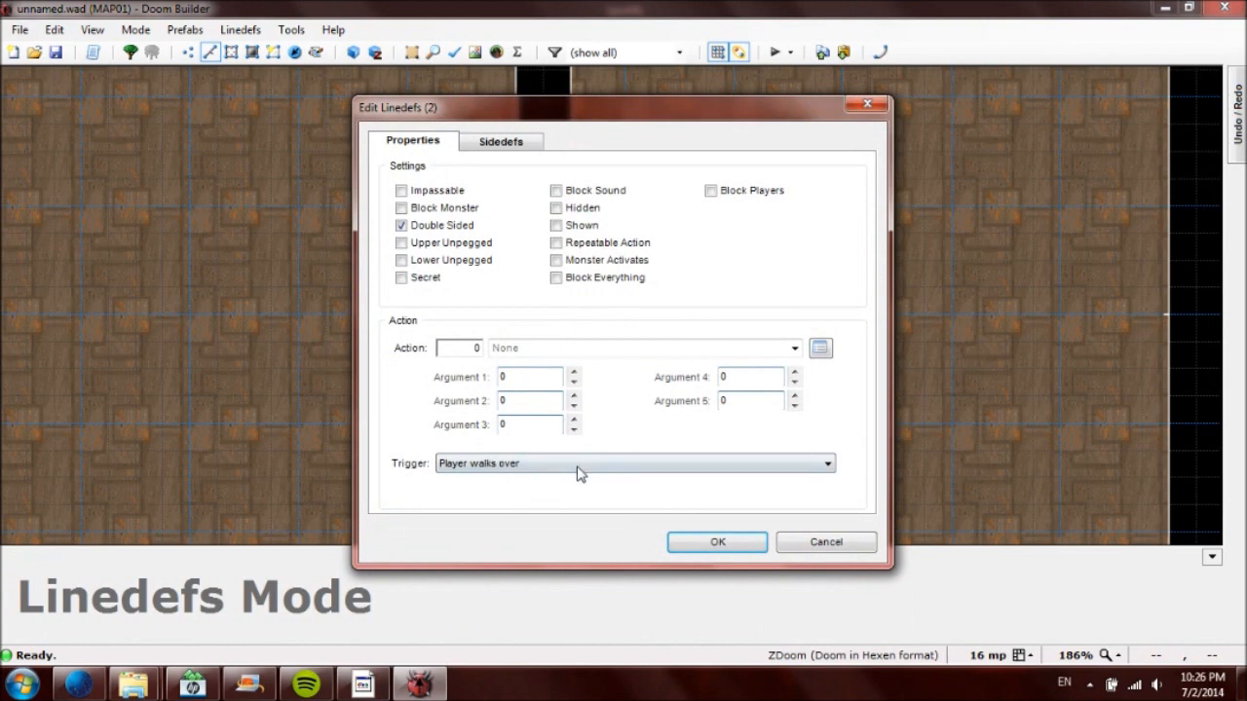
Step: Give both door lines the Door Generic action, triggered by the player pressing use
click(633, 463)
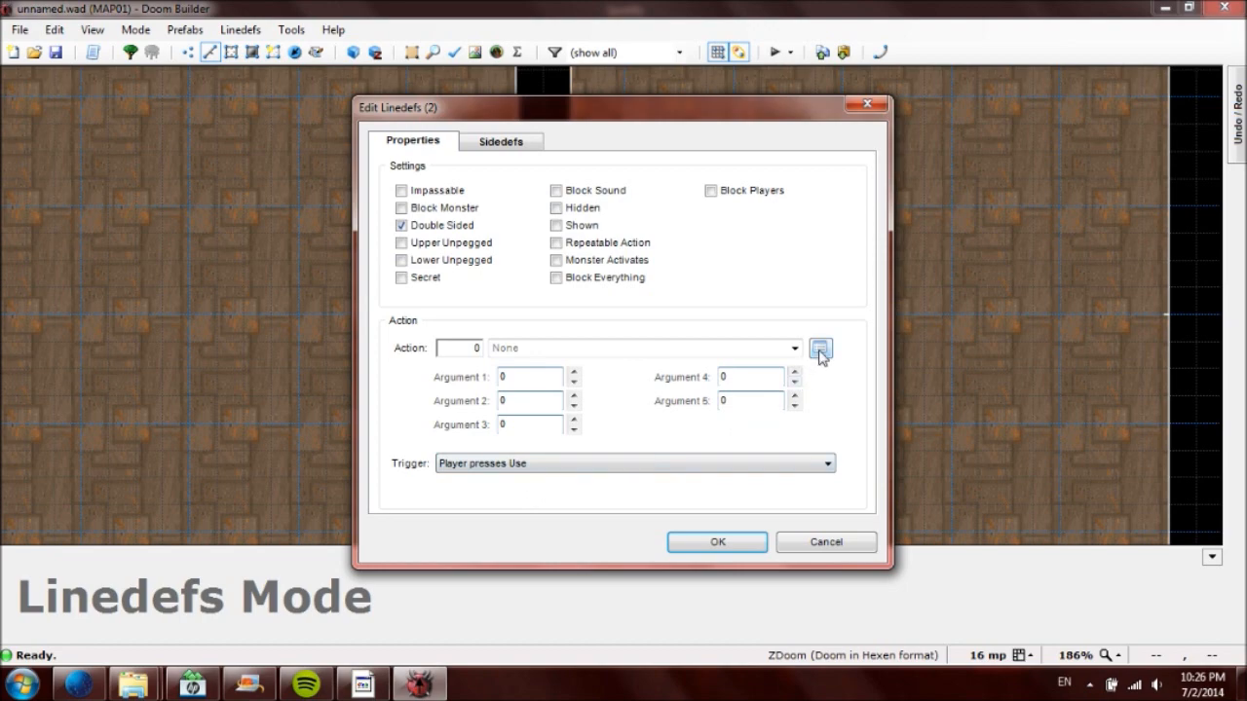
click(821, 348)
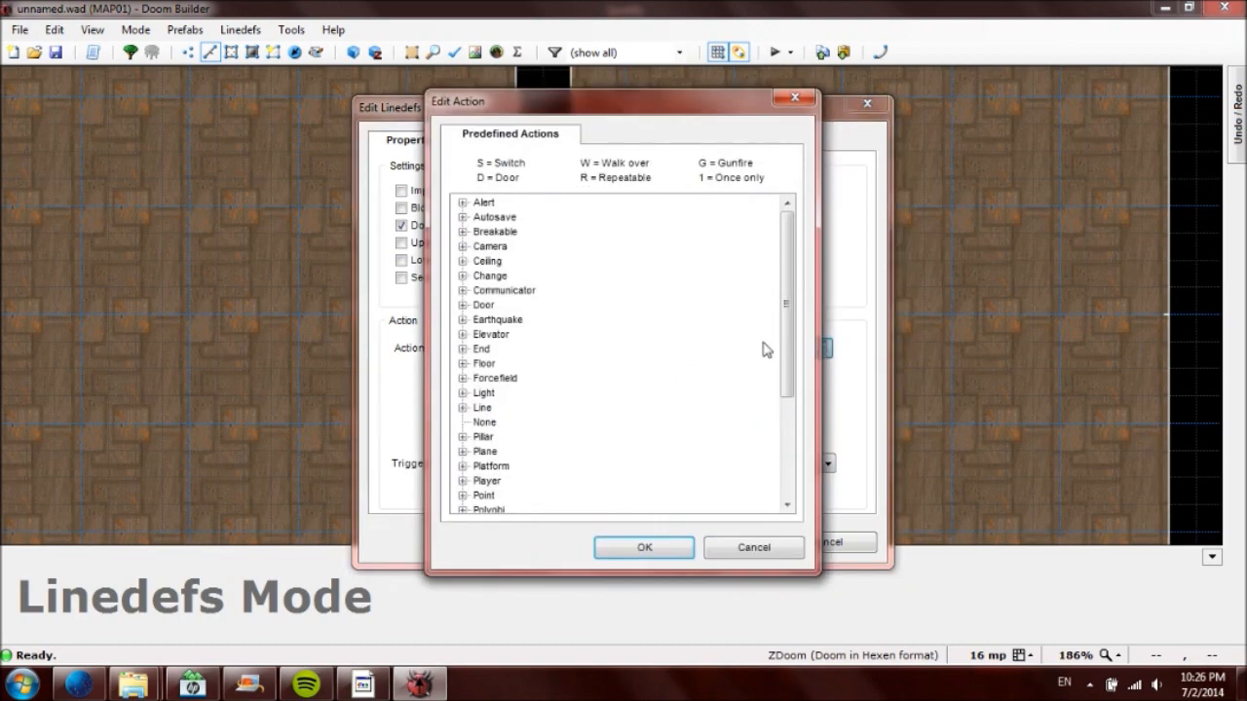
click(465, 305)
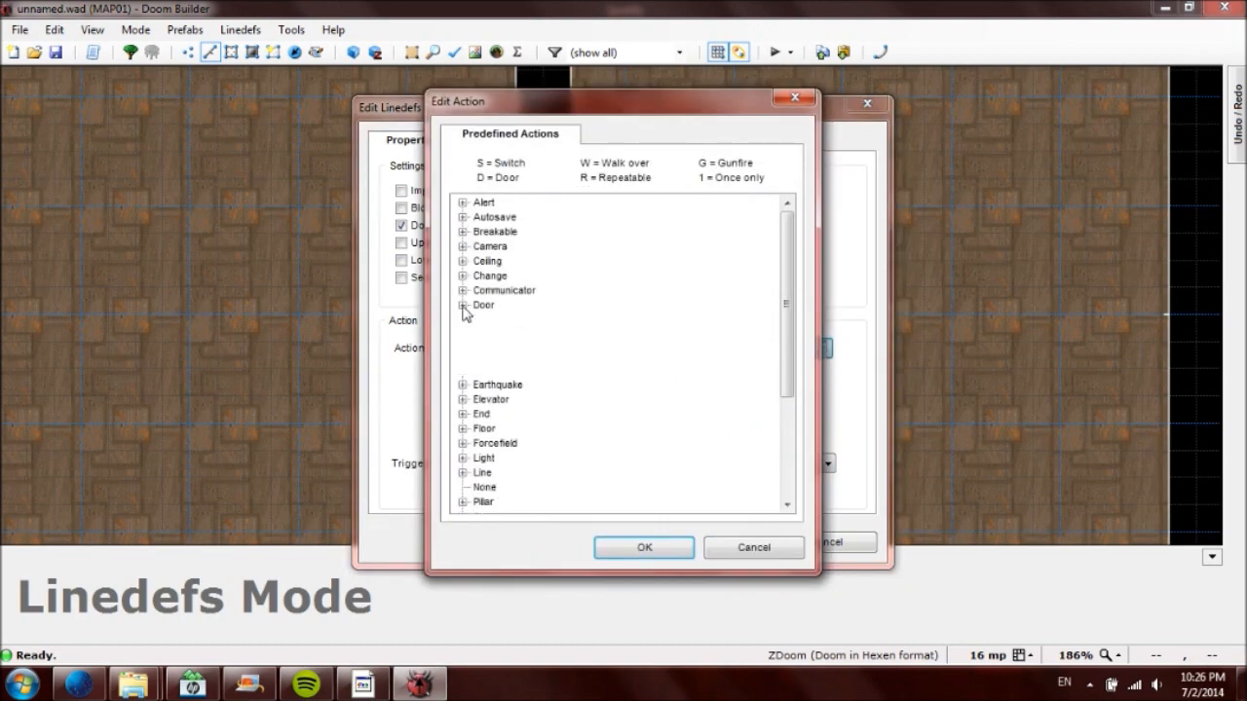
click(466, 305)
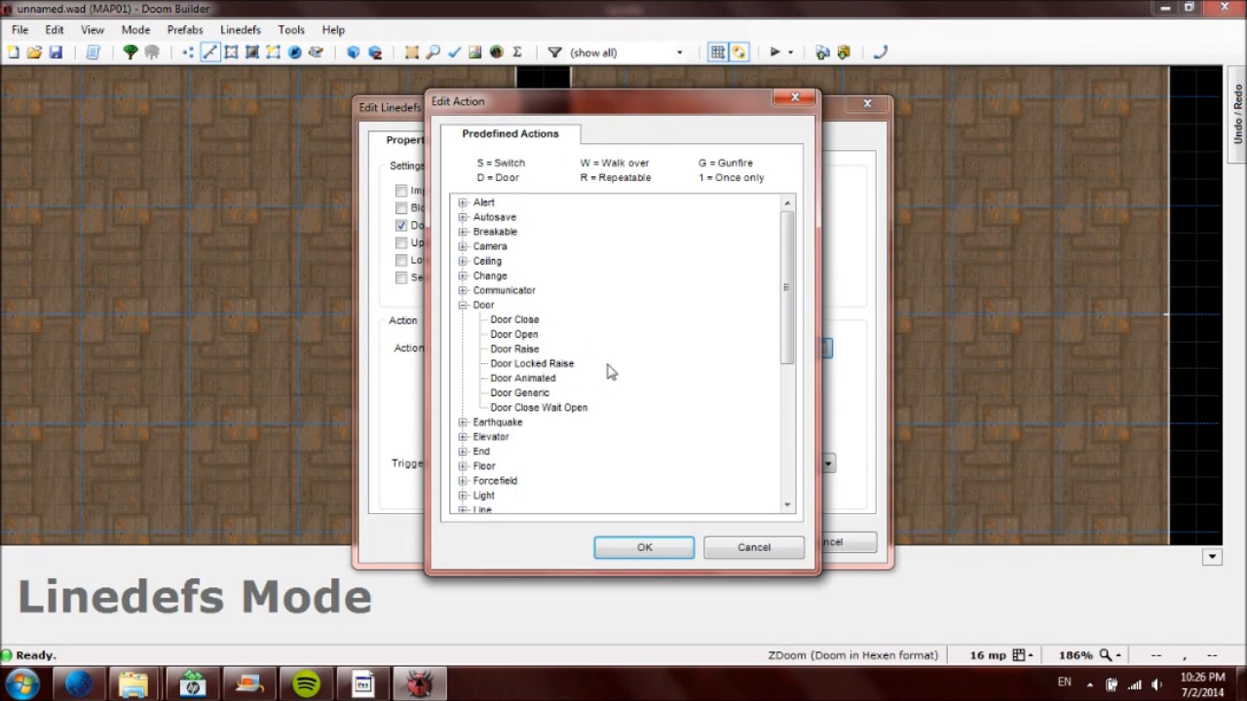
click(518, 392)
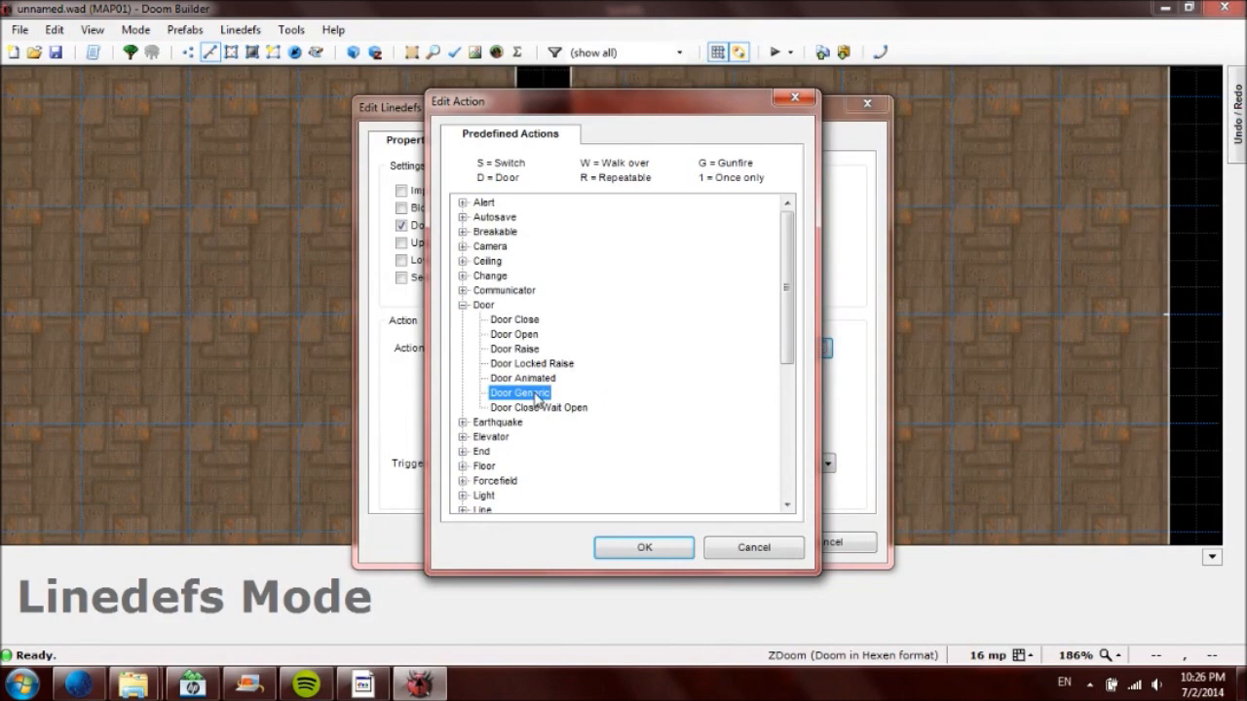
click(643, 547)
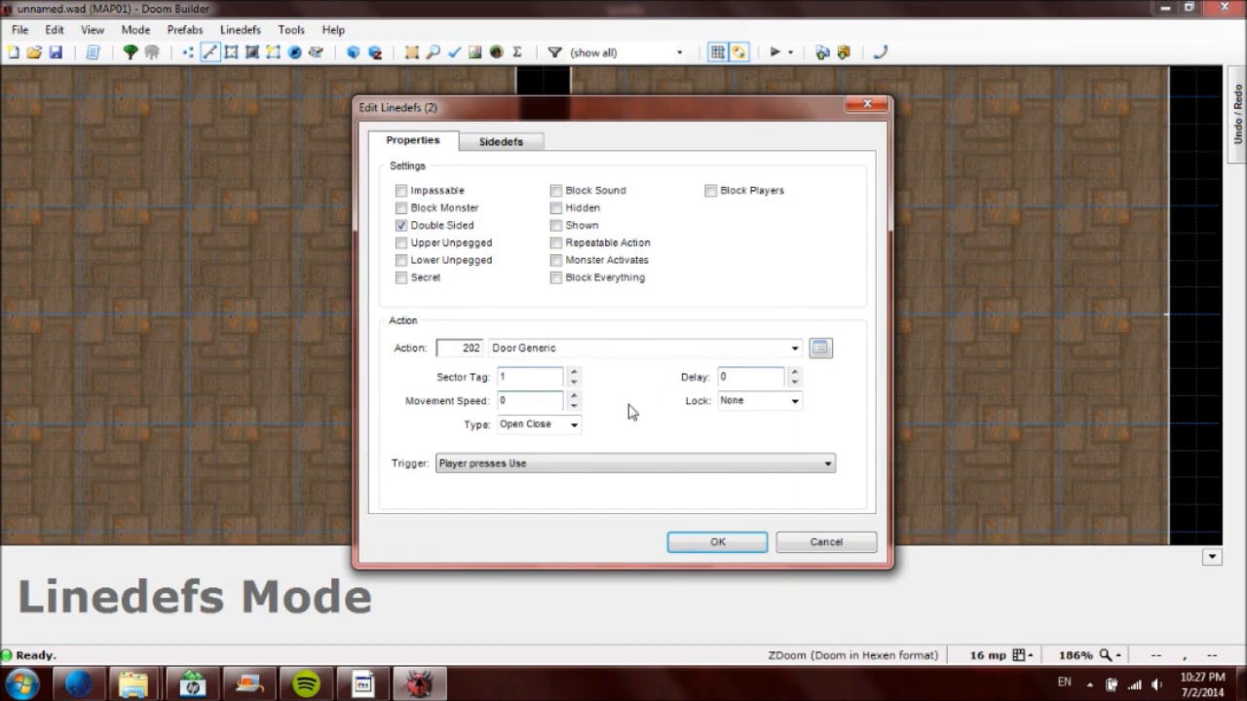
Step: Enter the sector tag and set the door's movement speed to 27
click(529, 377)
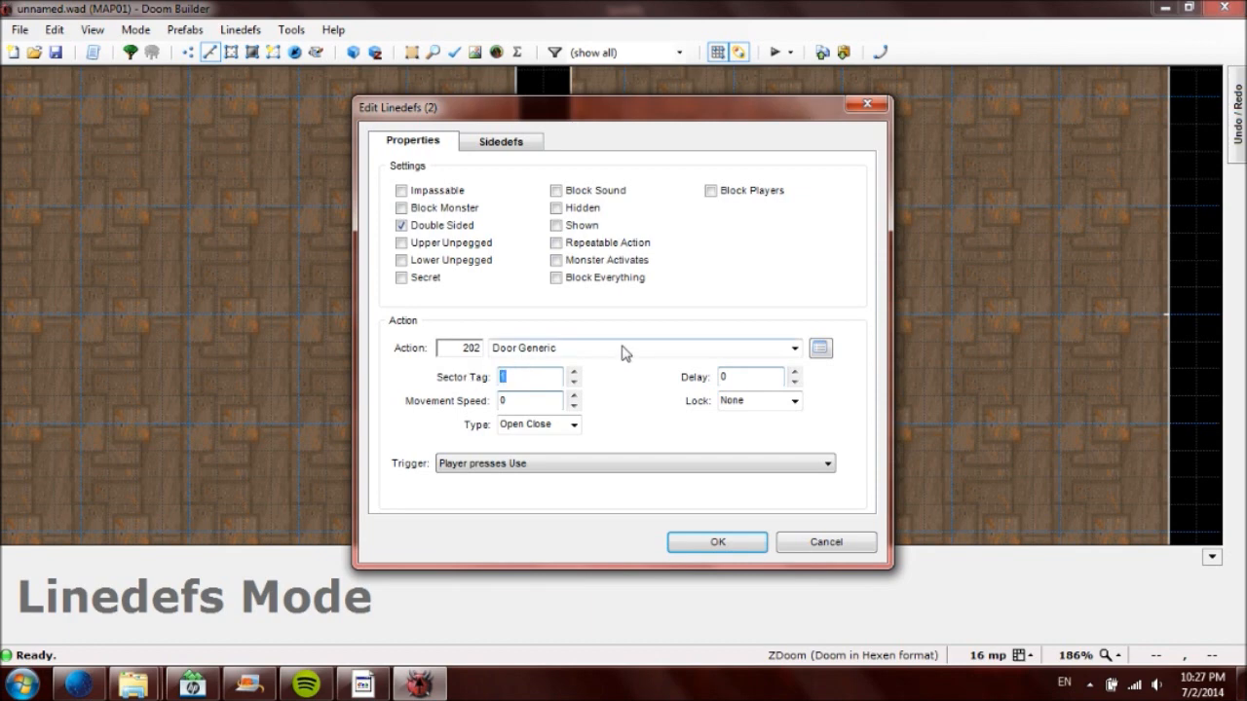
text(11)
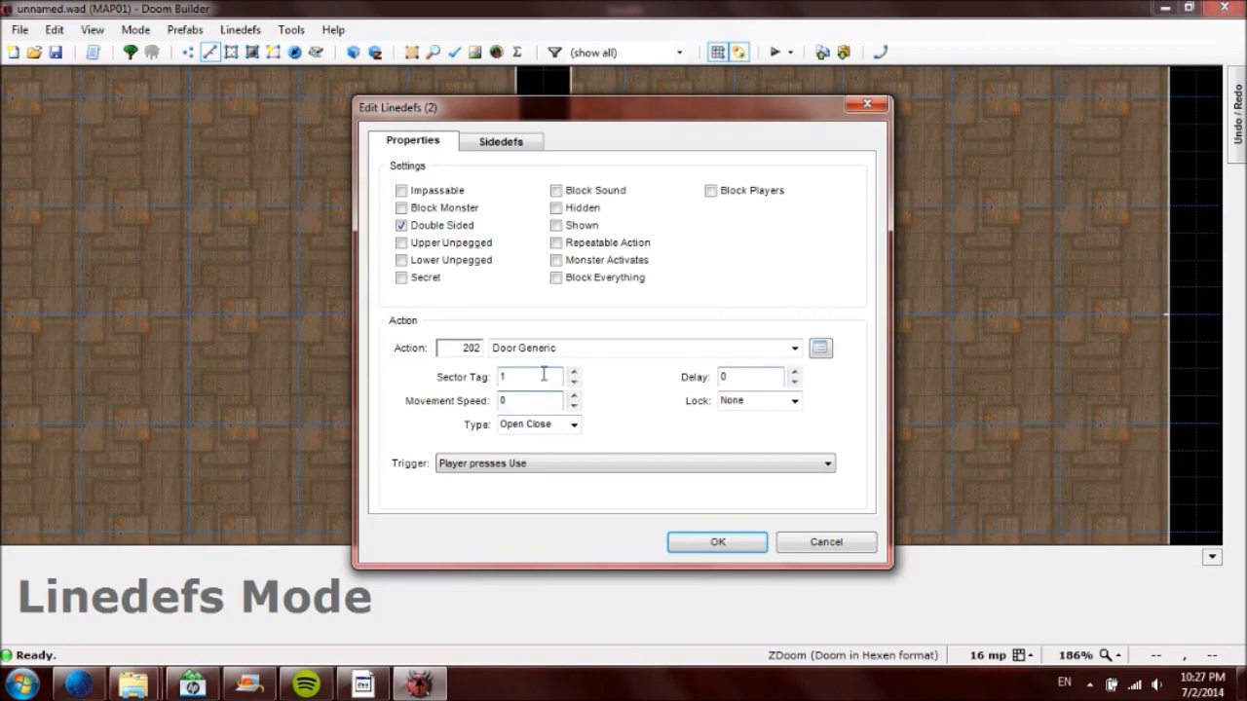
click(526, 401)
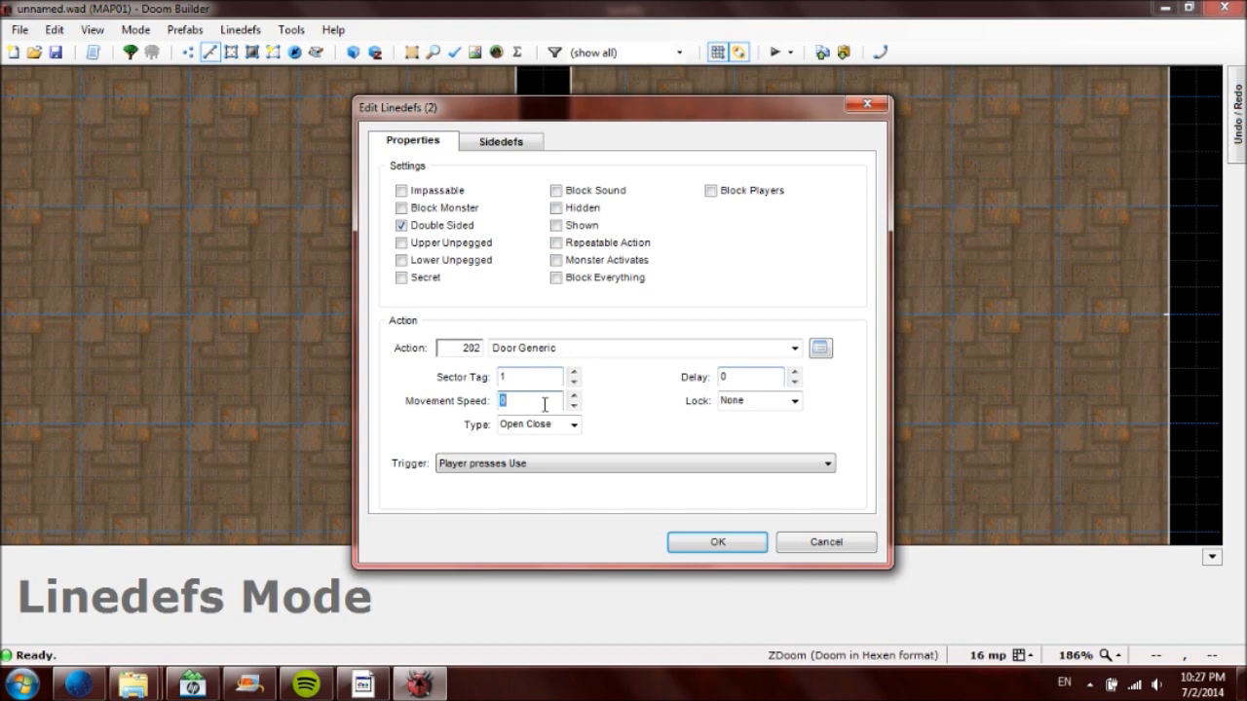
text(27)
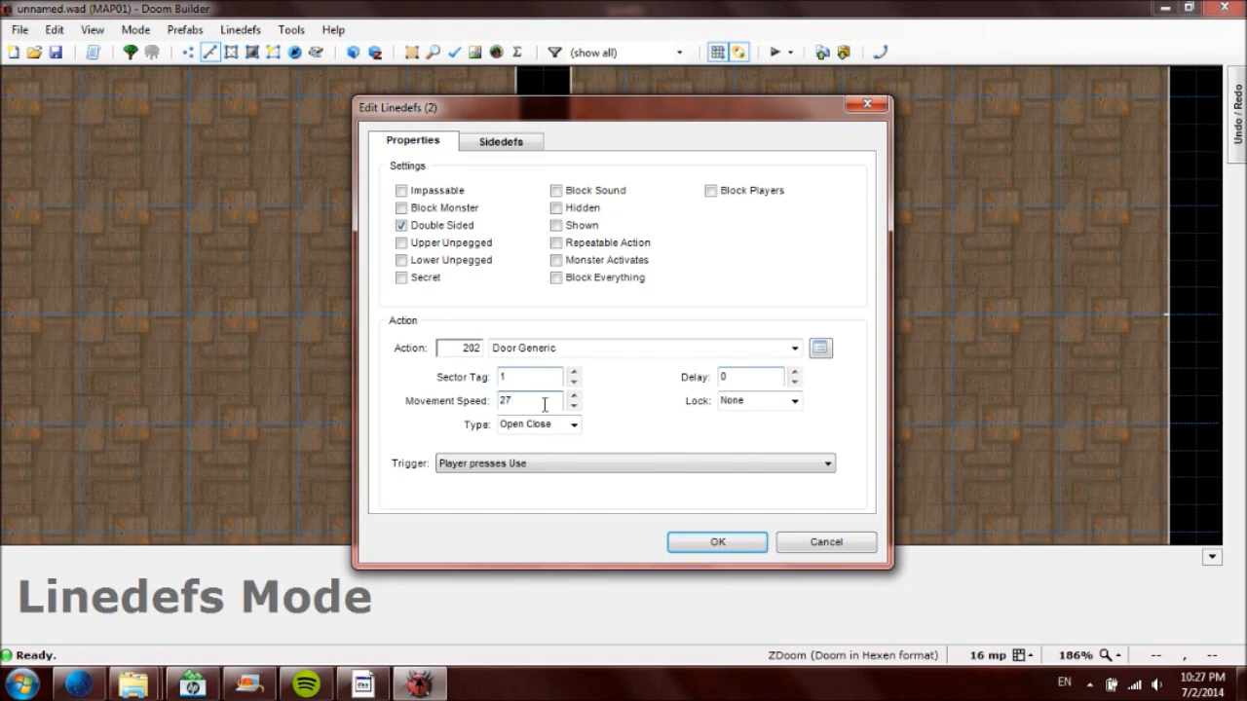
text(90)
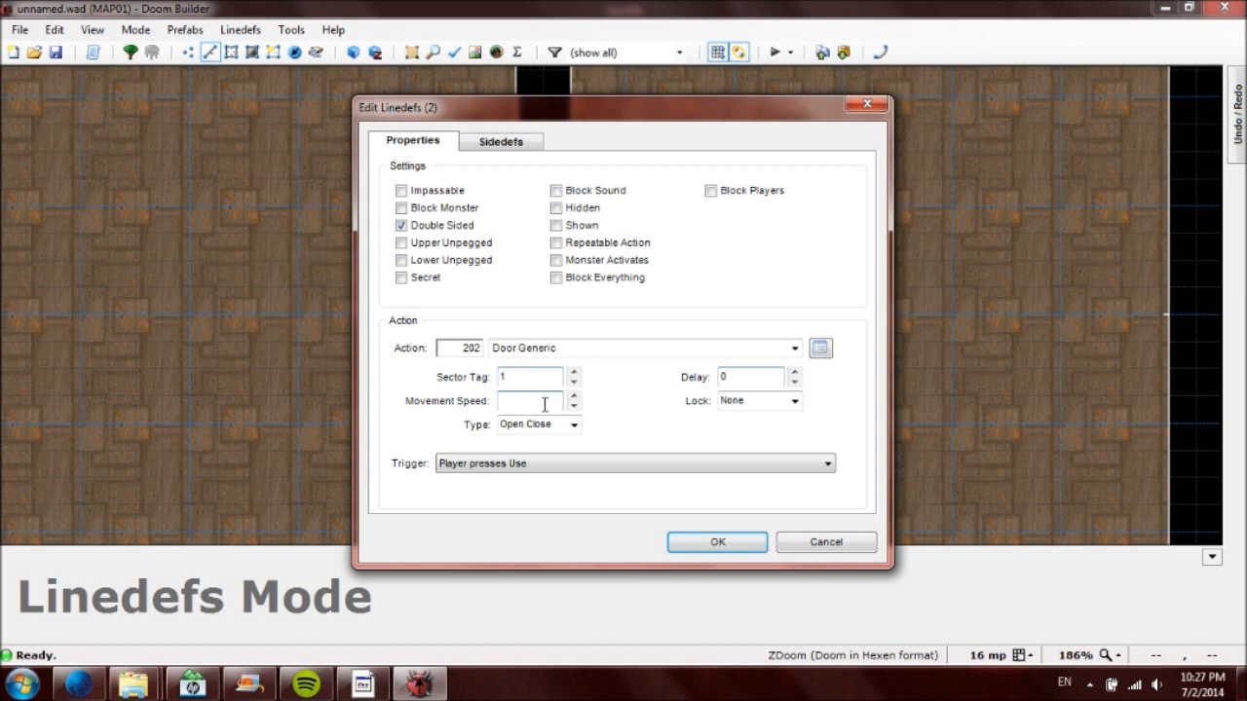
text(2)
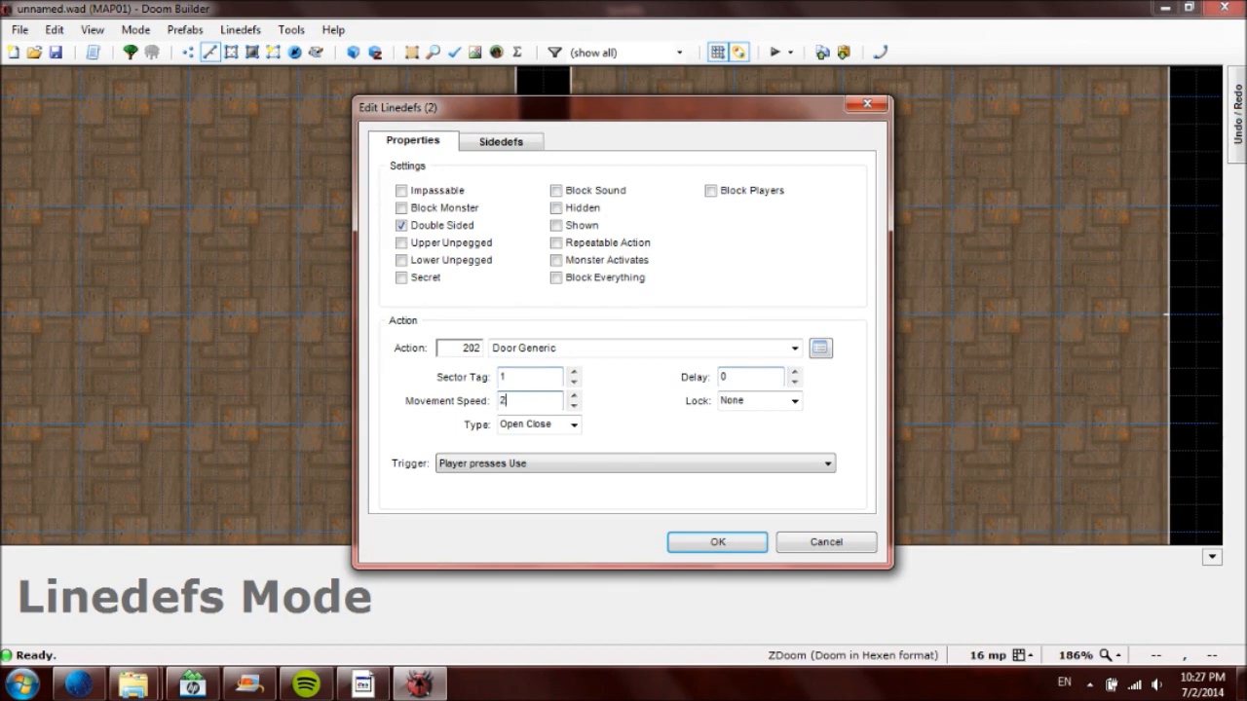
text(7)
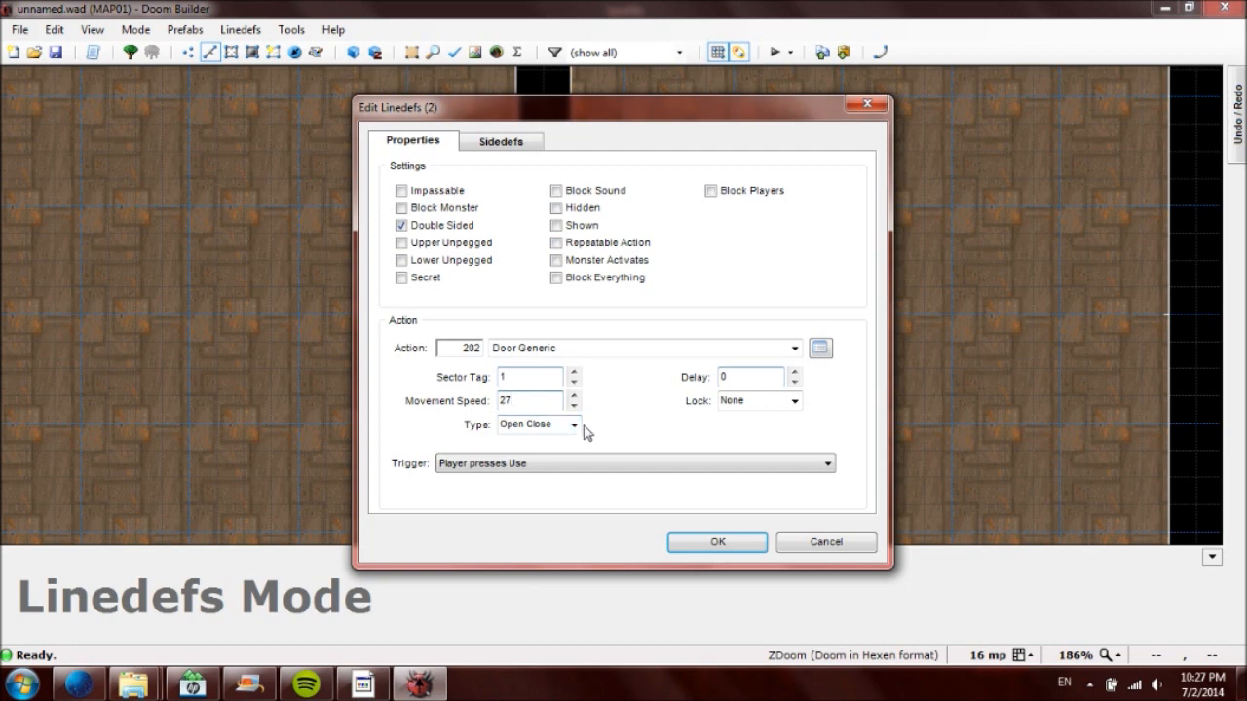
Step: Keep the door type as Open Close and set the delay to 20
click(573, 424)
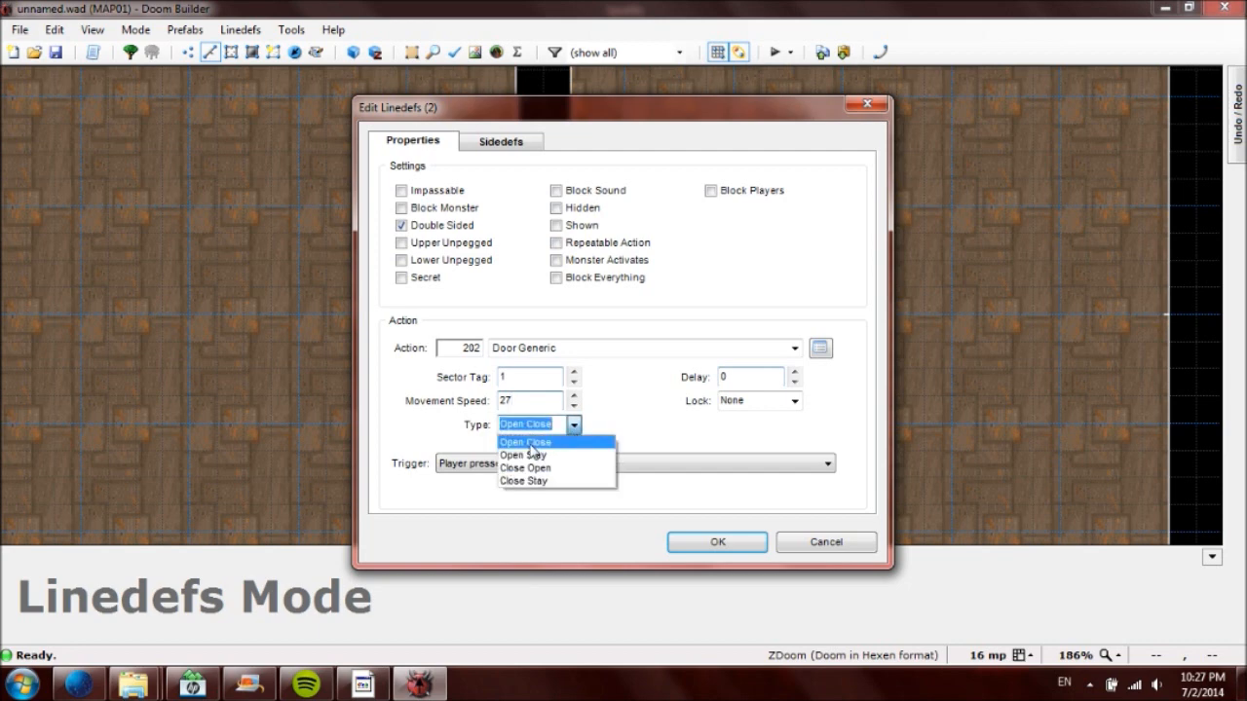
mouse_move(552, 455)
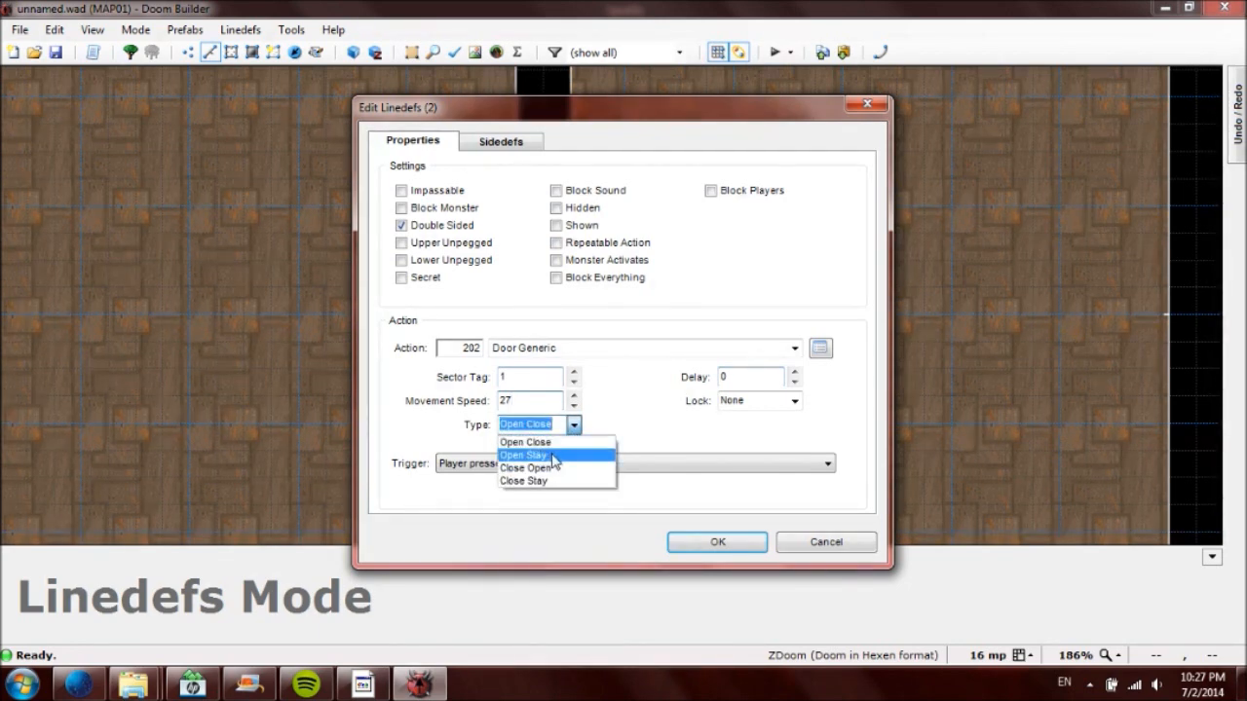
mouse_move(526, 469)
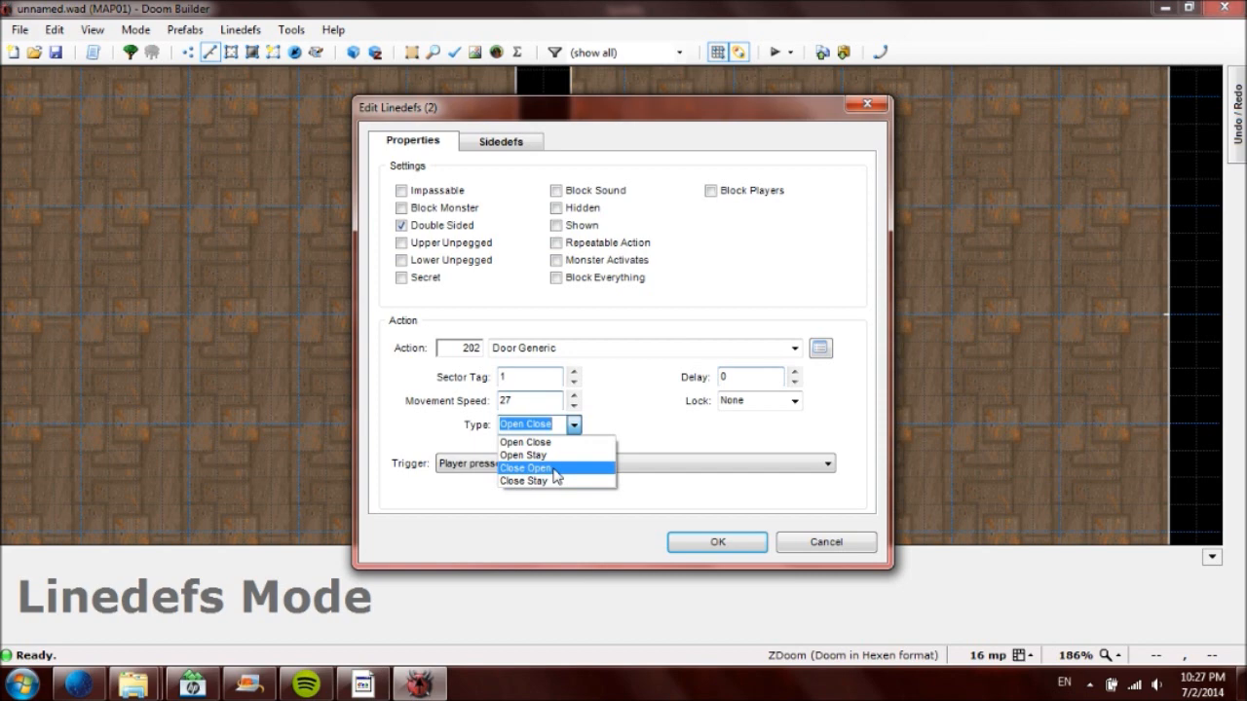
mouse_move(523, 480)
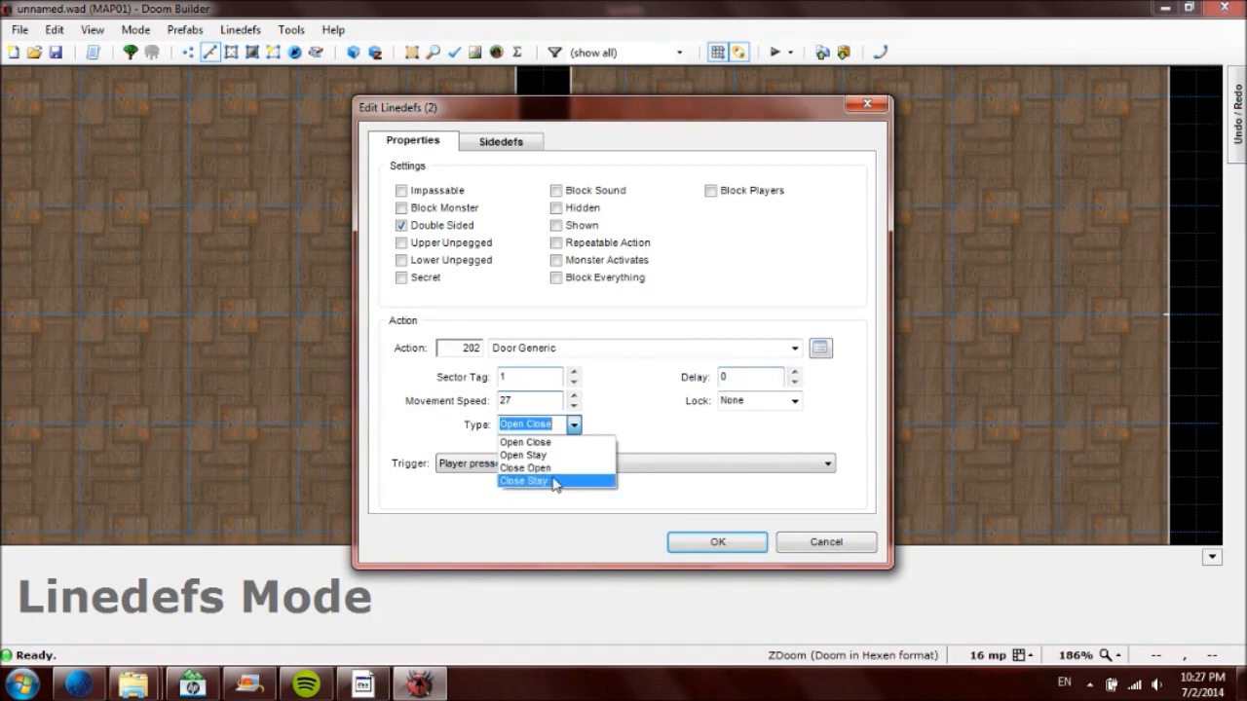
mouse_move(556, 442)
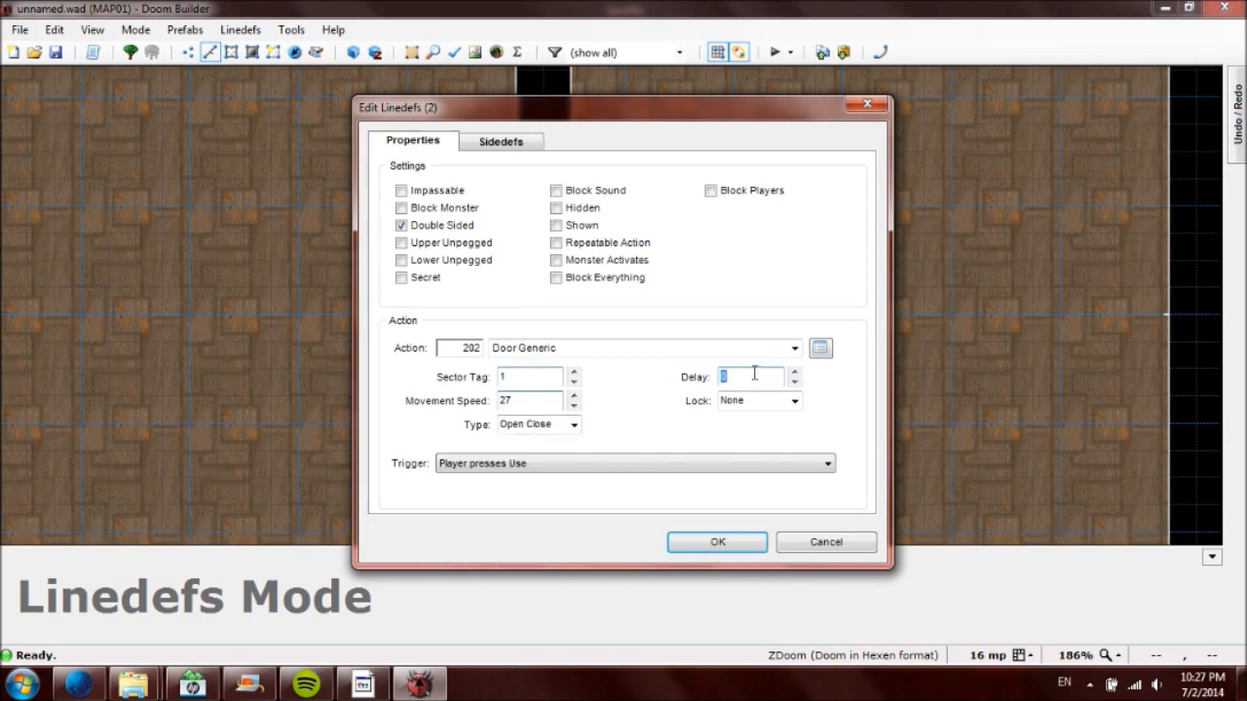
click(573, 424)
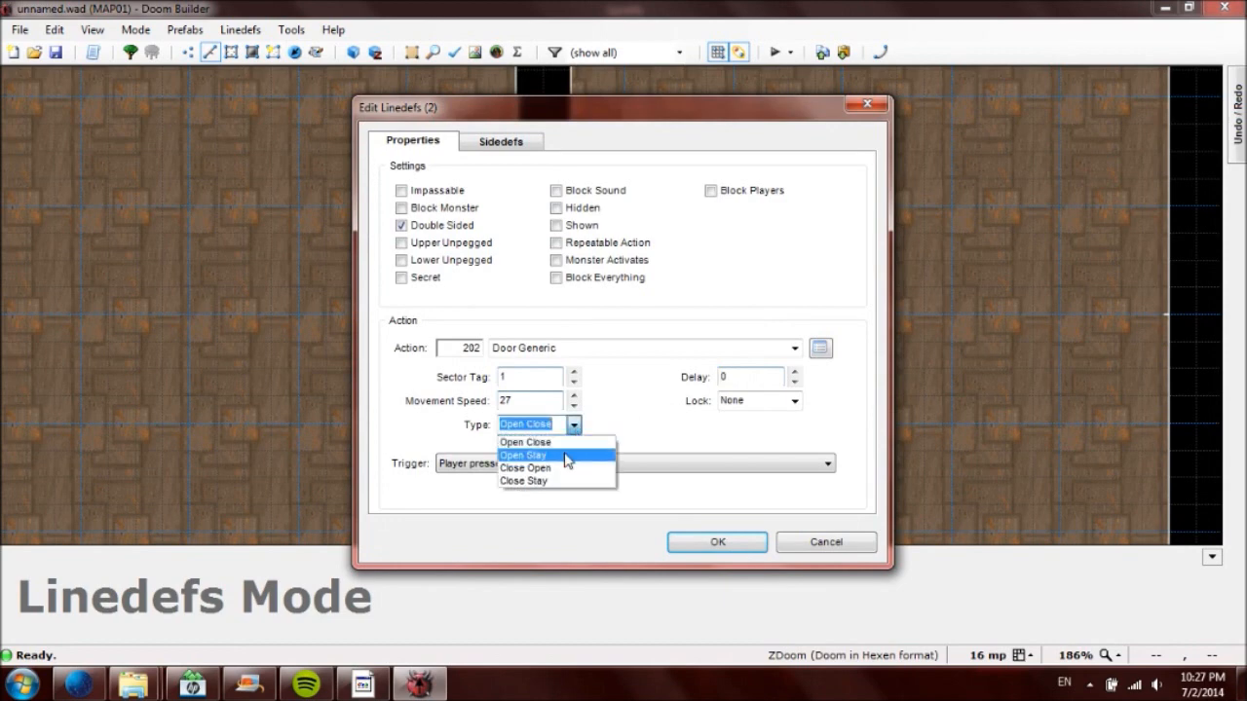
click(524, 455)
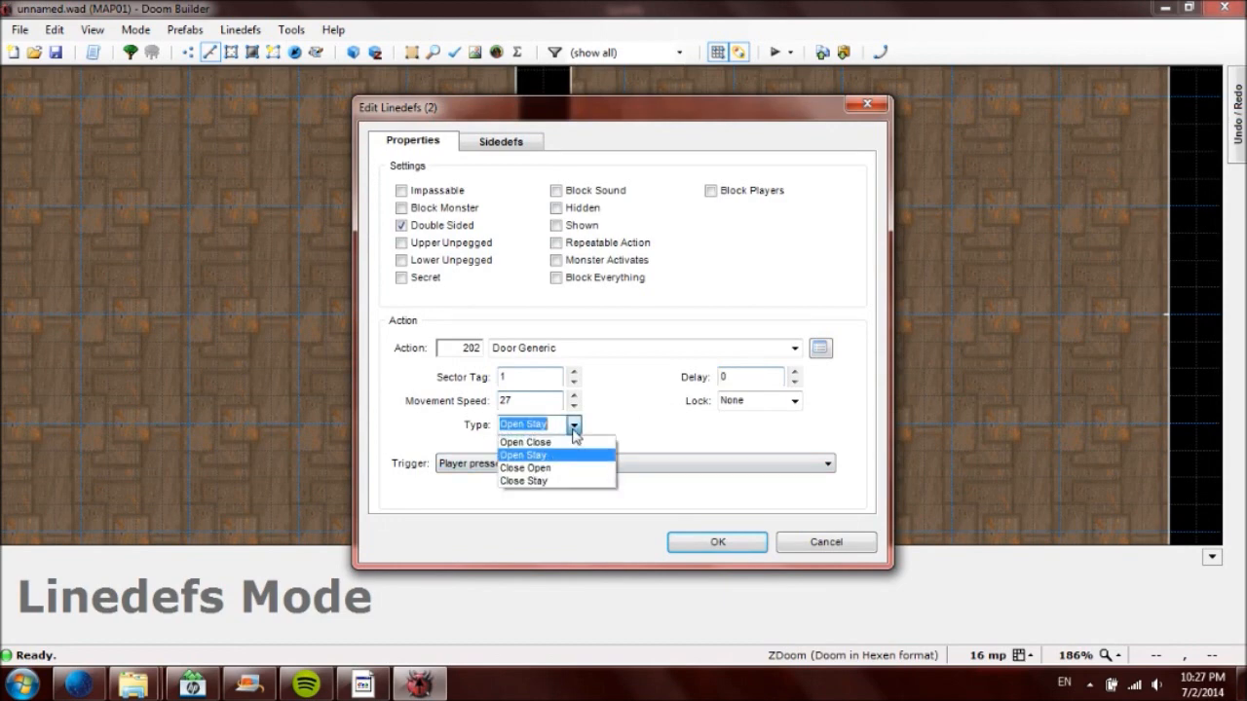
click(525, 442)
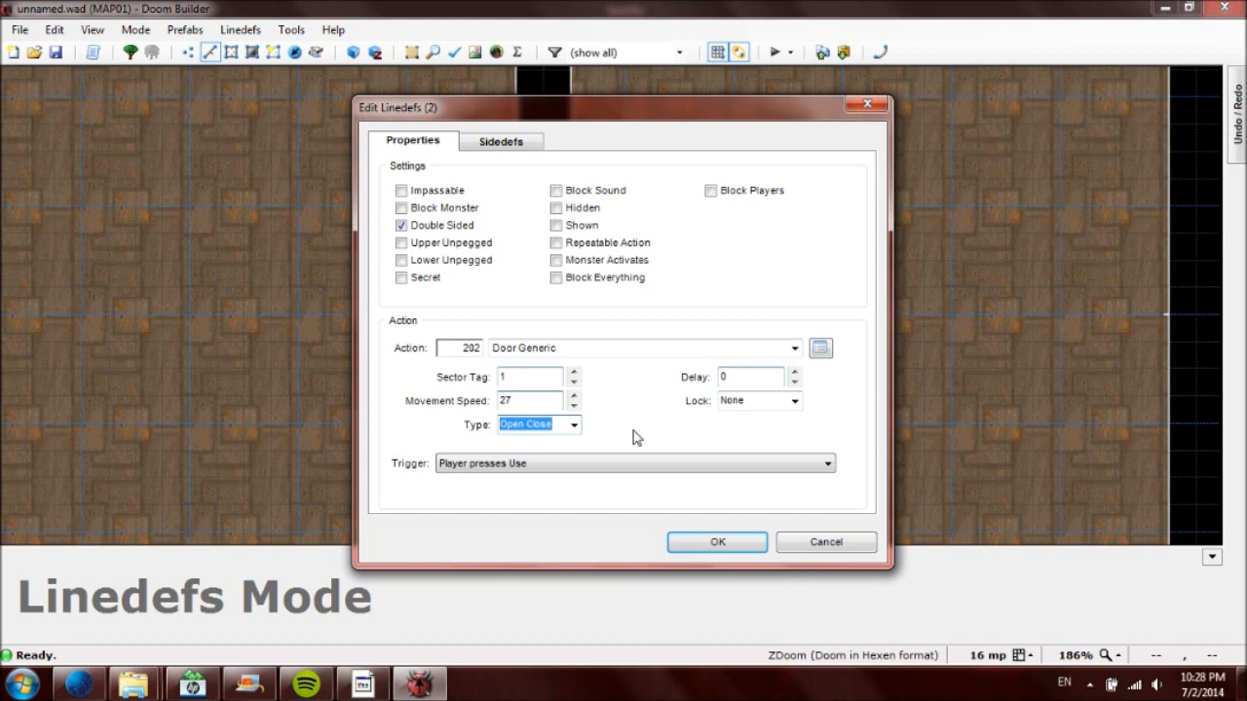
click(750, 377)
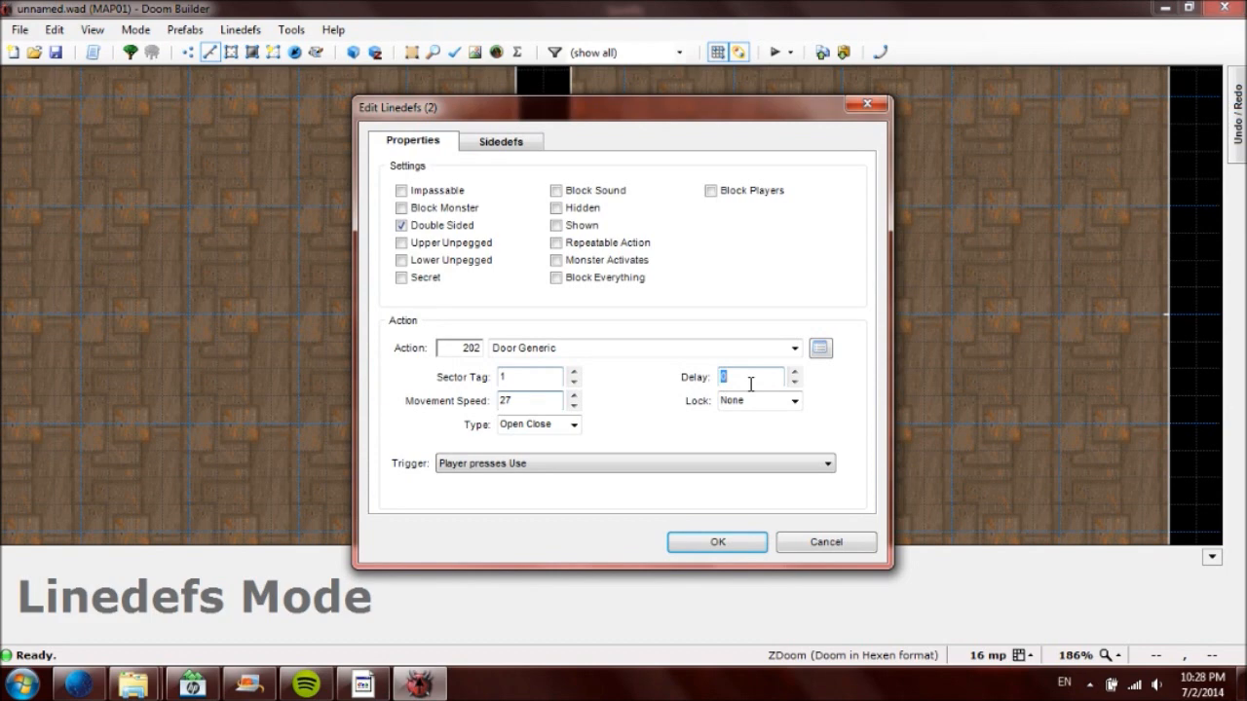
text(60)
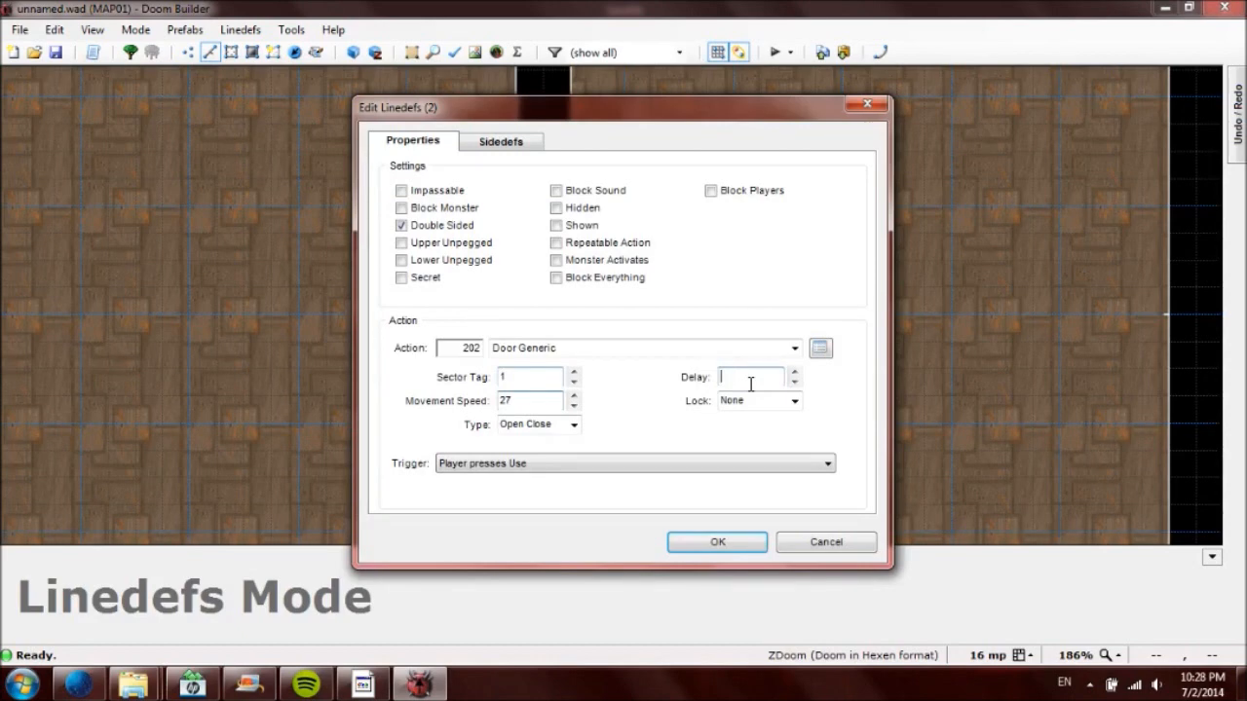
text(20)
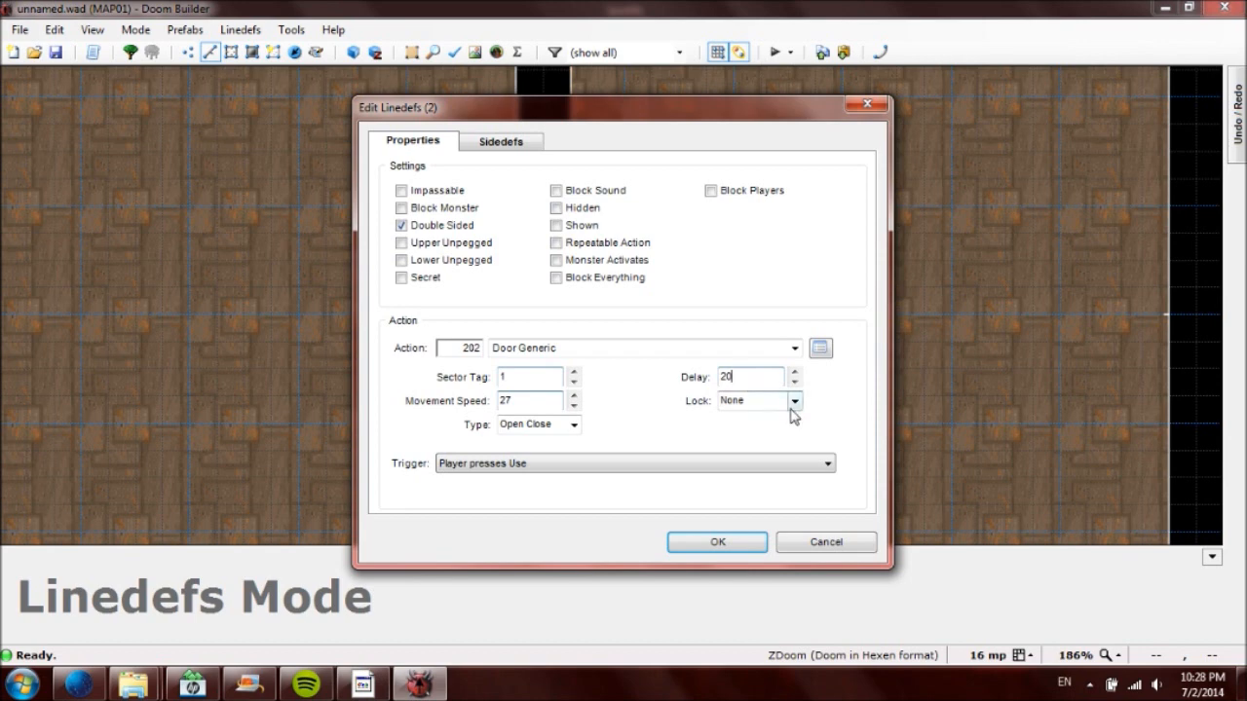
Step: Leave the door's lock set to None after trying other lock options
click(793, 400)
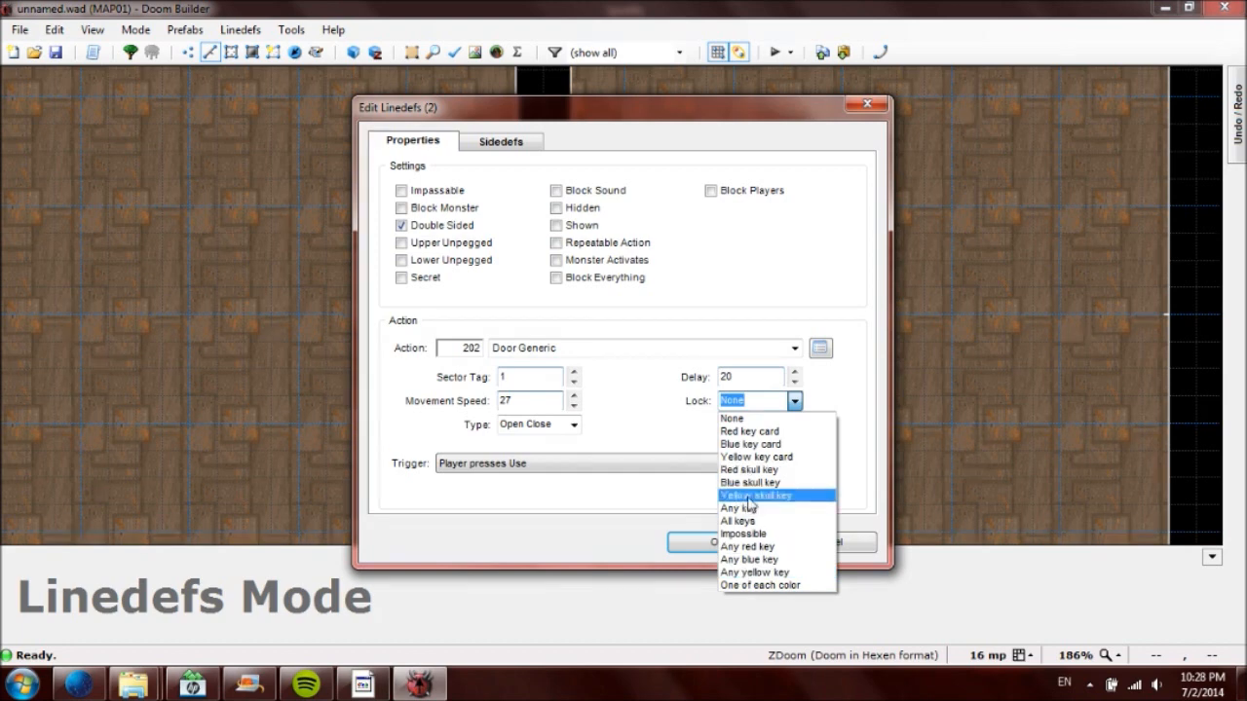
click(731, 417)
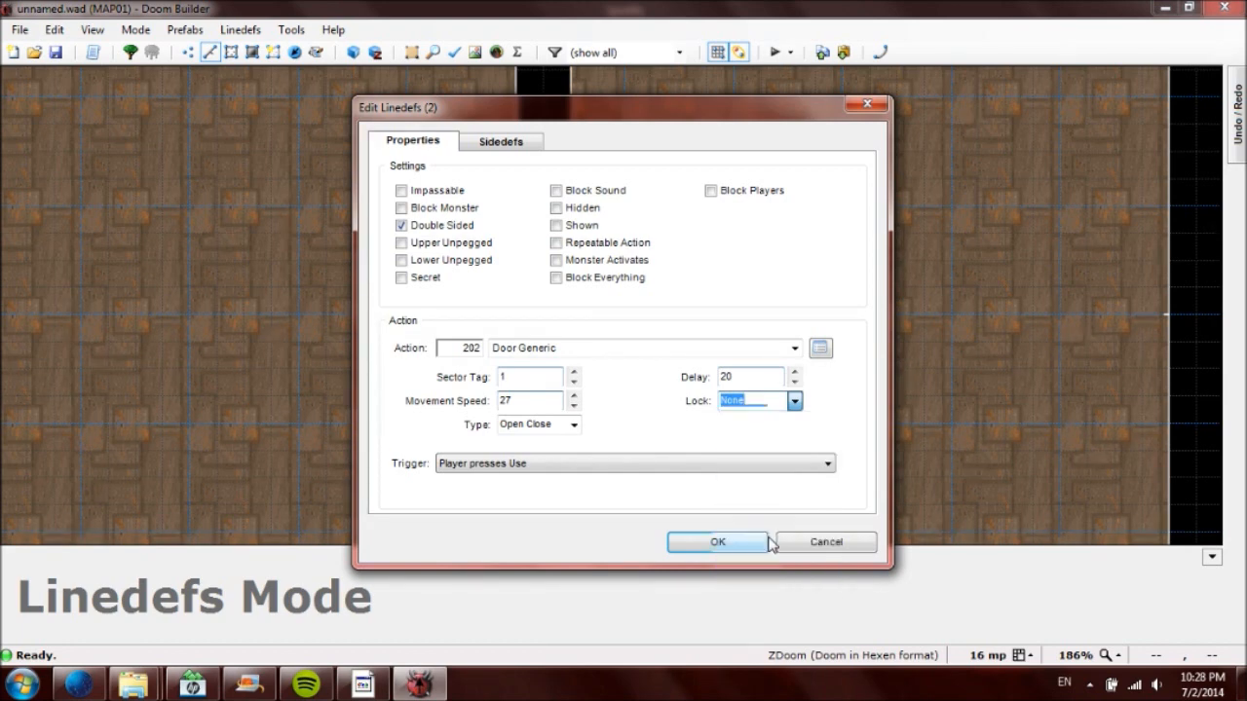
click(794, 401)
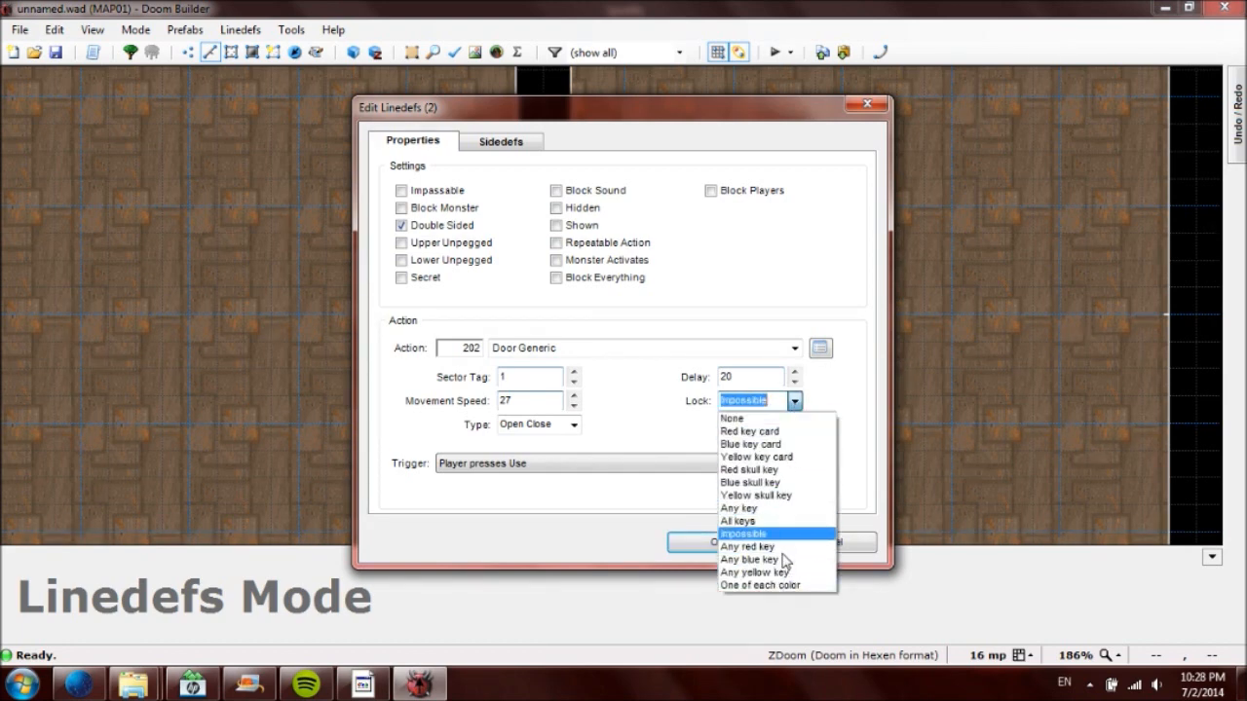
click(739, 520)
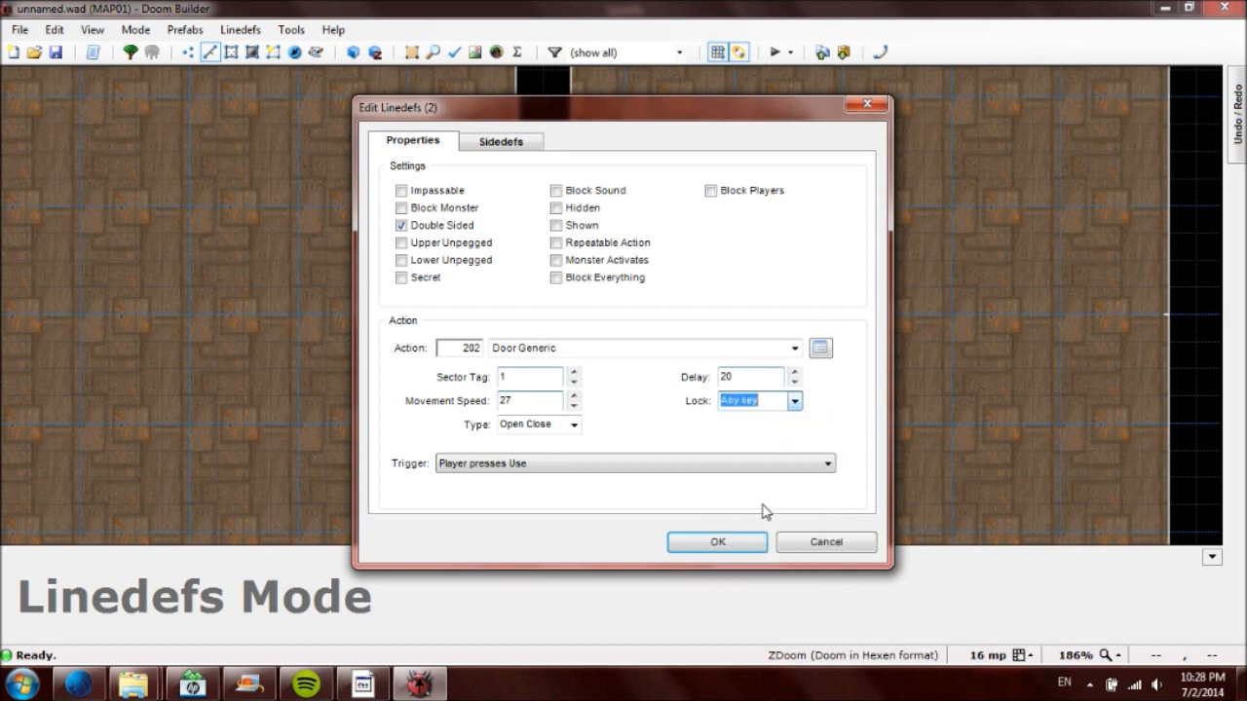
click(795, 400)
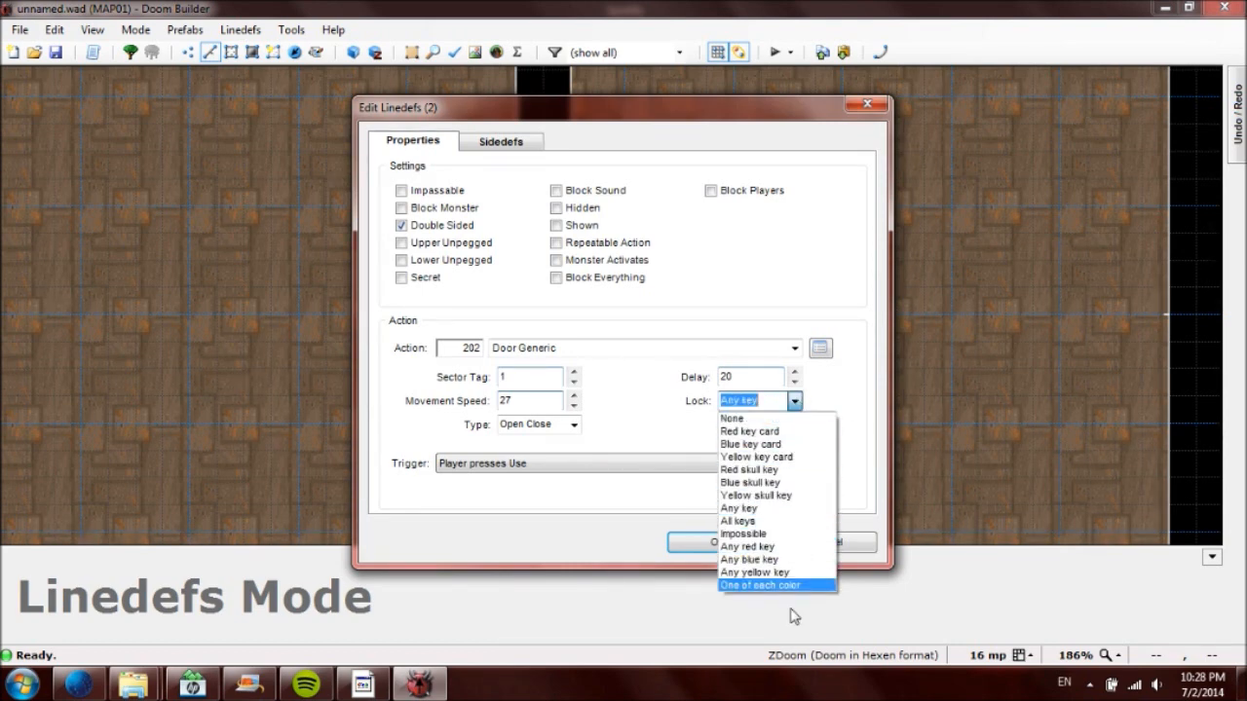
click(731, 418)
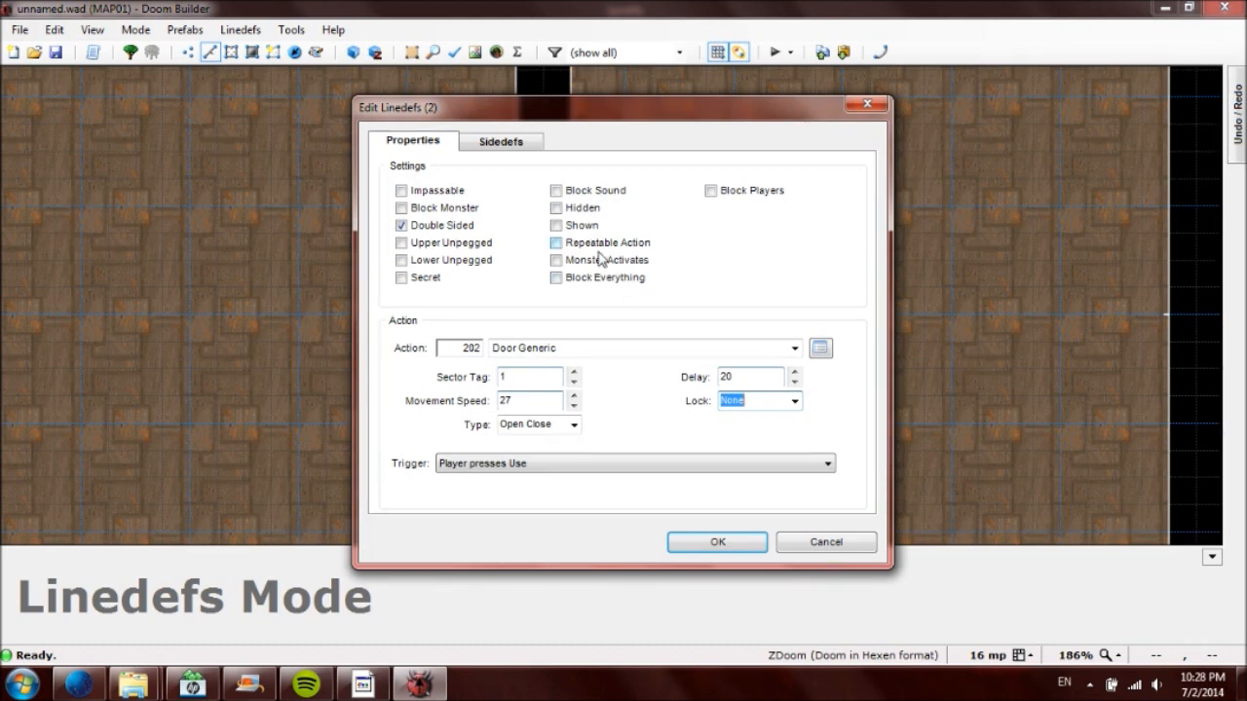
Step: Make both door lines' Door Generic action on tag 1 repeatable and confirm the line settings
click(556, 243)
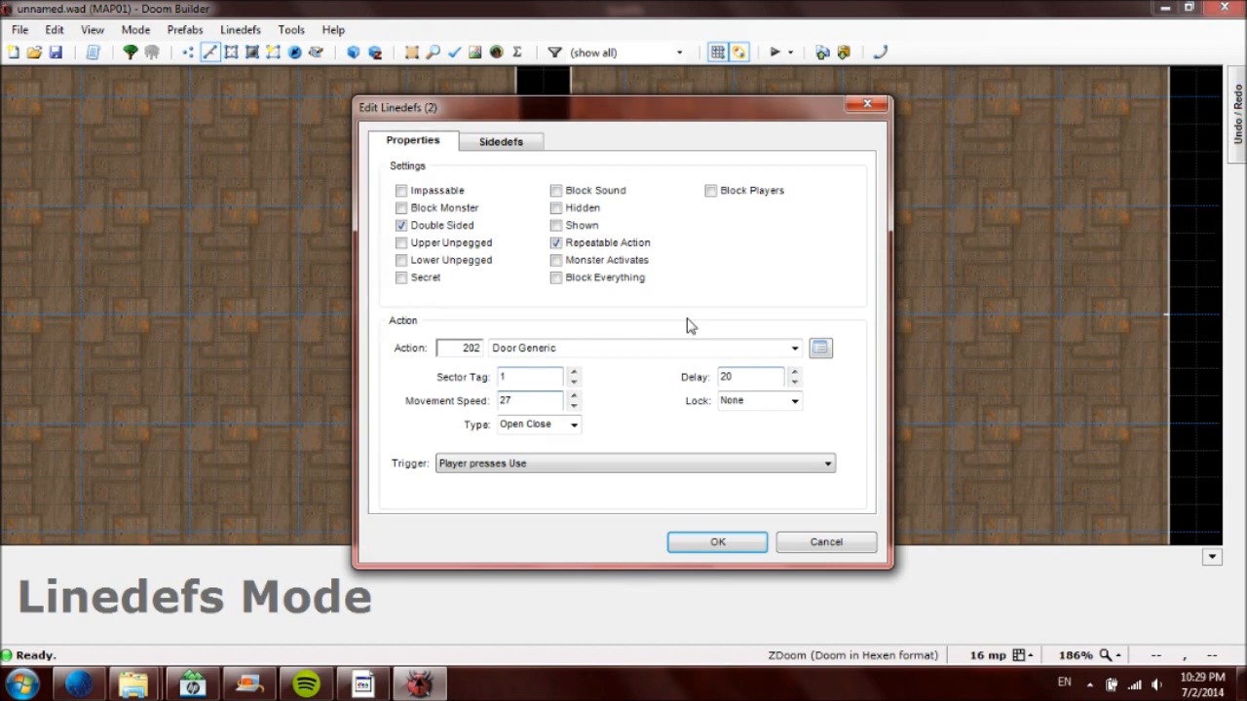
click(556, 243)
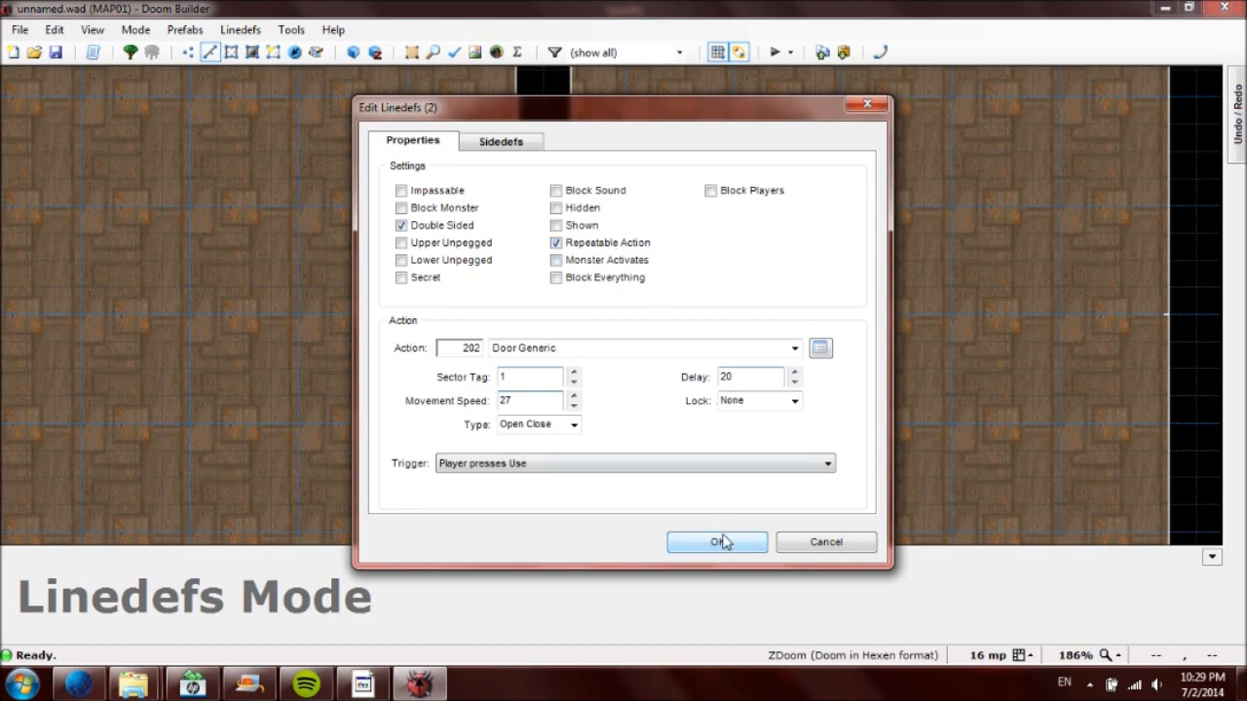
click(716, 543)
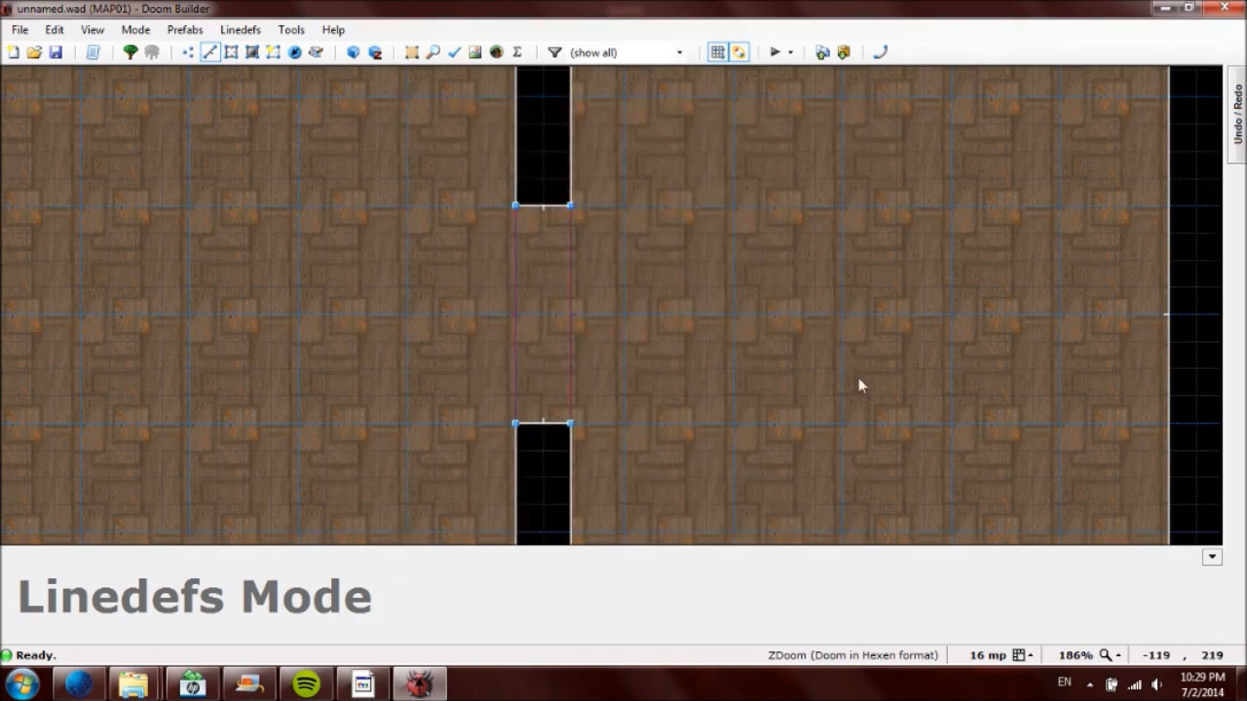
mouse_move(596, 337)
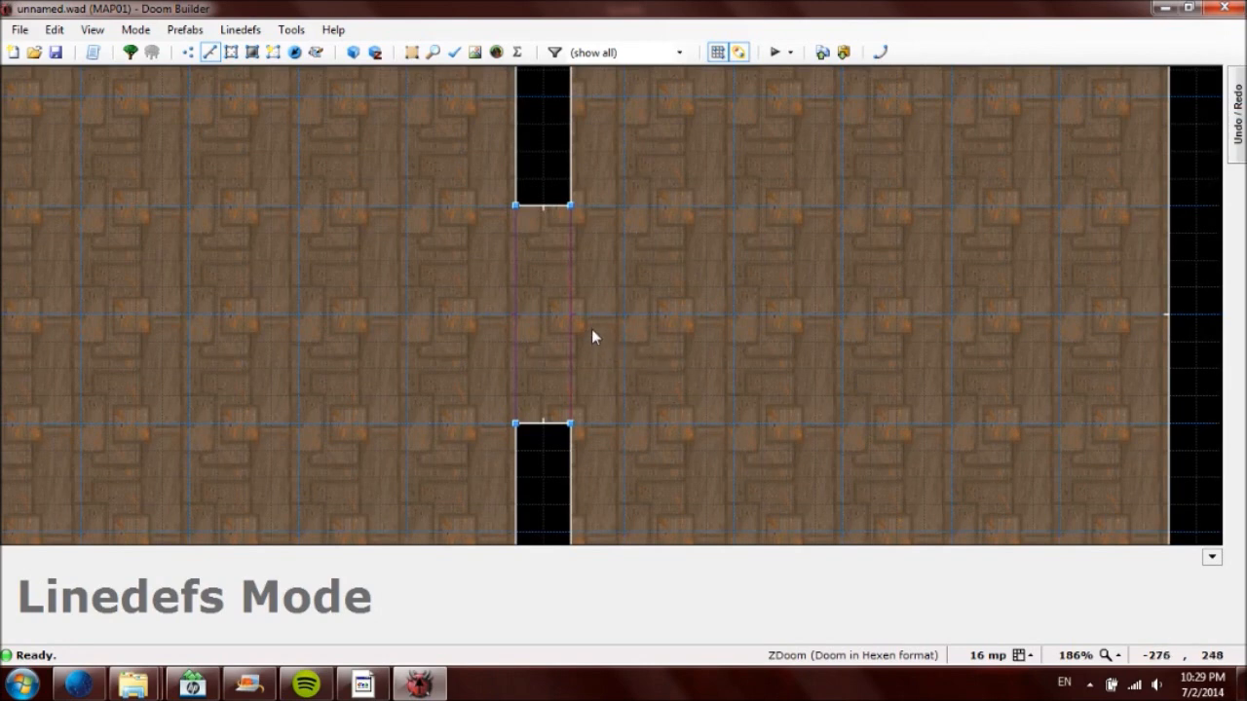
mouse_move(689, 346)
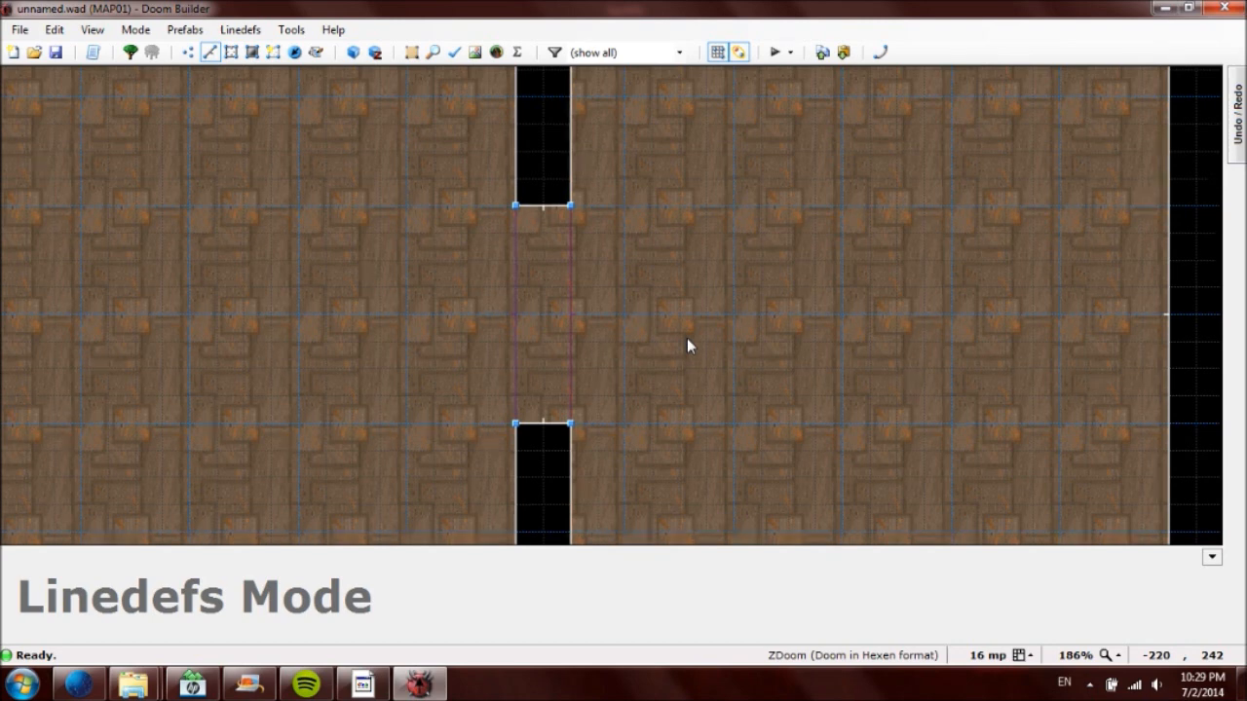
mouse_move(604, 336)
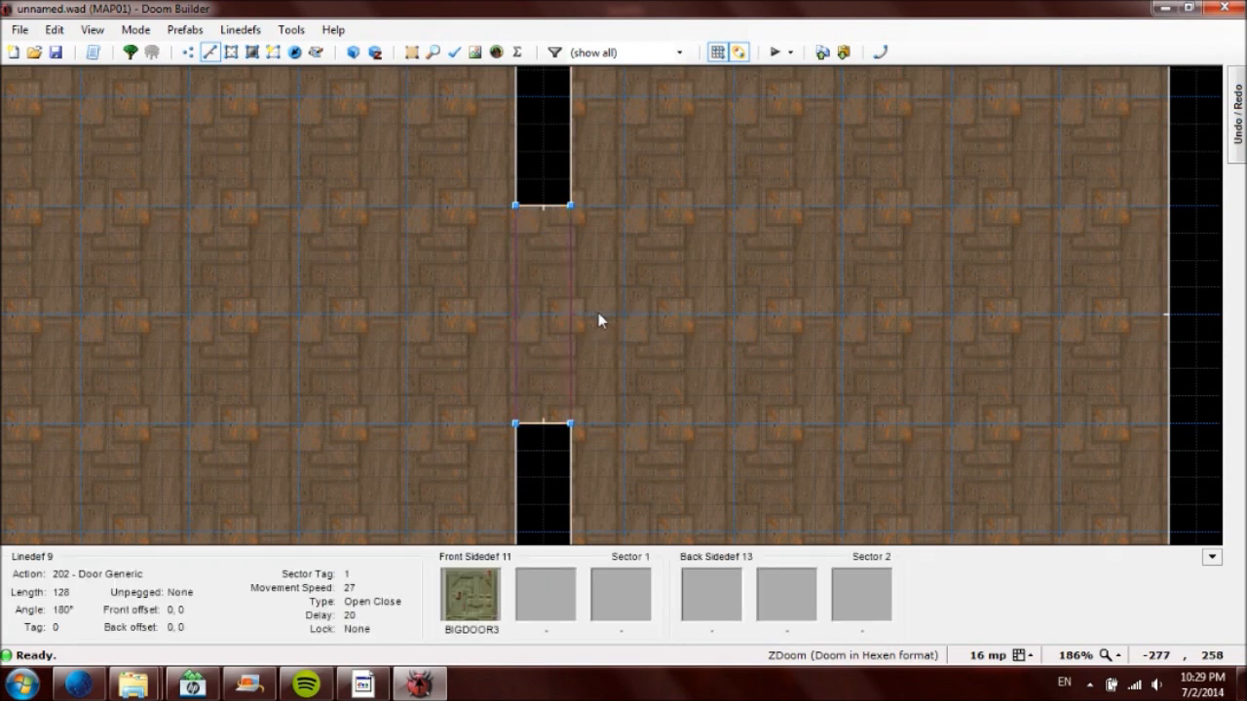
click(563, 312)
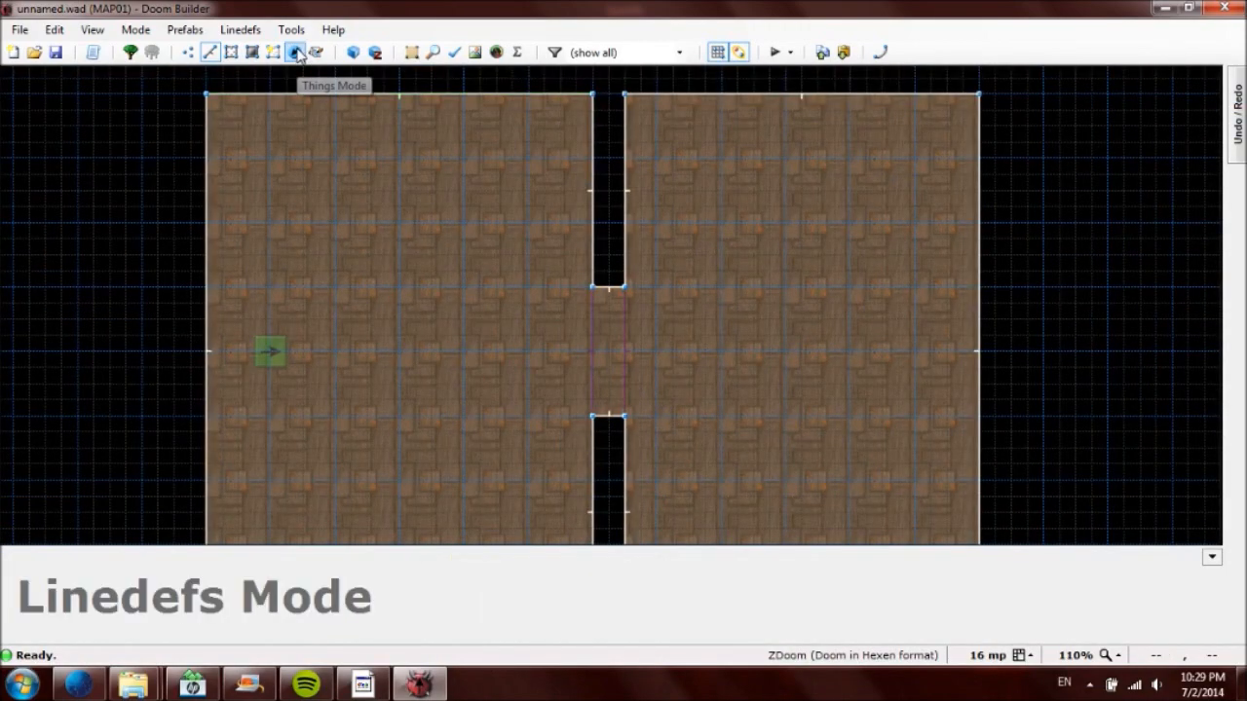
Step: Place a Demon thing in the right room at angle 180, facing west
click(297, 52)
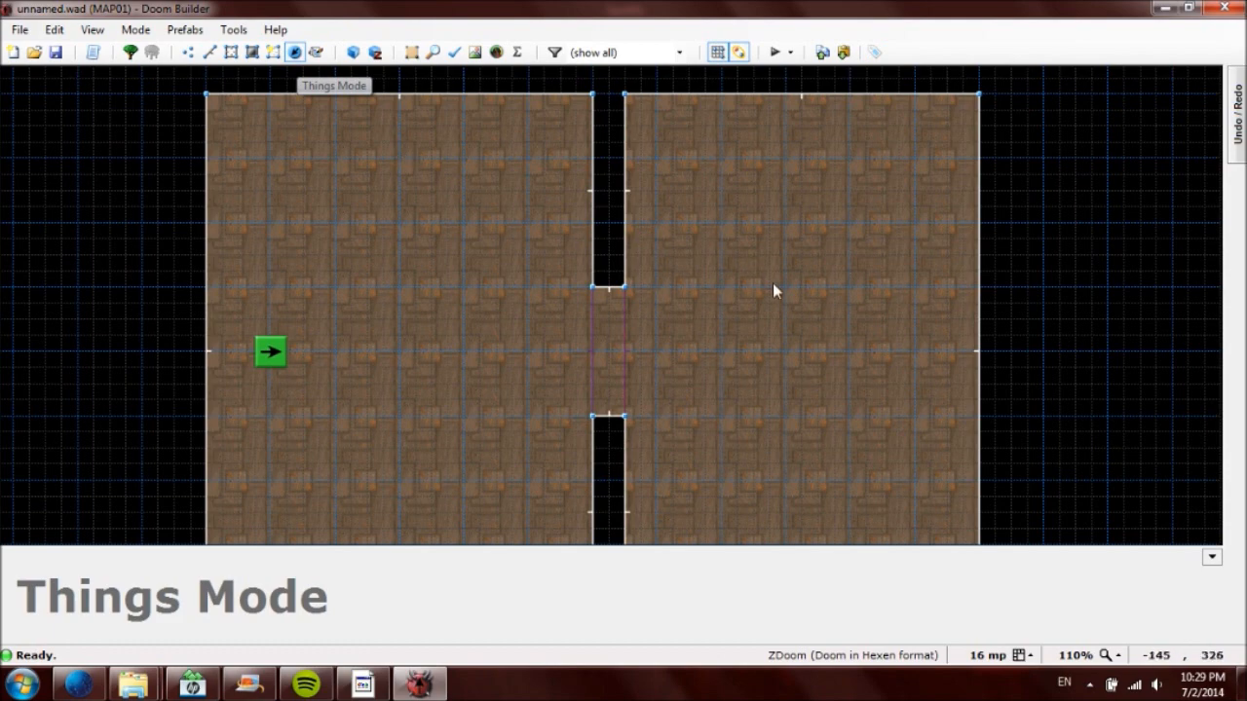
double_click(271, 352)
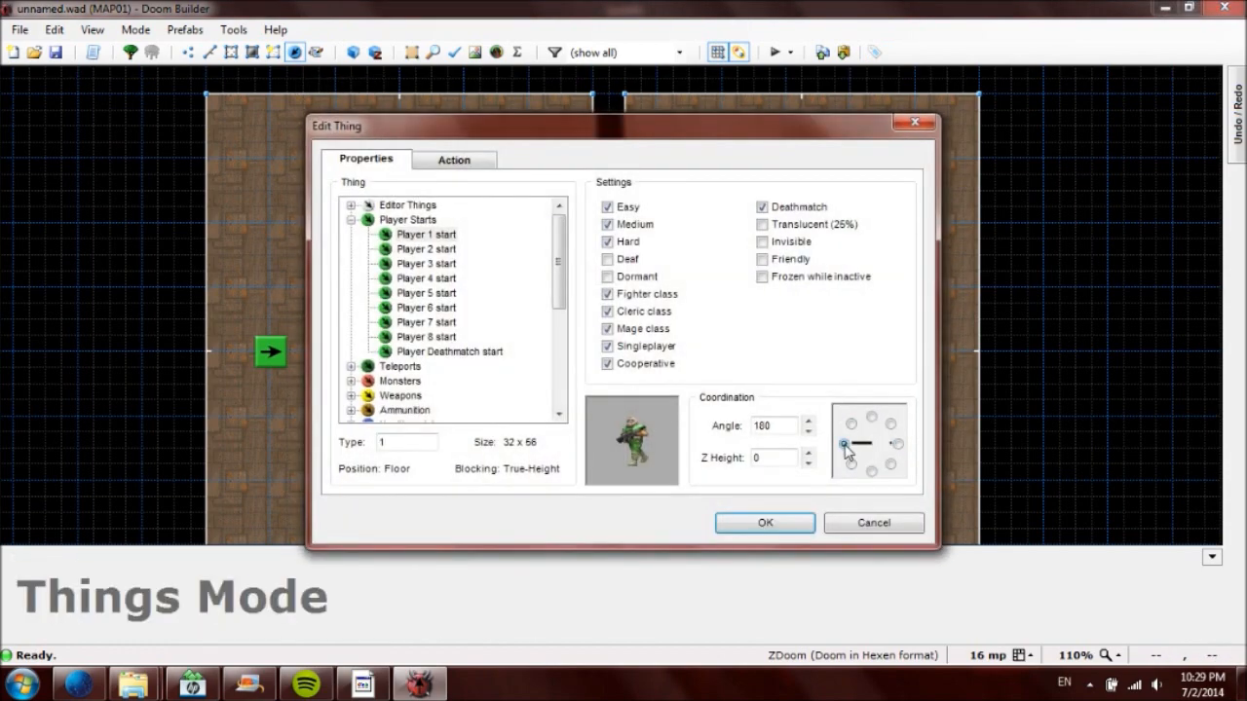
click(351, 220)
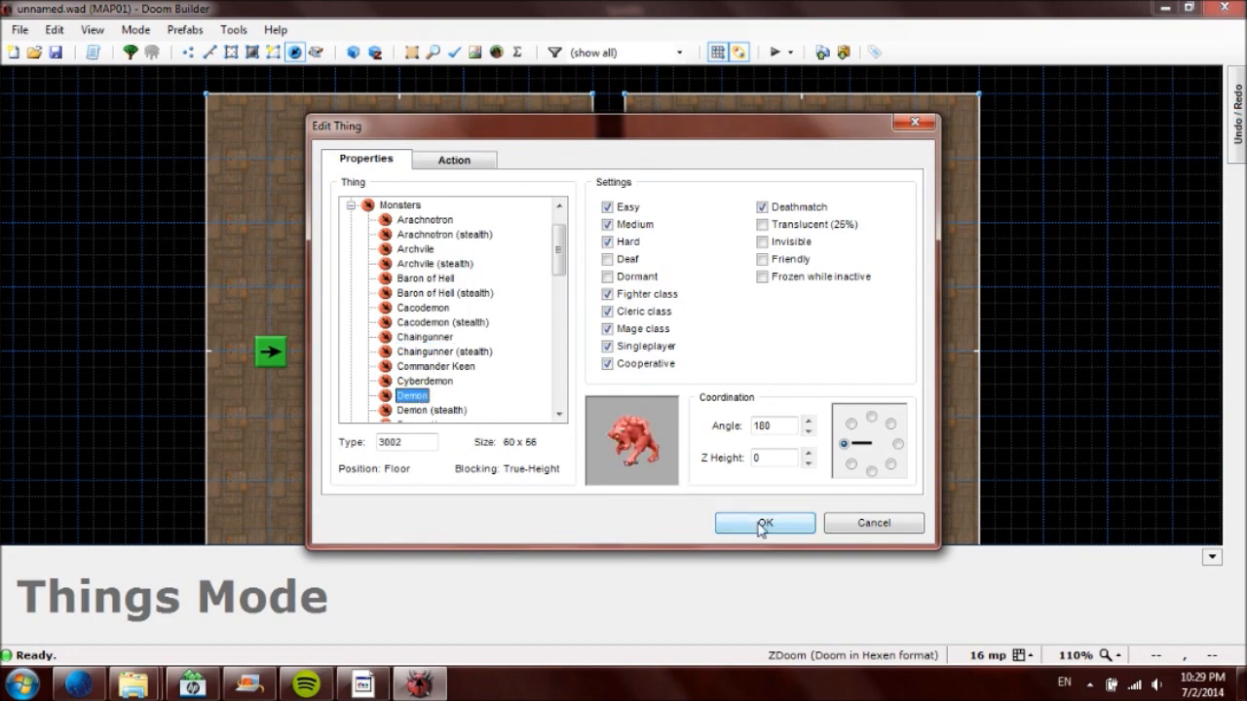
click(765, 523)
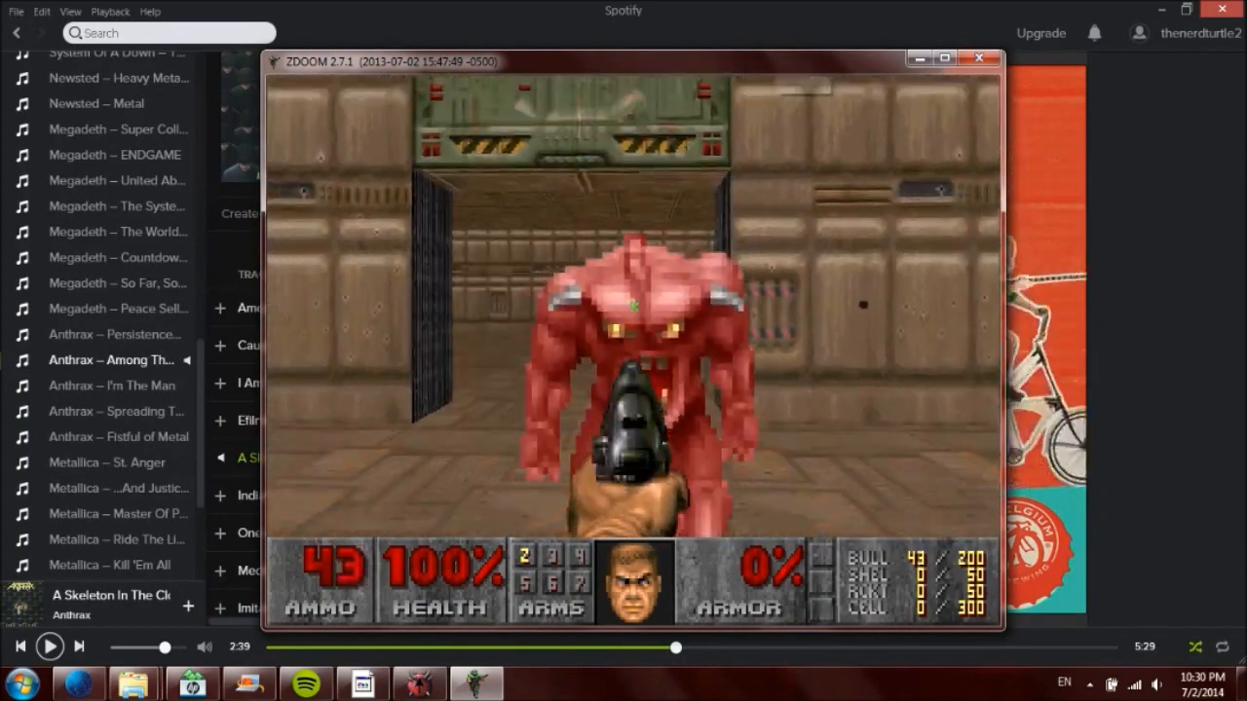
Step: Quit ZDoom from the Esc game menu after meeting the demon
key(Escape)
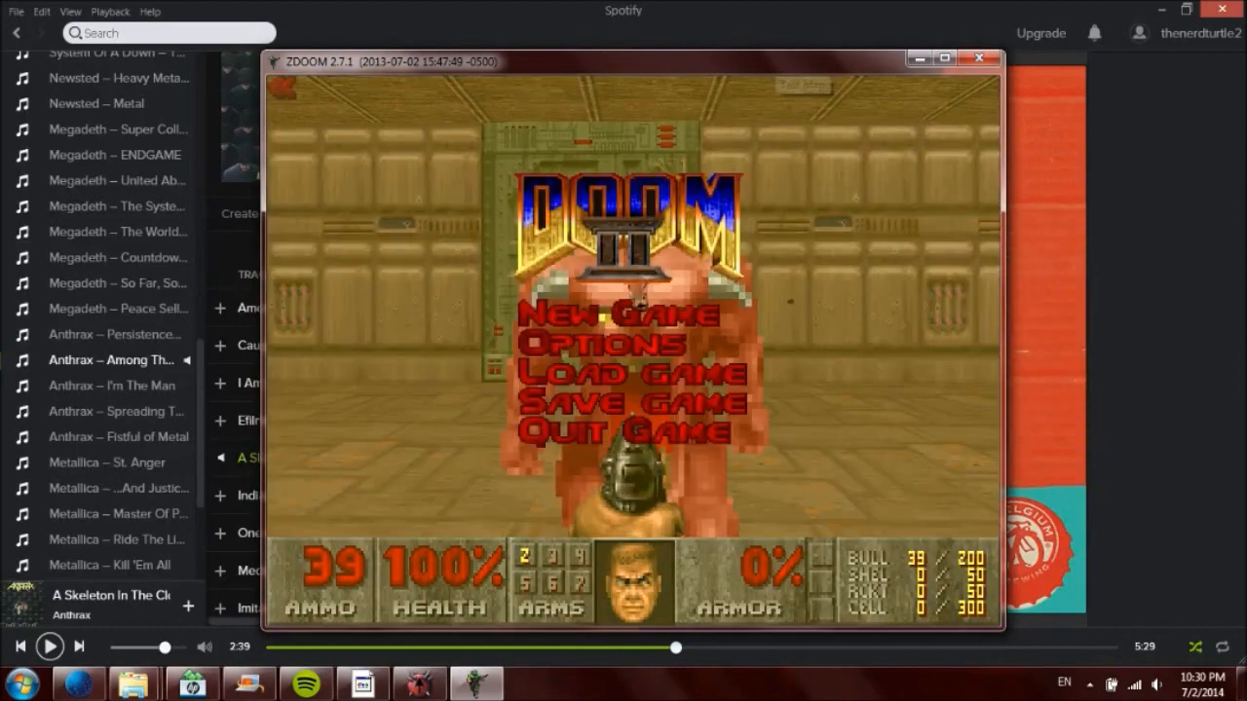
click(611, 313)
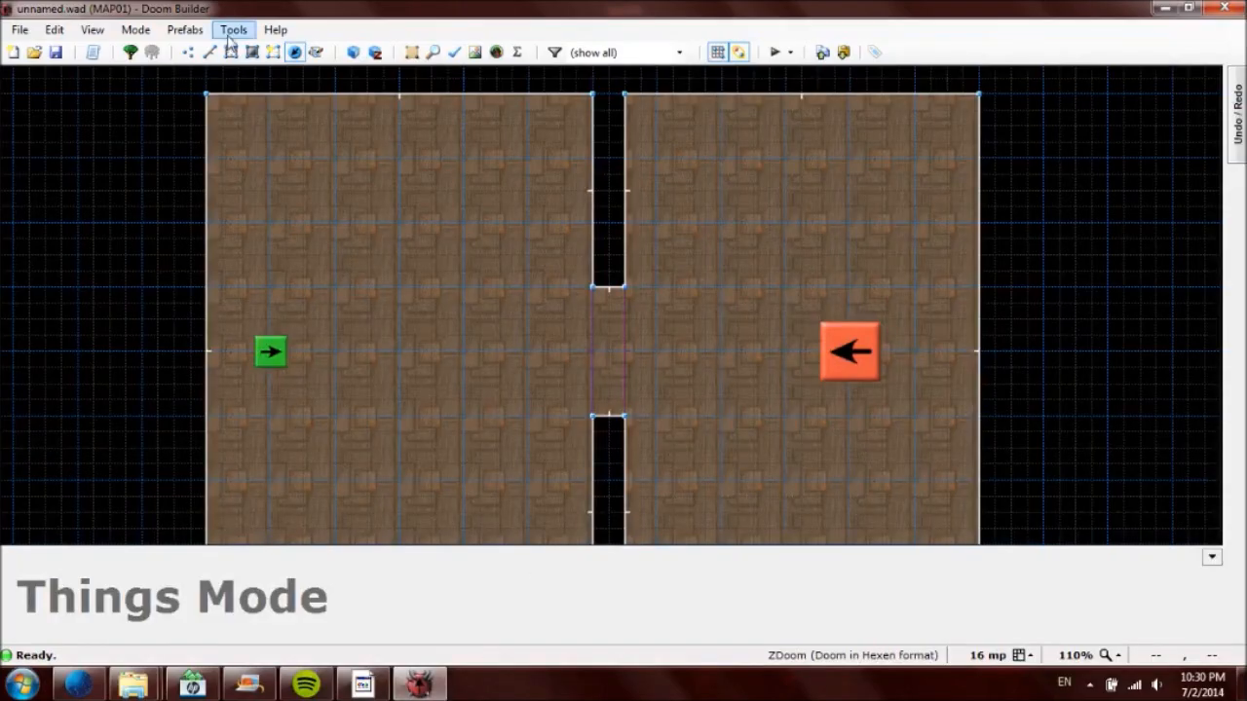
Step: Open and close the demon's properties dialog several times
double_click(848, 351)
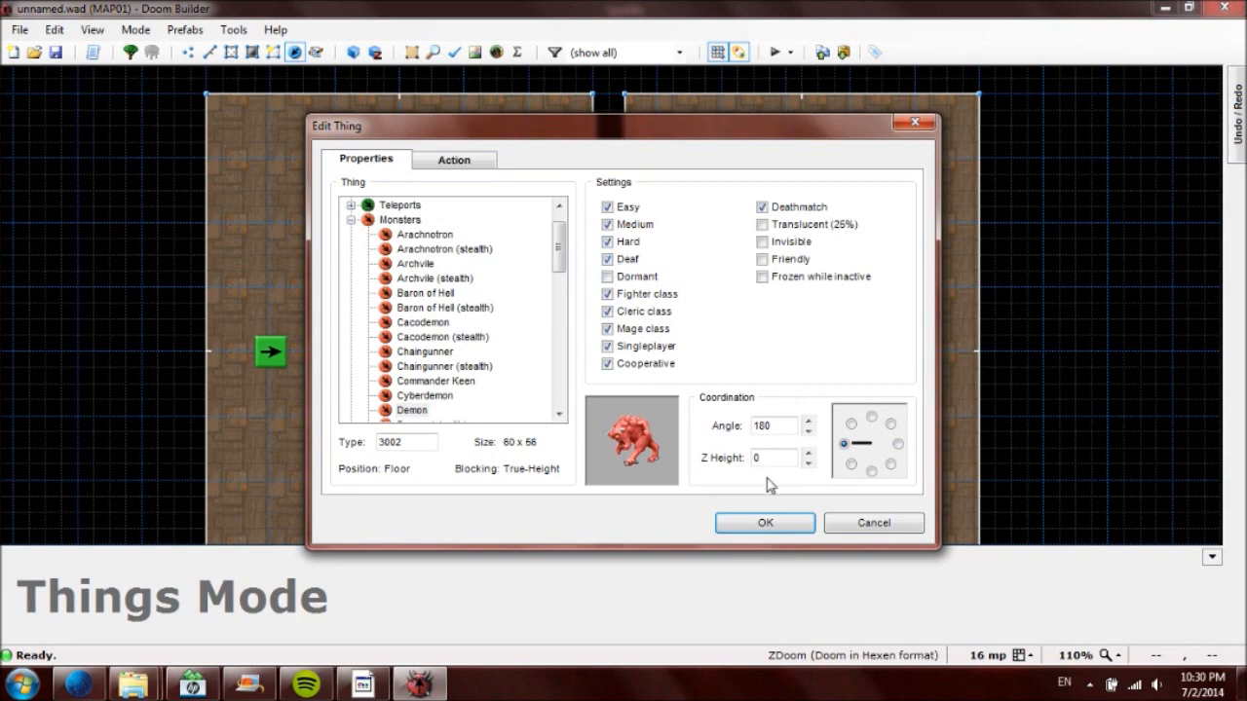
click(764, 523)
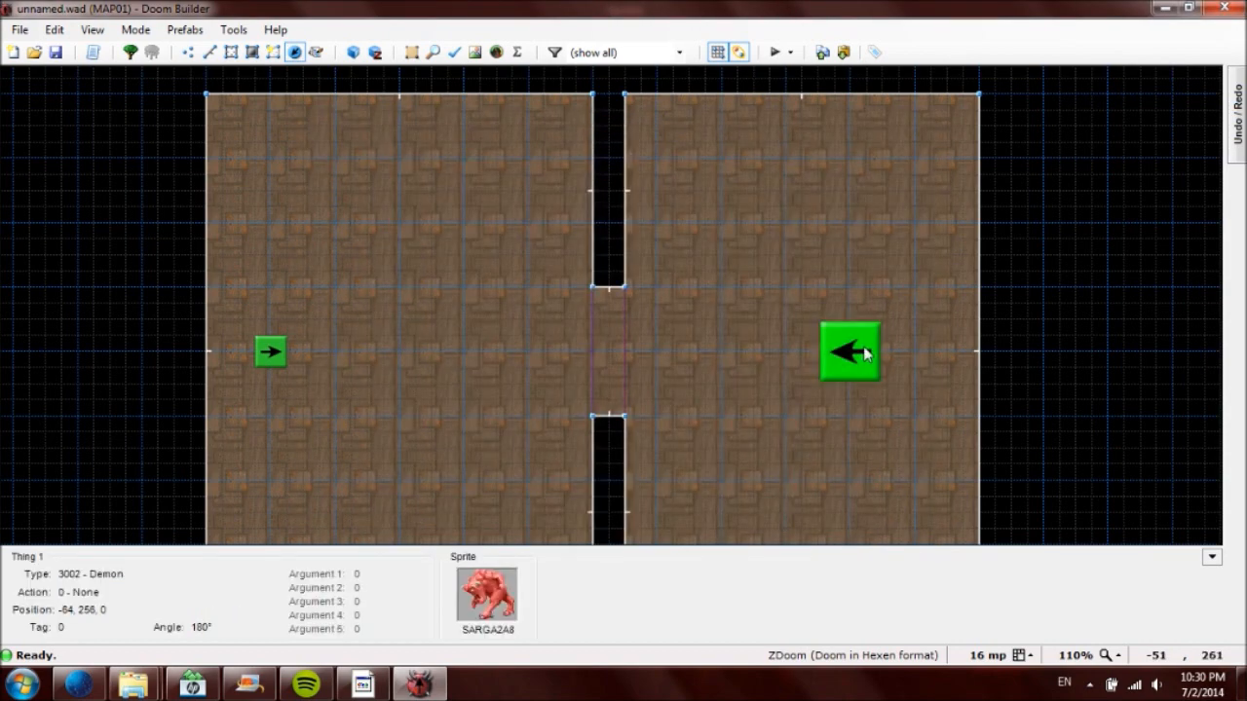
double_click(847, 352)
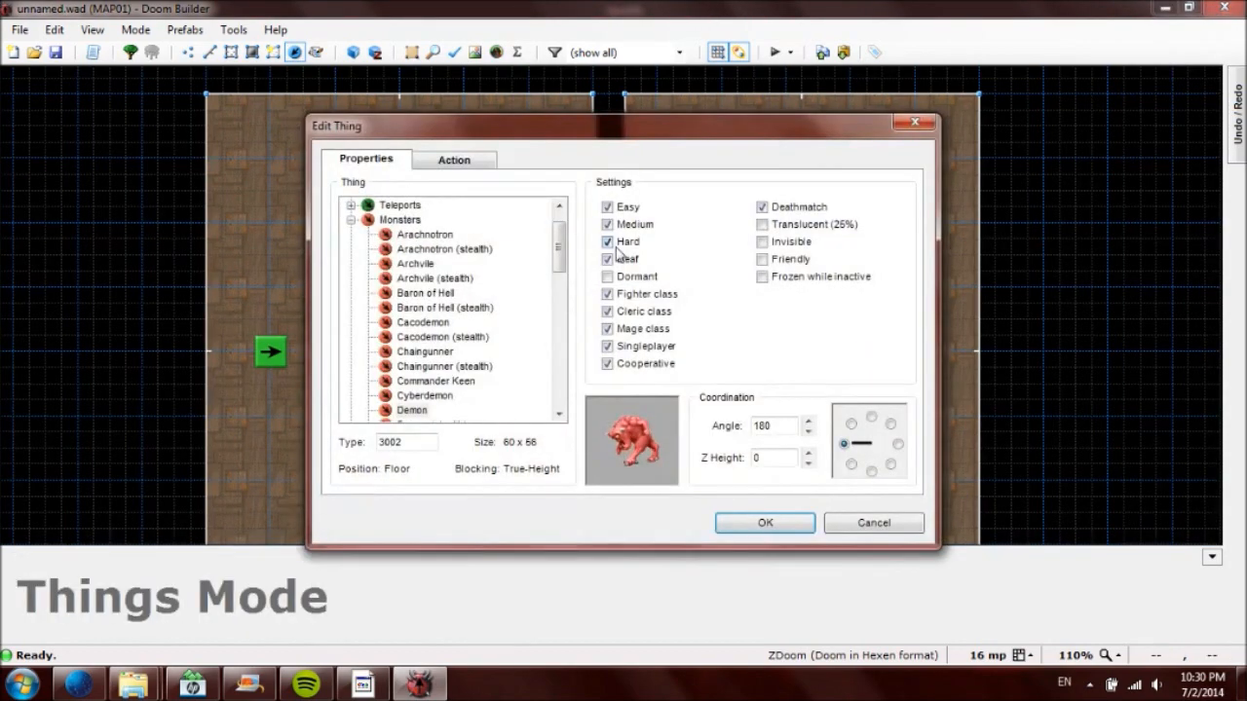
click(764, 524)
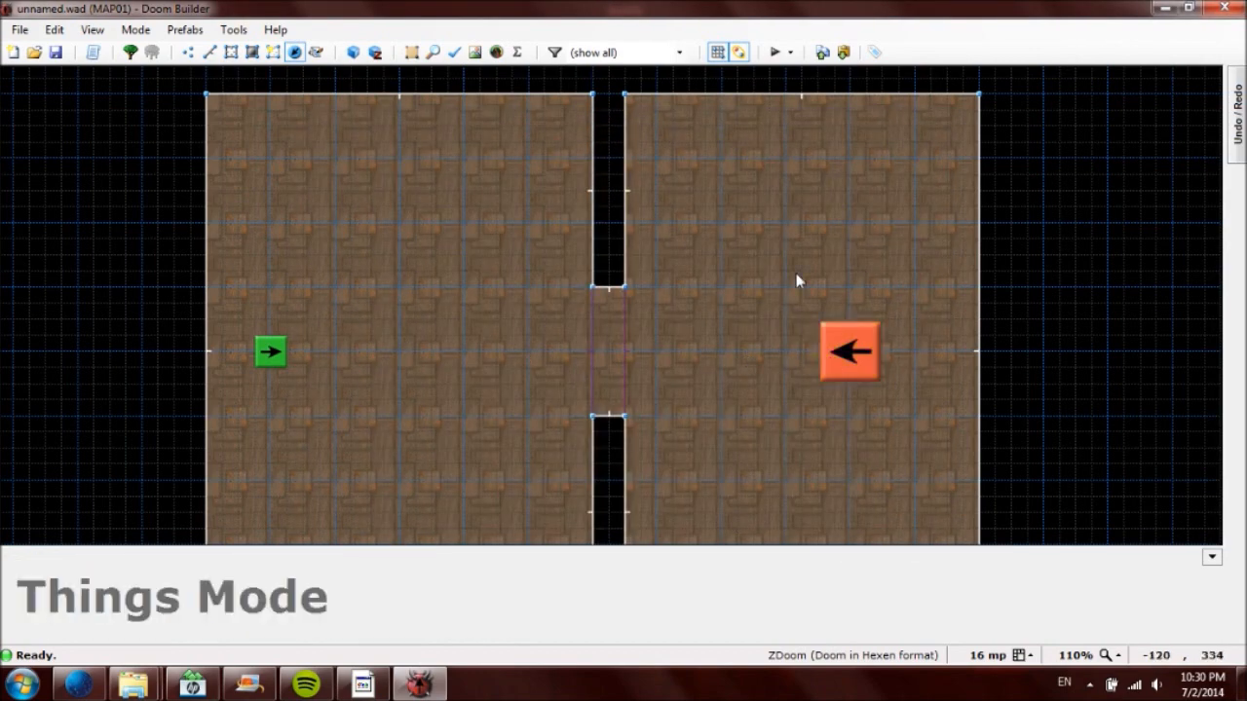
double_click(848, 352)
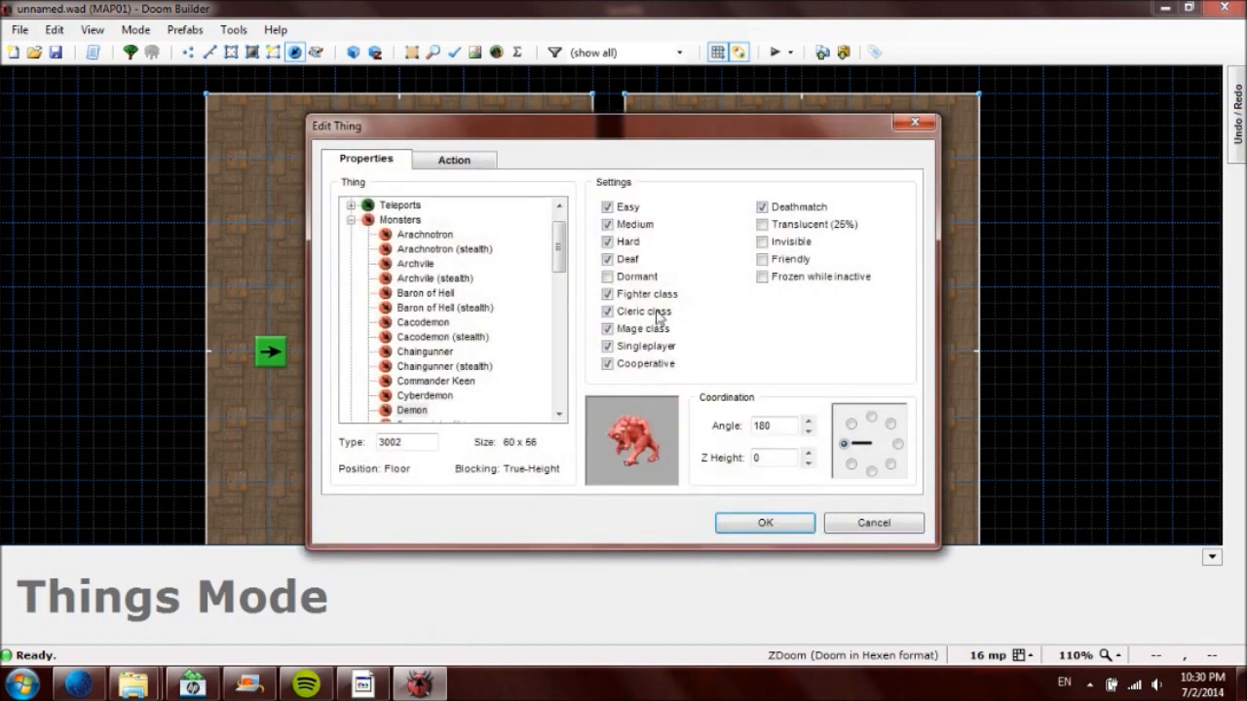
Step: Tick Deaf, then toggle the Frozen, Friendly and Translucent flags back off
click(608, 258)
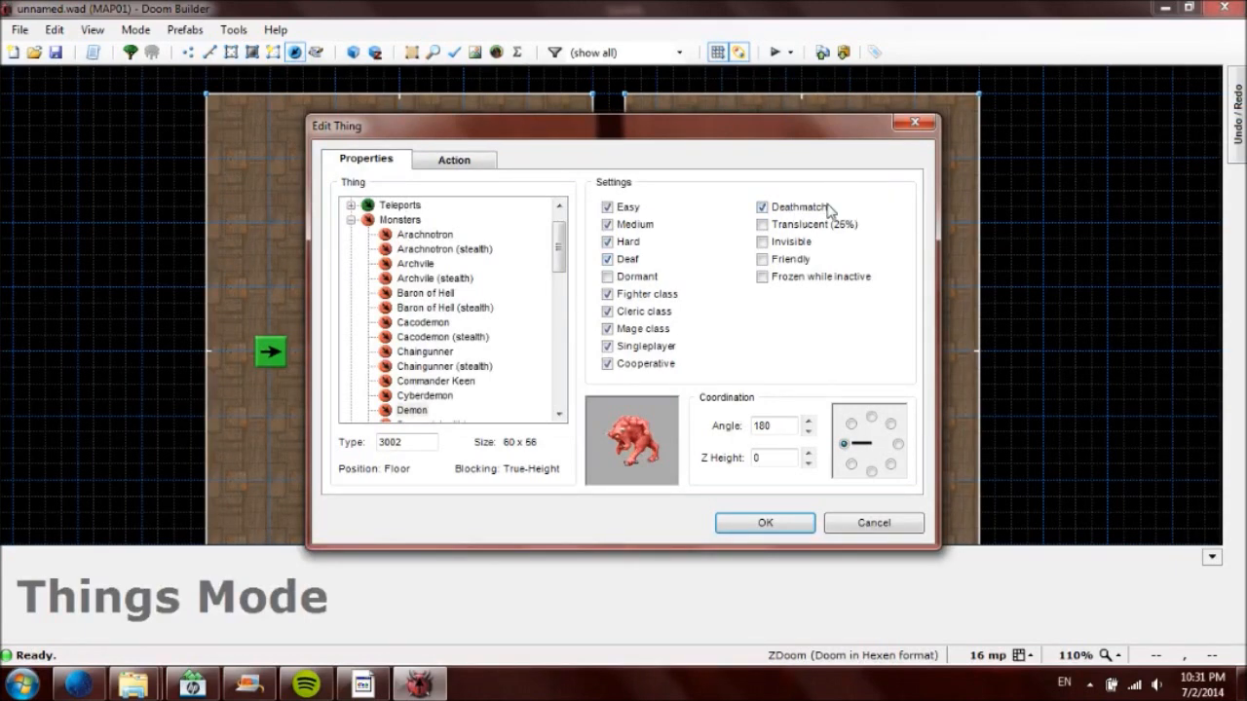
mouse_move(721, 255)
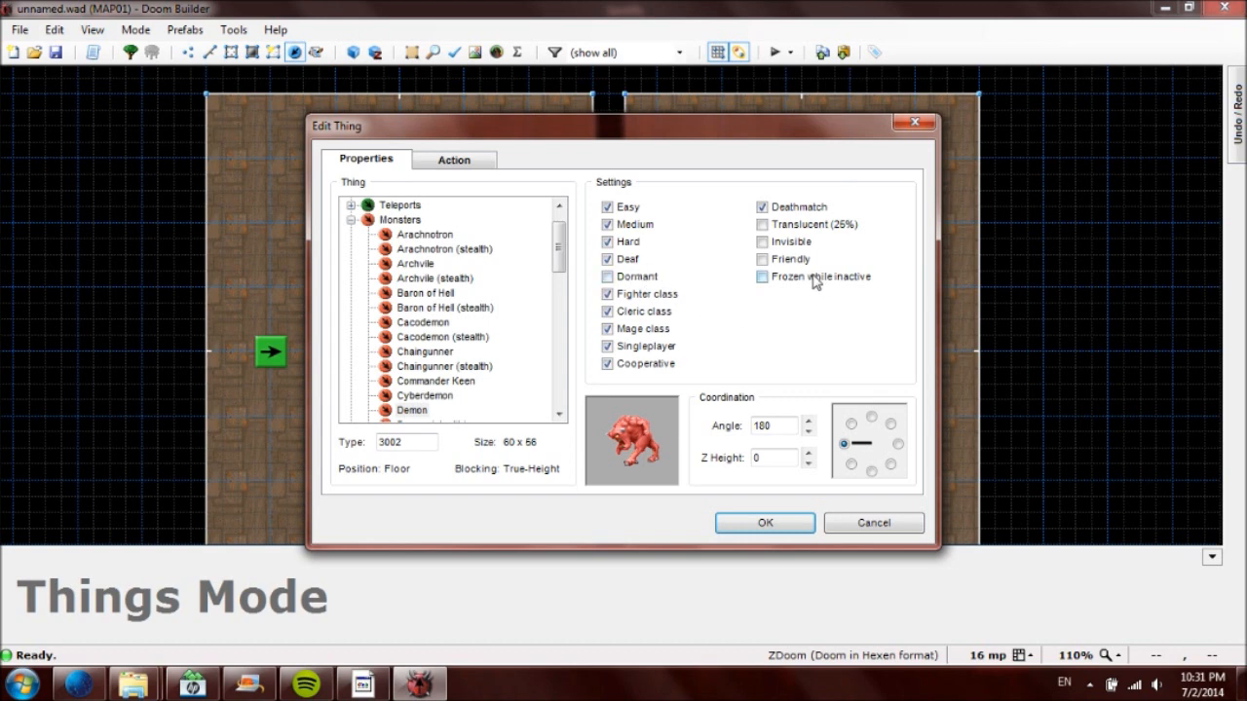
click(762, 277)
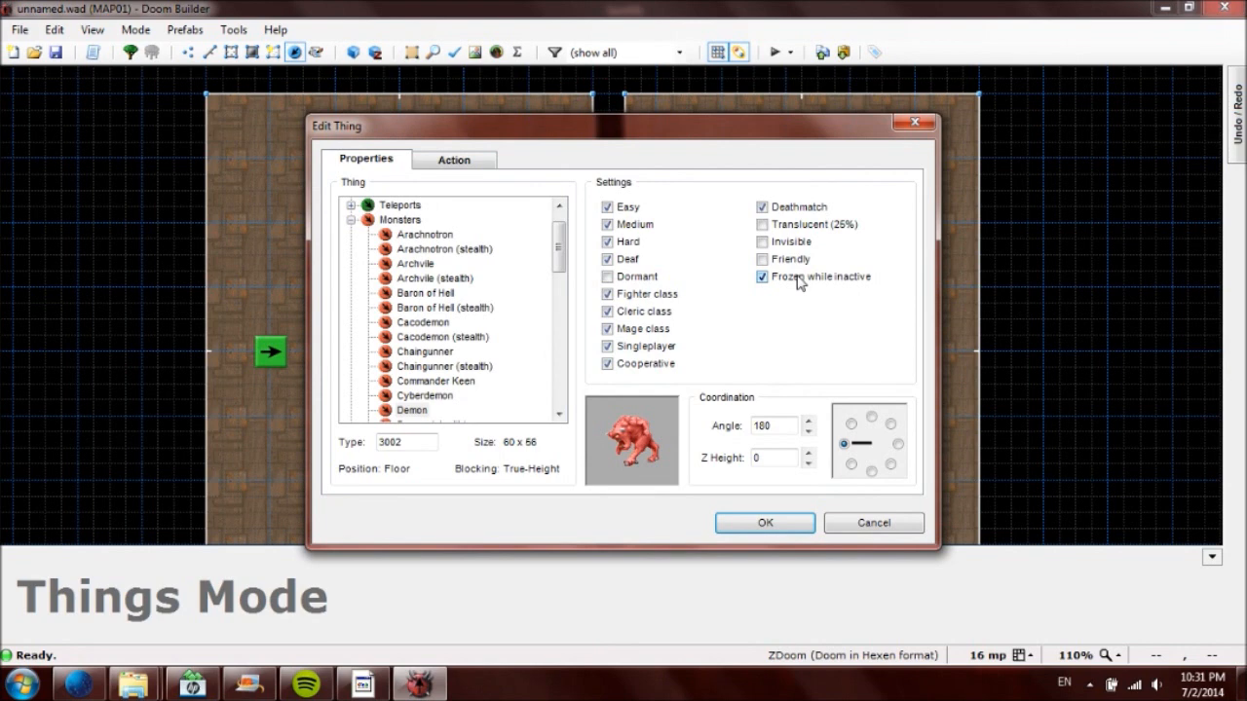
click(763, 259)
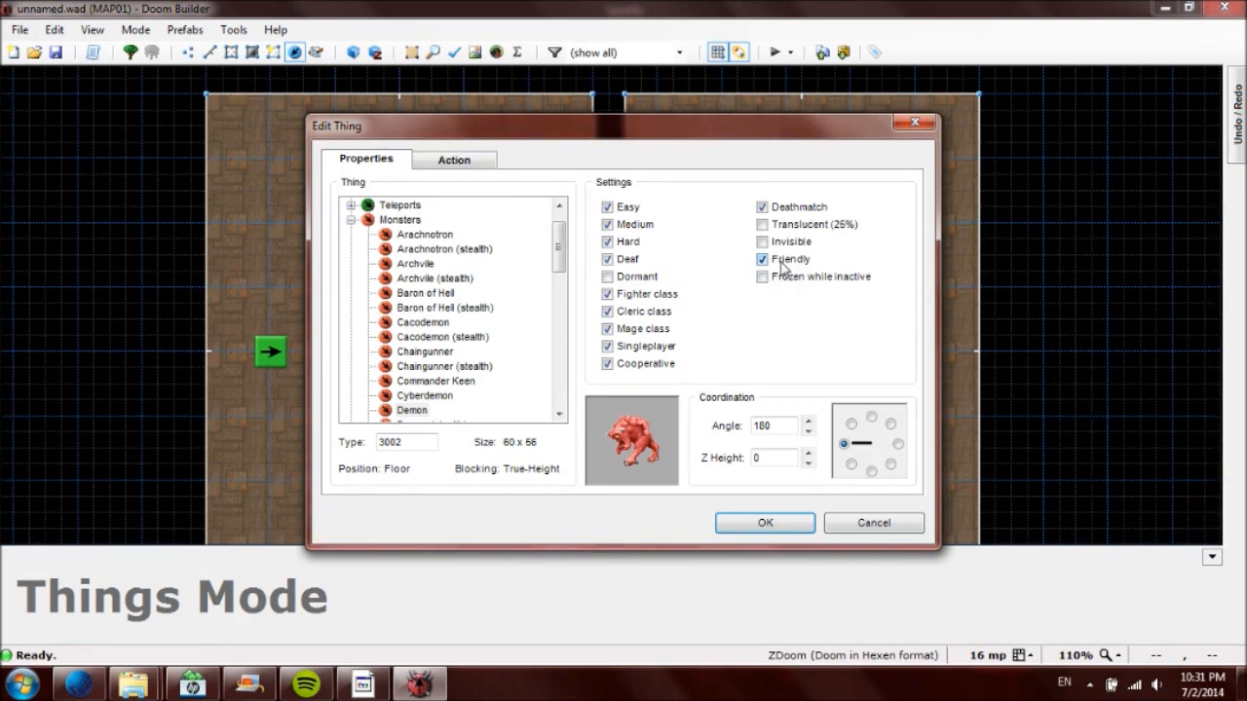
click(761, 242)
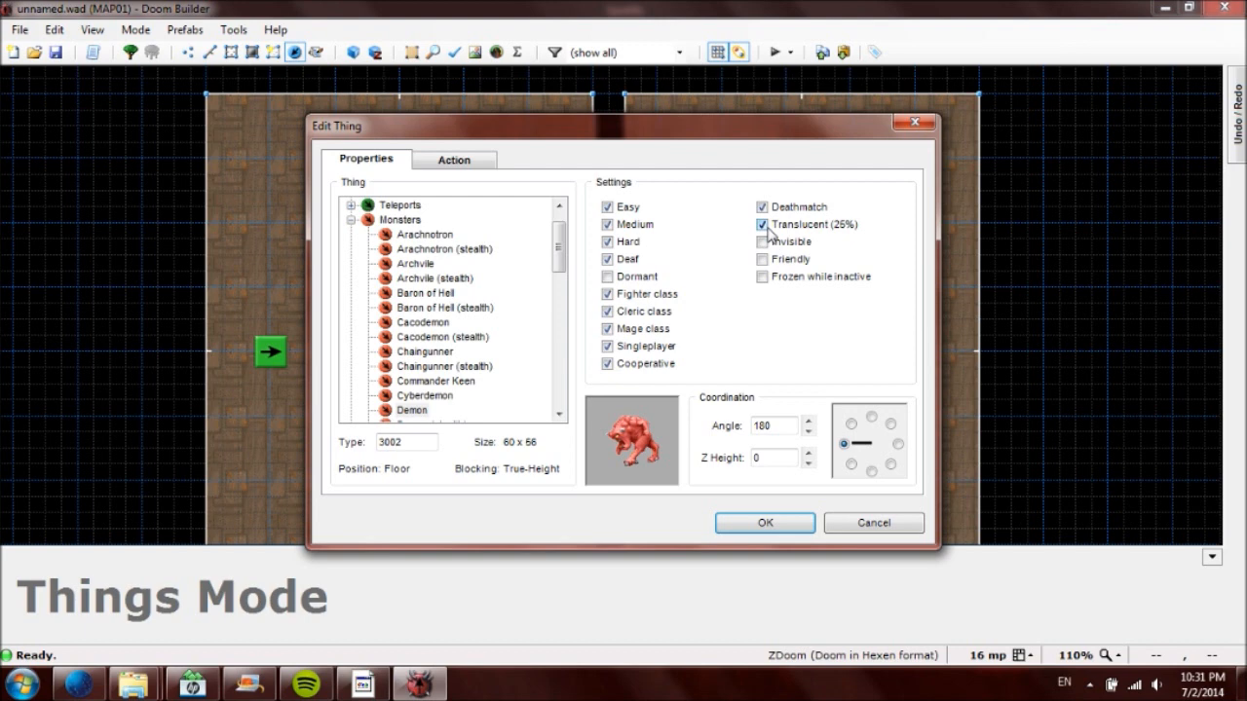
click(763, 224)
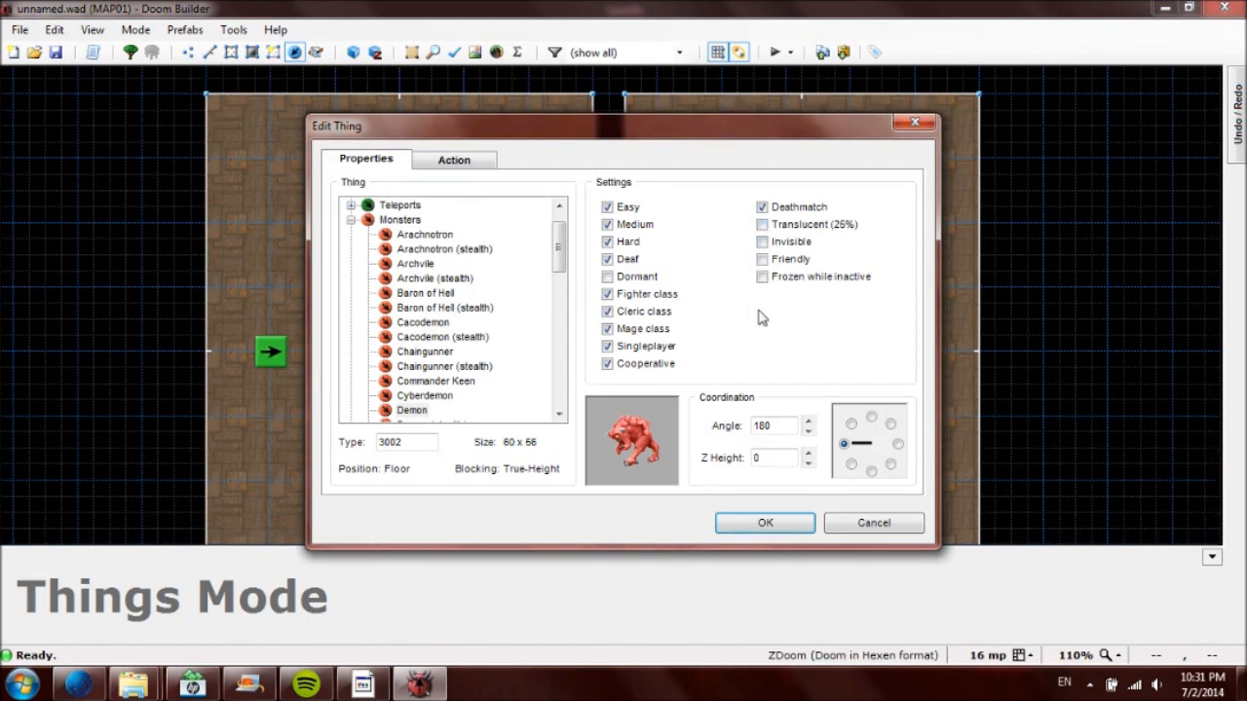
Step: Toggle the Dormant flag on and off, then confirm the demon's settings
click(608, 277)
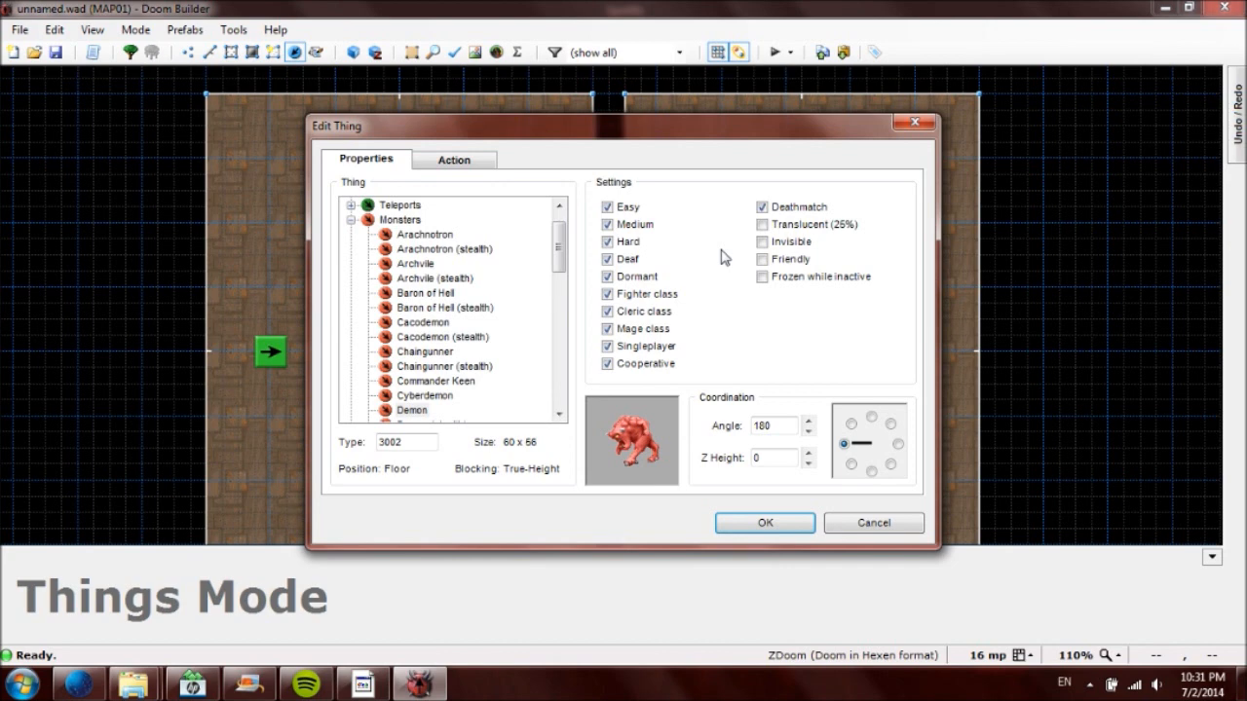
mouse_move(674, 276)
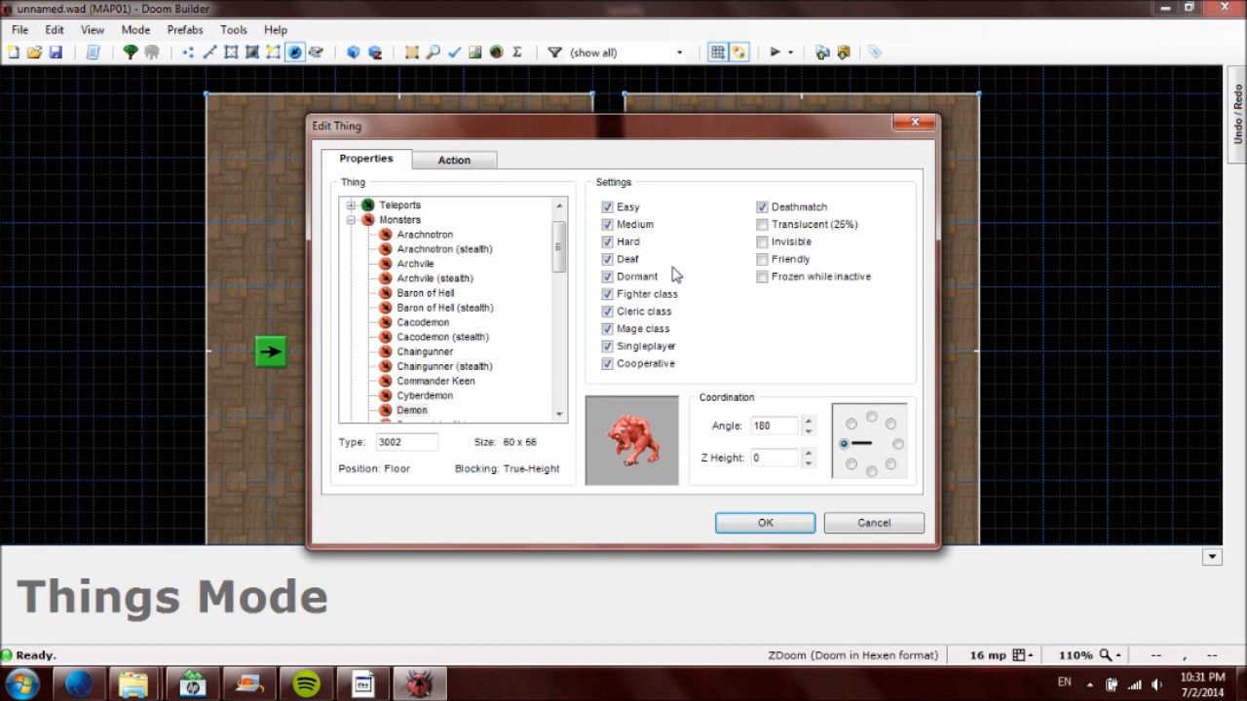
click(607, 275)
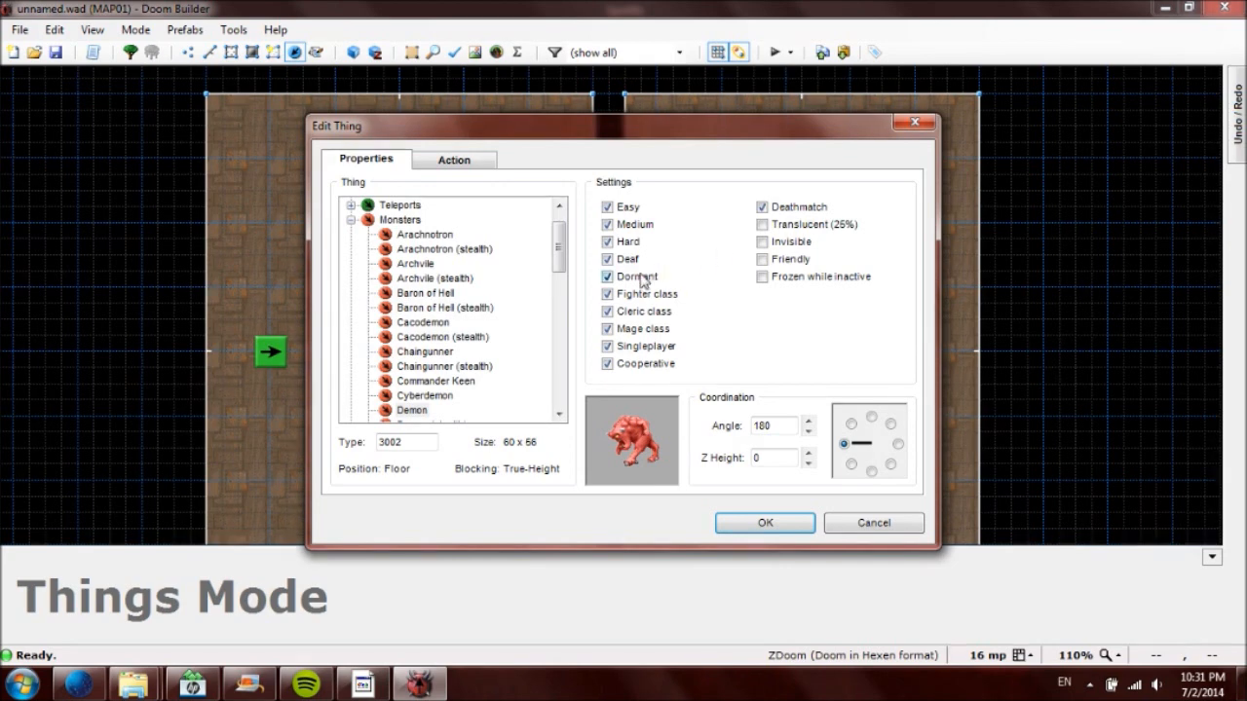
click(608, 277)
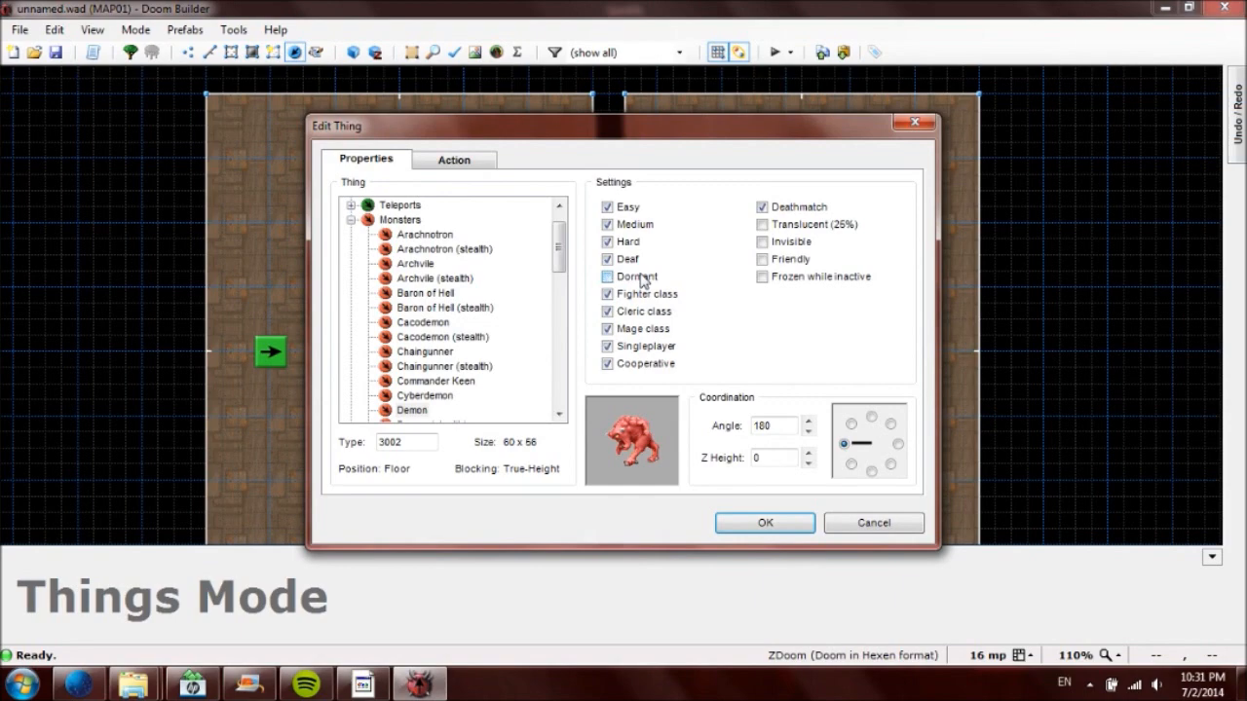
click(764, 523)
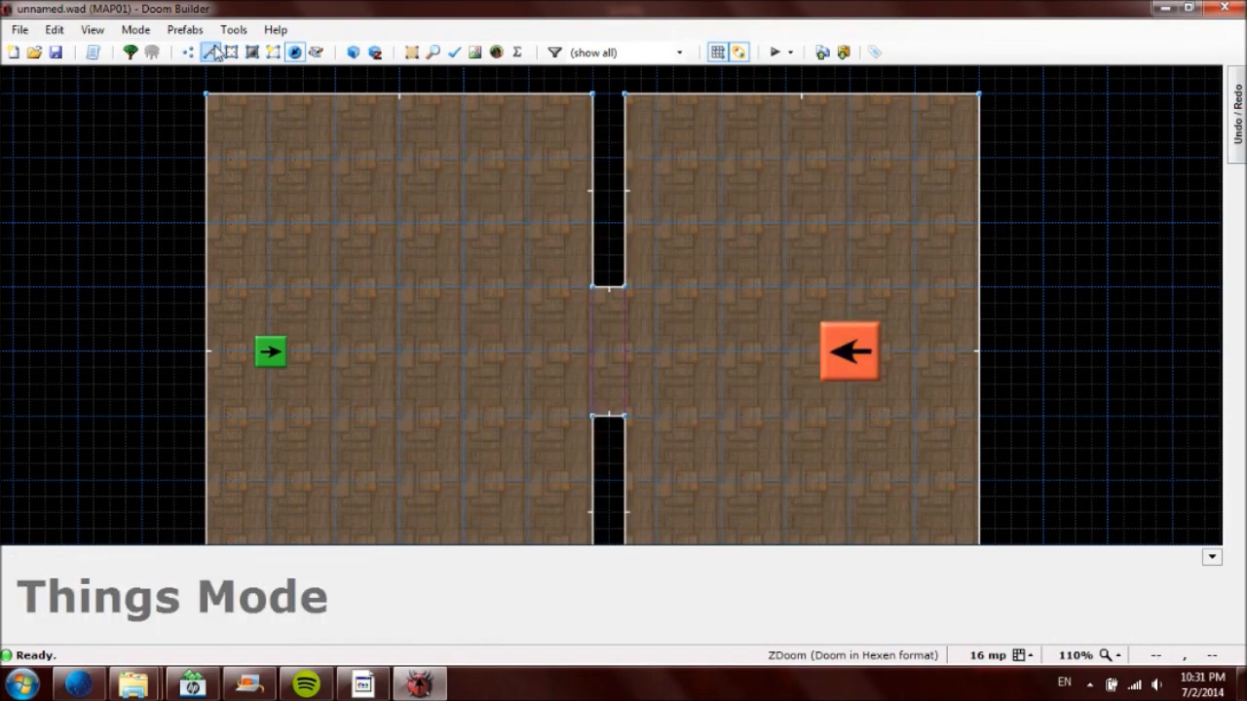
Step: Switch to Linedefs mode, zoom out, and select the left room's north wall
click(209, 51)
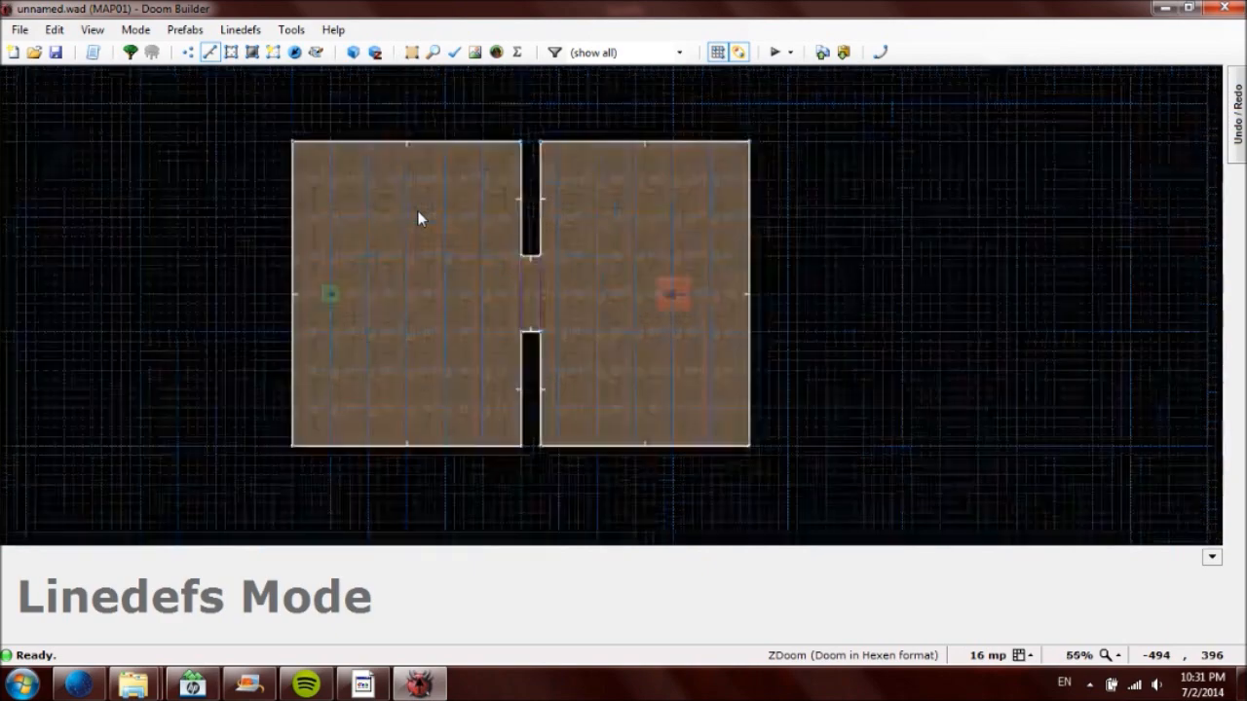
scroll(up, 3)
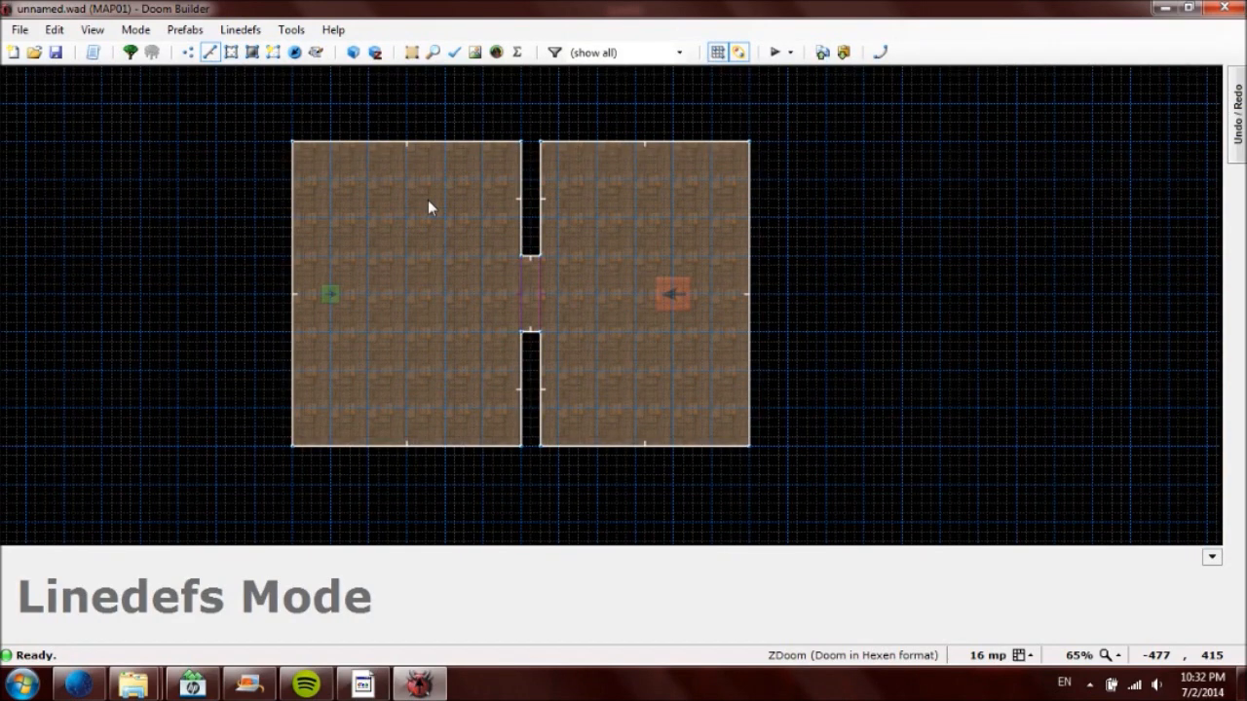
click(404, 146)
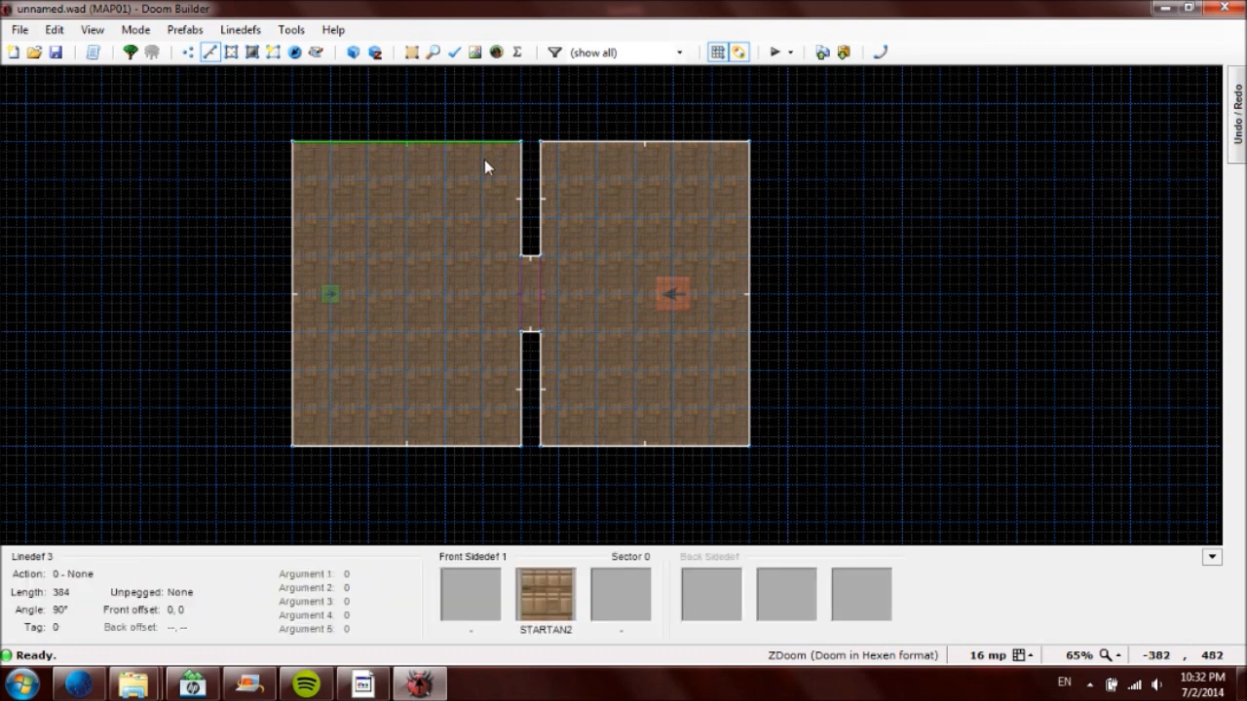